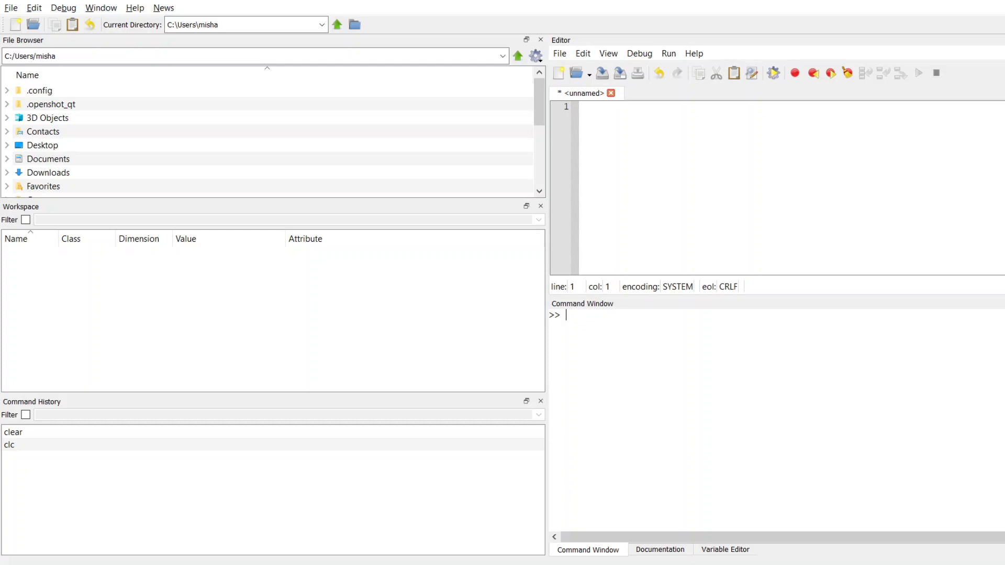
Enter x = [-20:20]; to create the 1x41 integer vector x.
text(x =)
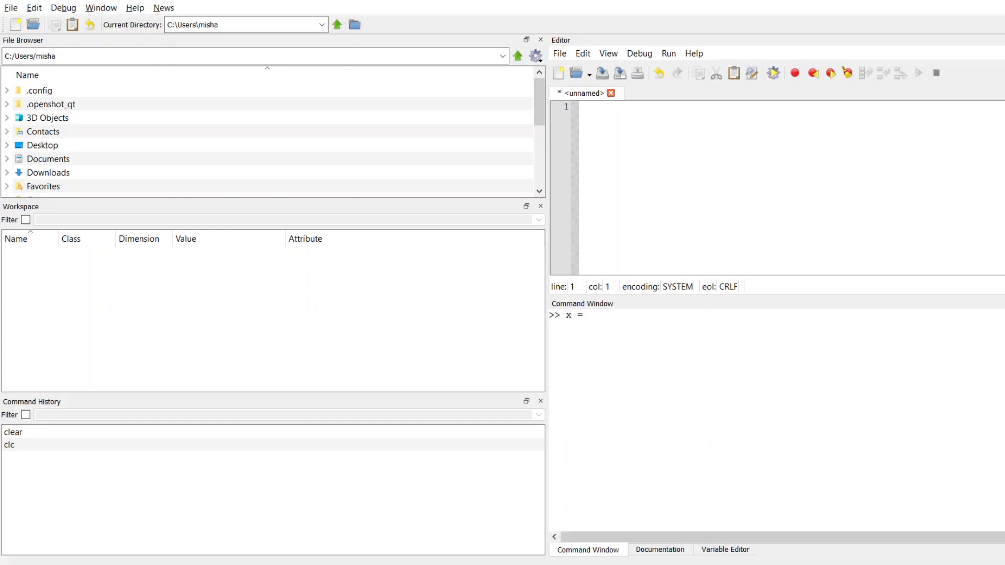
text([)
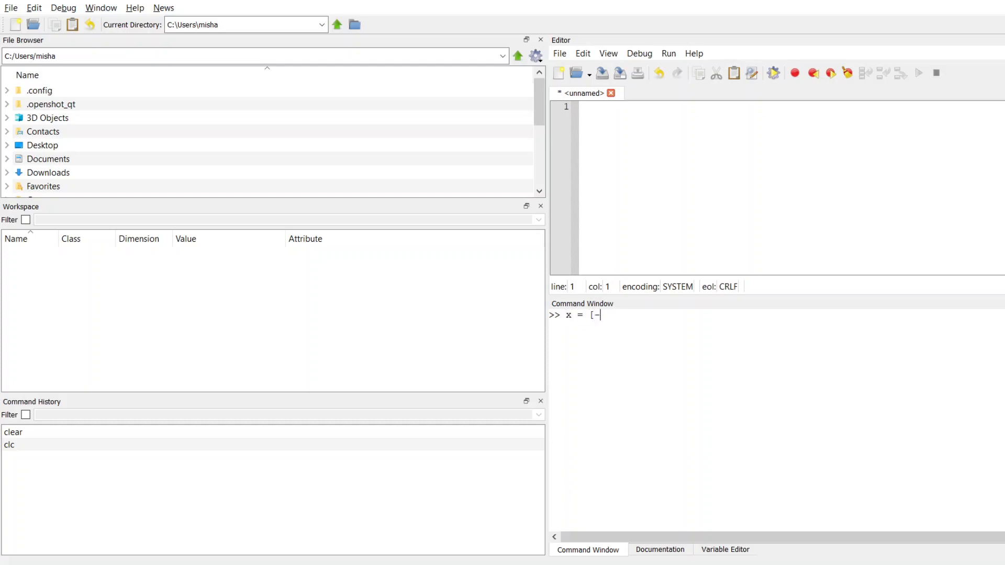
text(-20:)
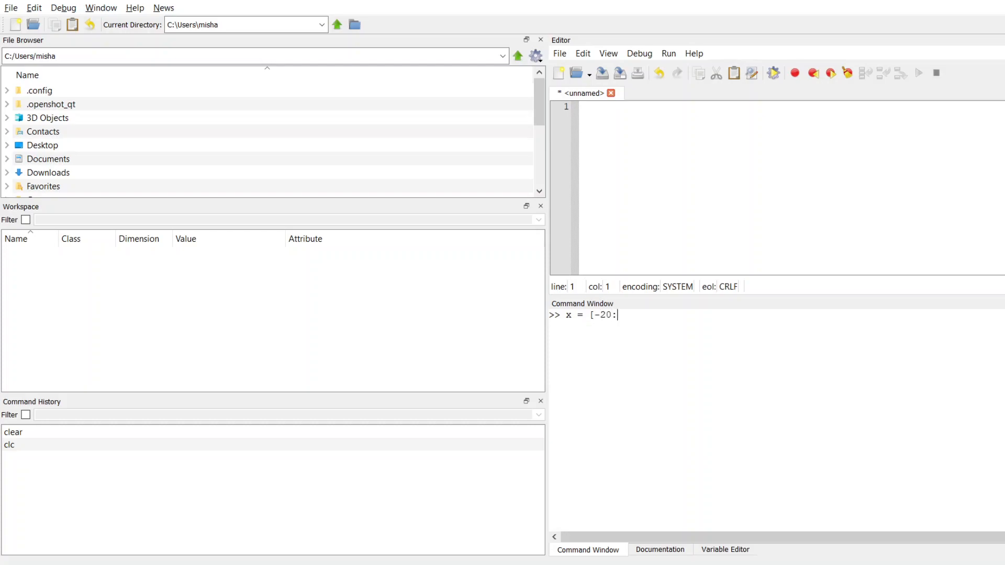
text(20])
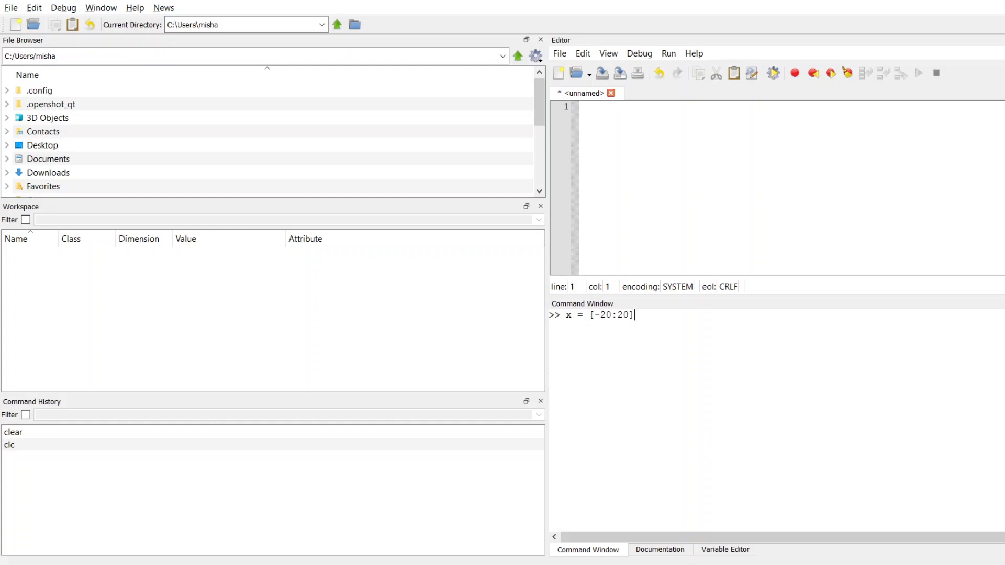
text(;)
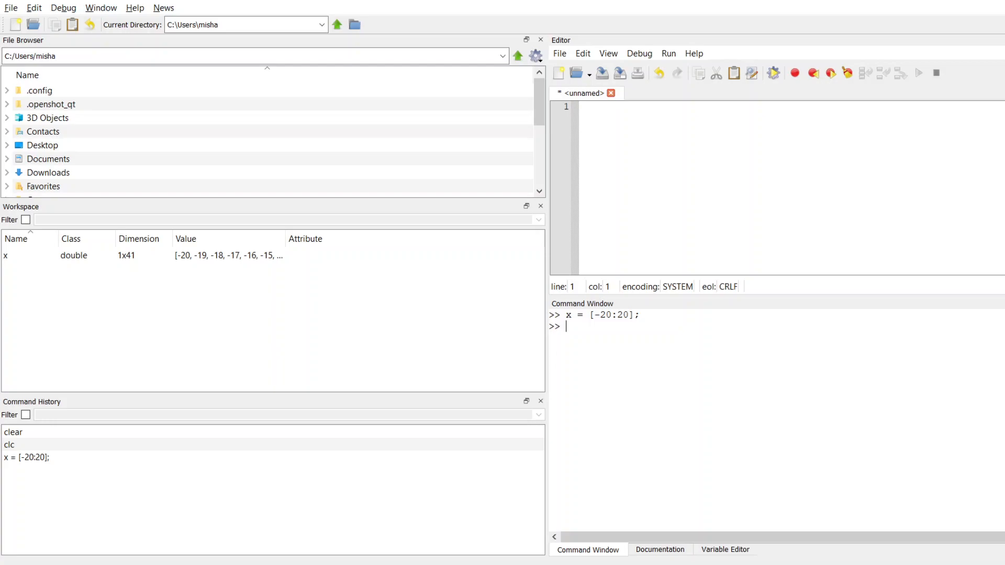
mouse_move(188, 268)
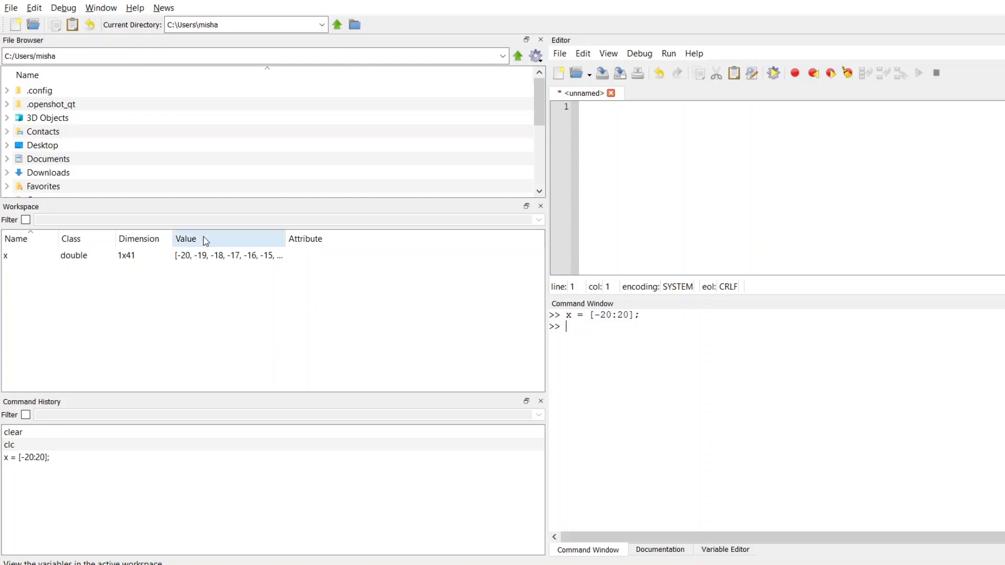
mouse_move(224, 272)
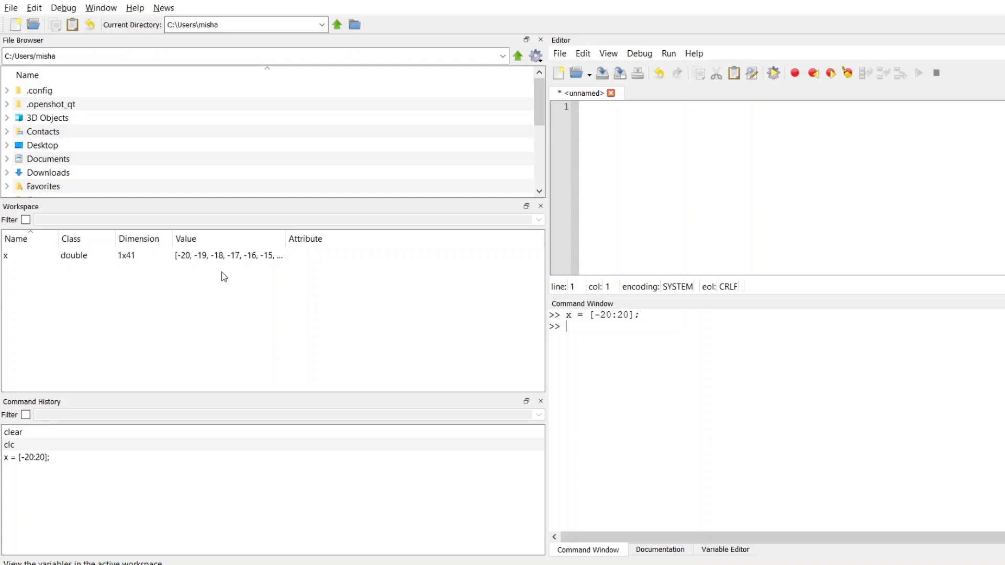
Enter x1 = [-20:.1:20]; to create the 401-value vector in 0.1 steps.
text(x)
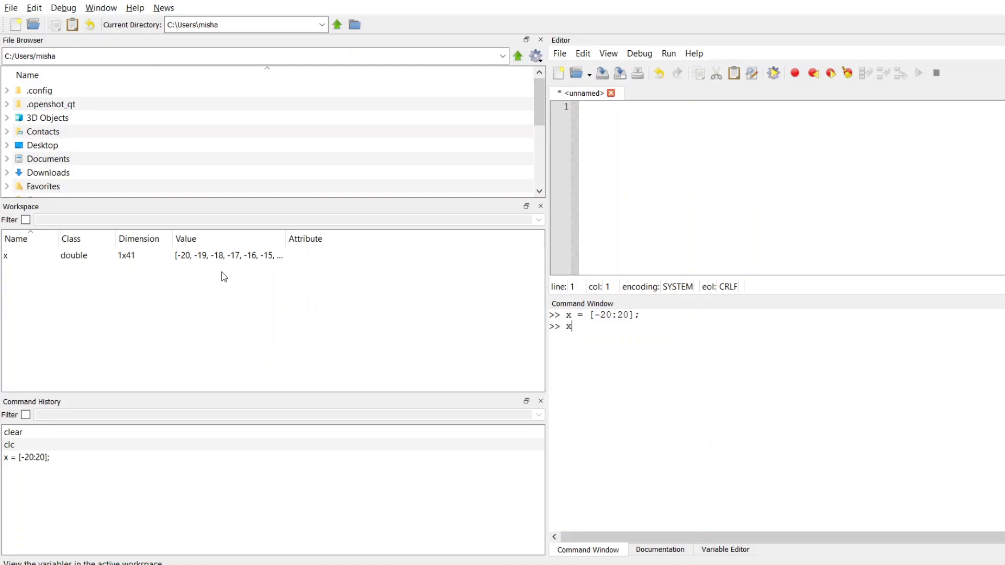
text(1 = [)
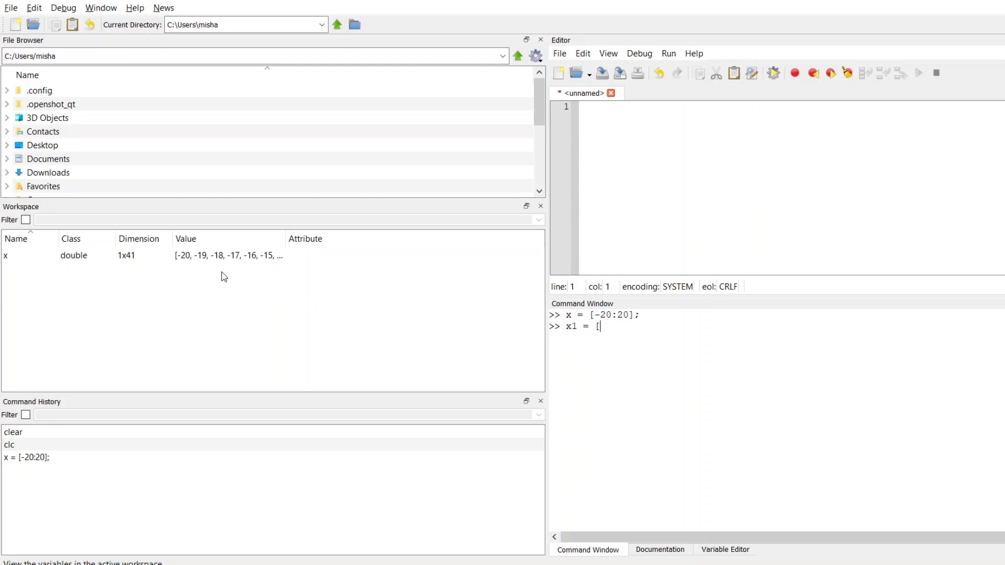
text(-20:)
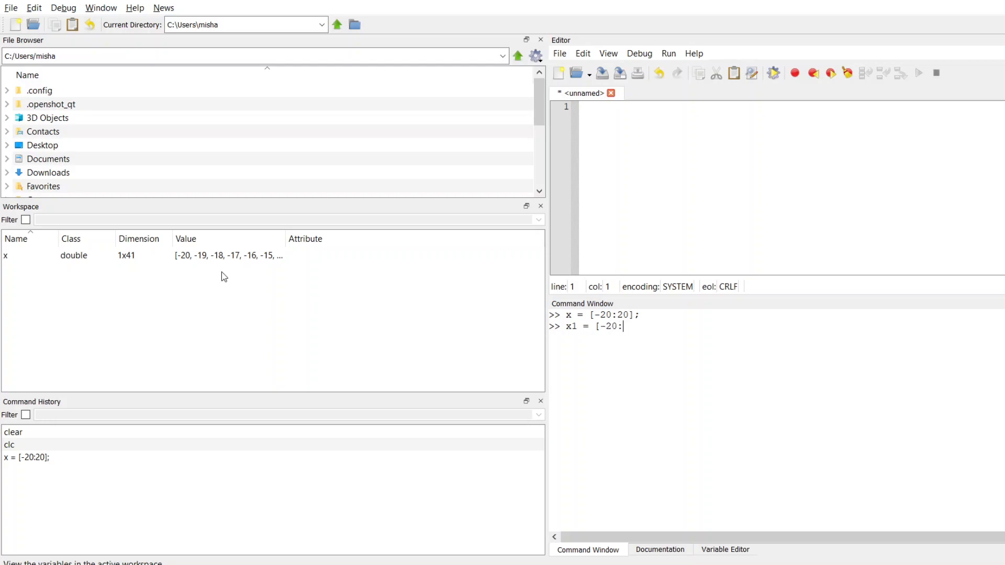
text(.)
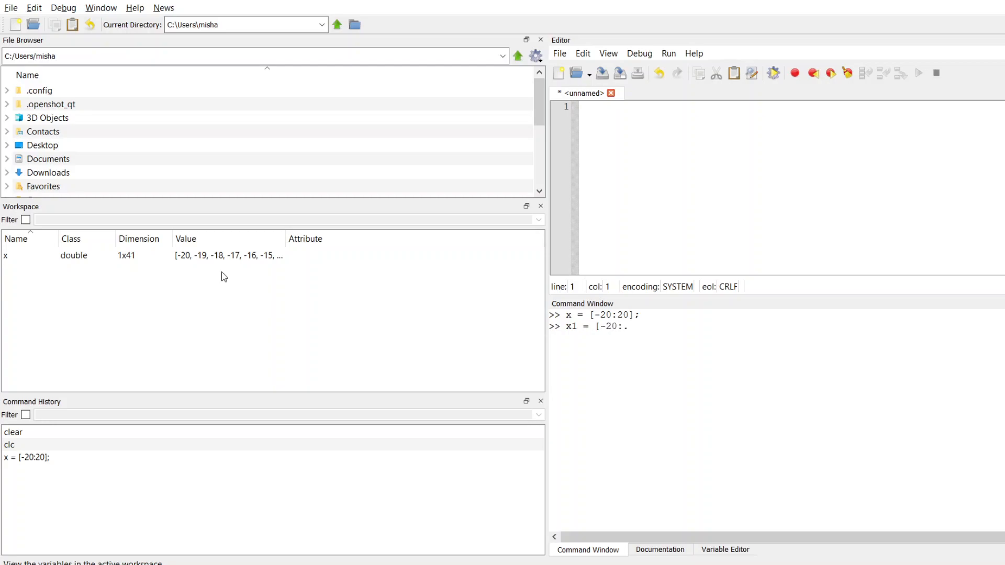
text(1:)
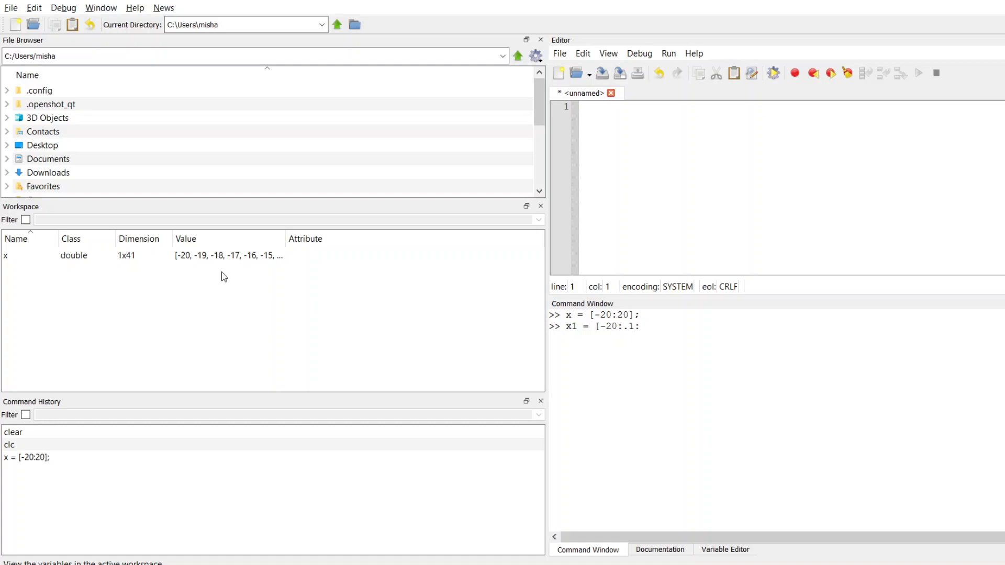
text(20];)
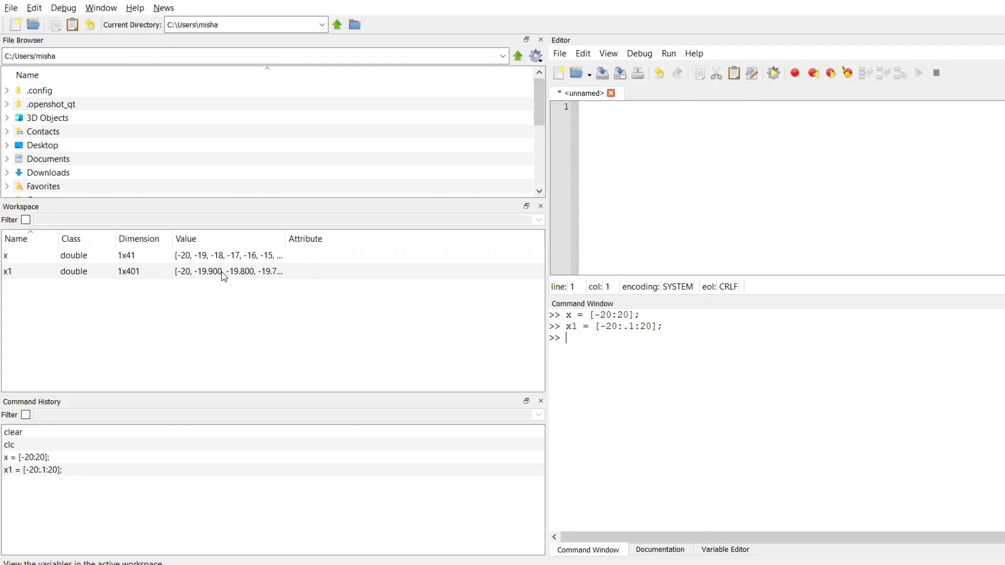
mouse_move(95, 272)
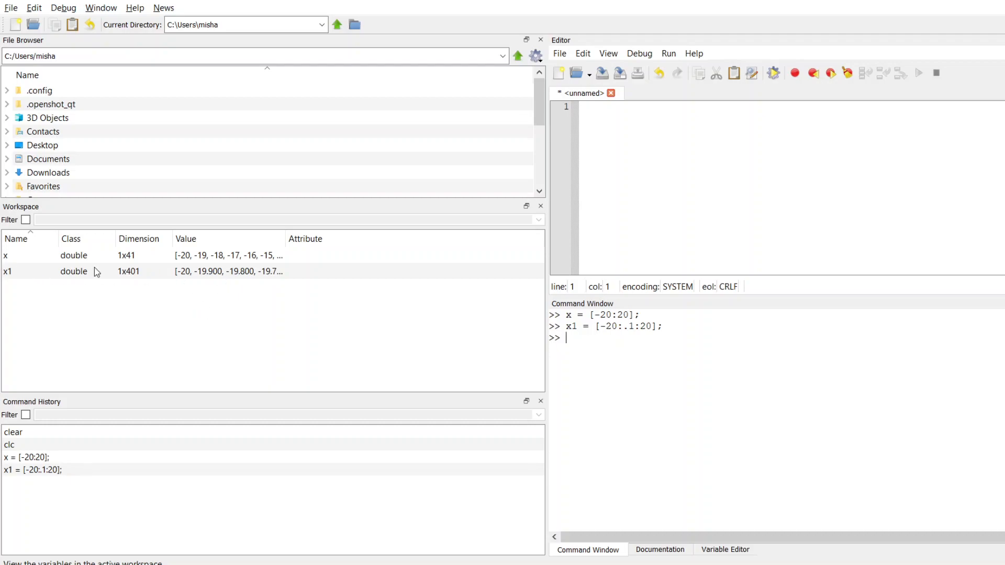
mouse_move(107, 280)
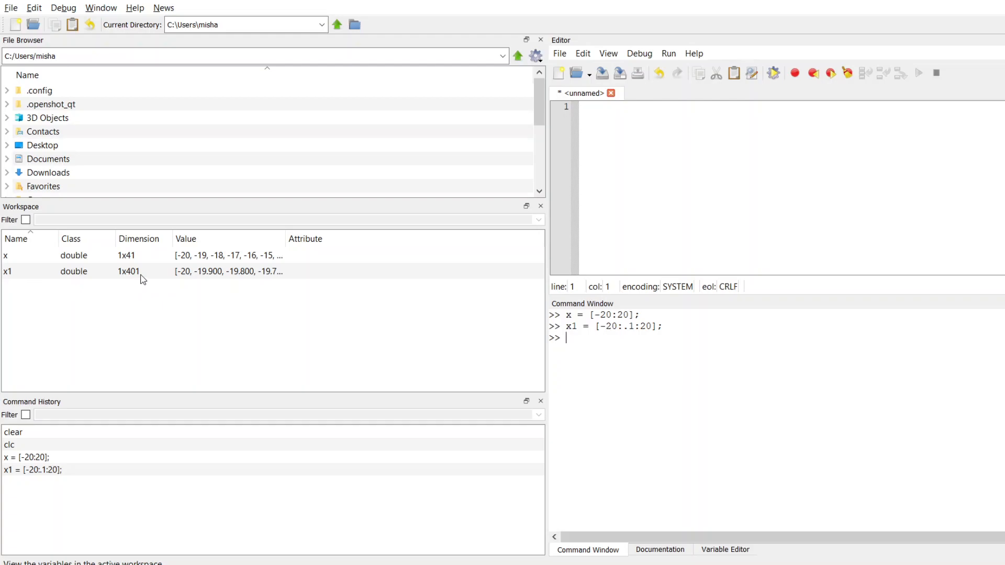
mouse_move(194, 285)
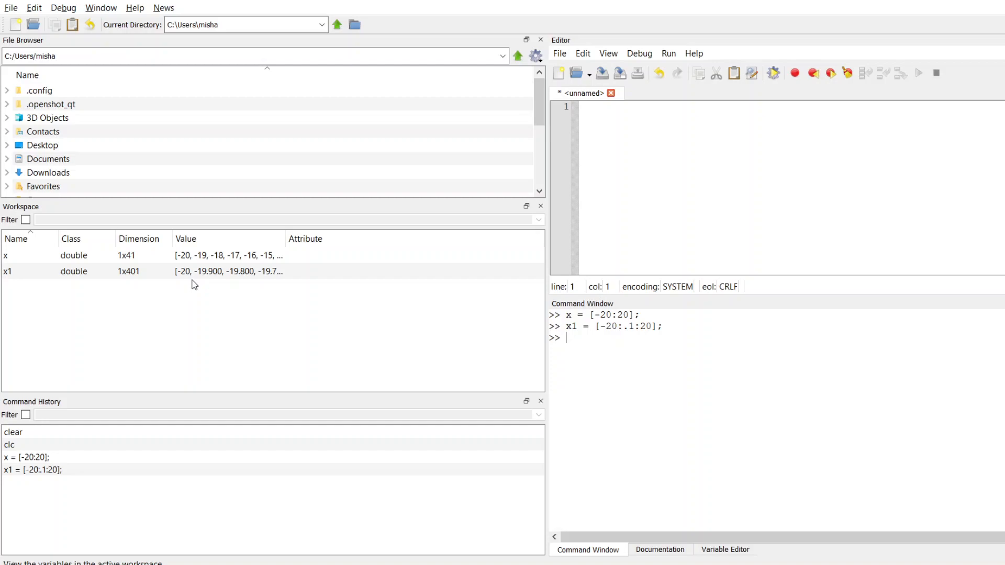
mouse_move(207, 282)
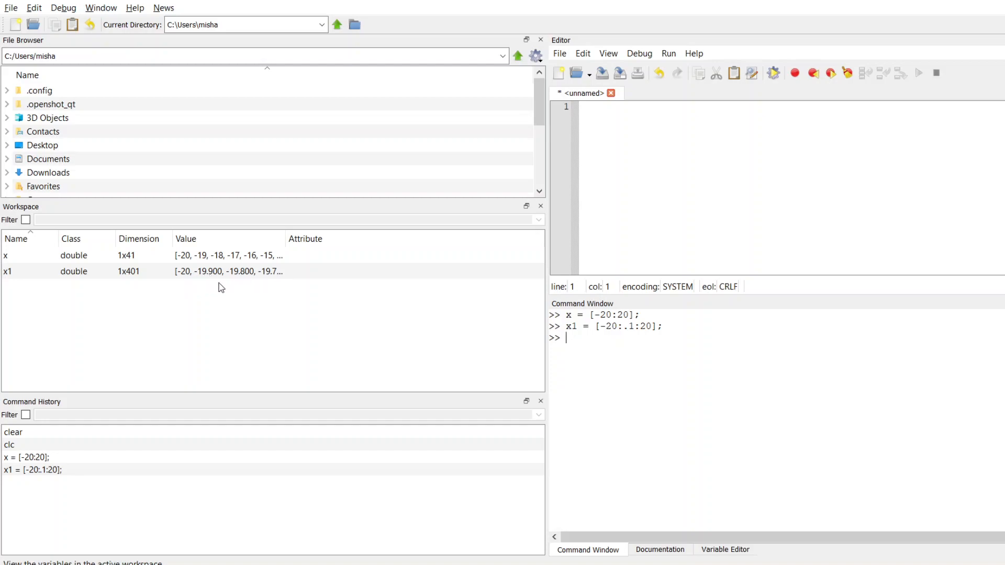
mouse_move(612, 341)
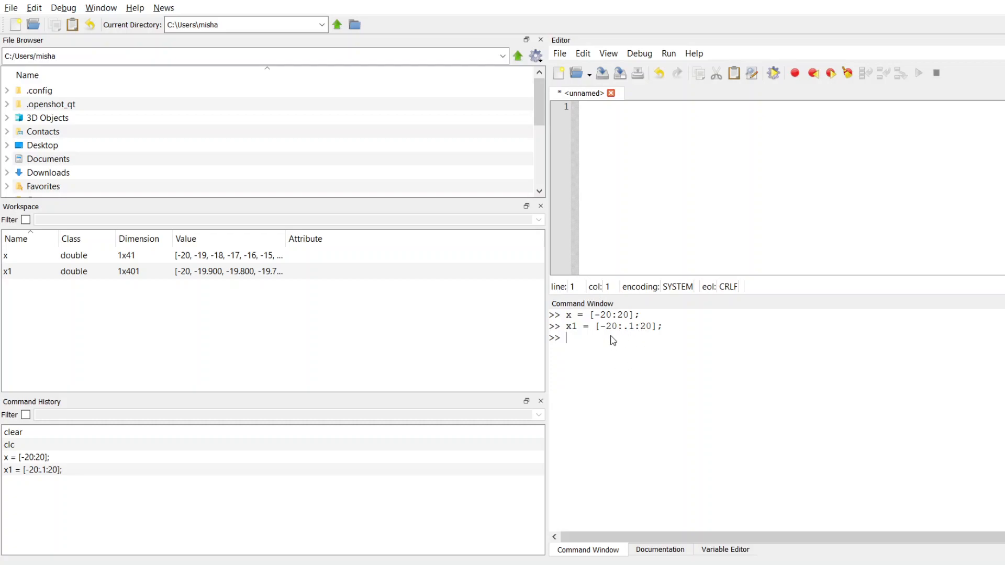
mouse_move(647, 343)
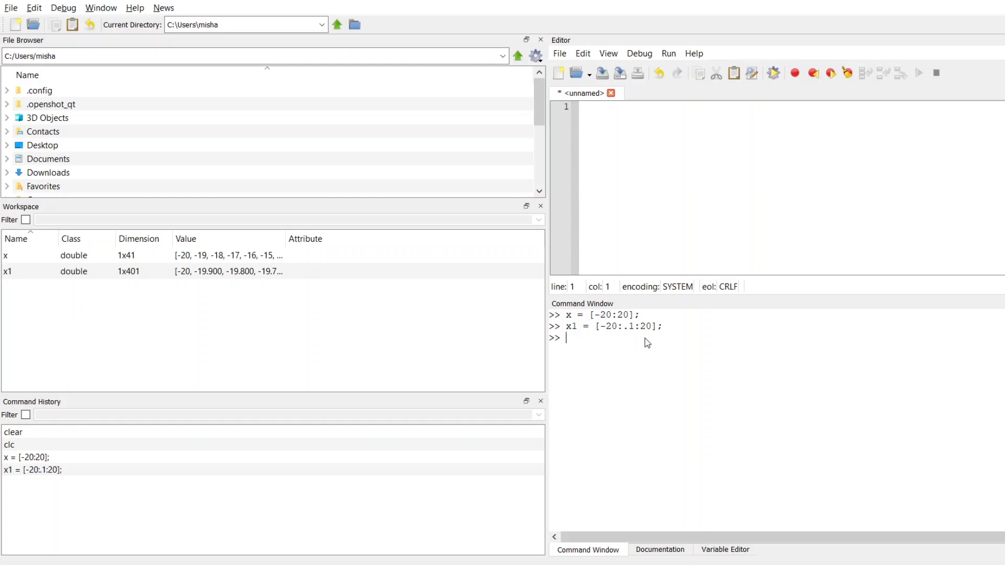
mouse_move(636, 336)
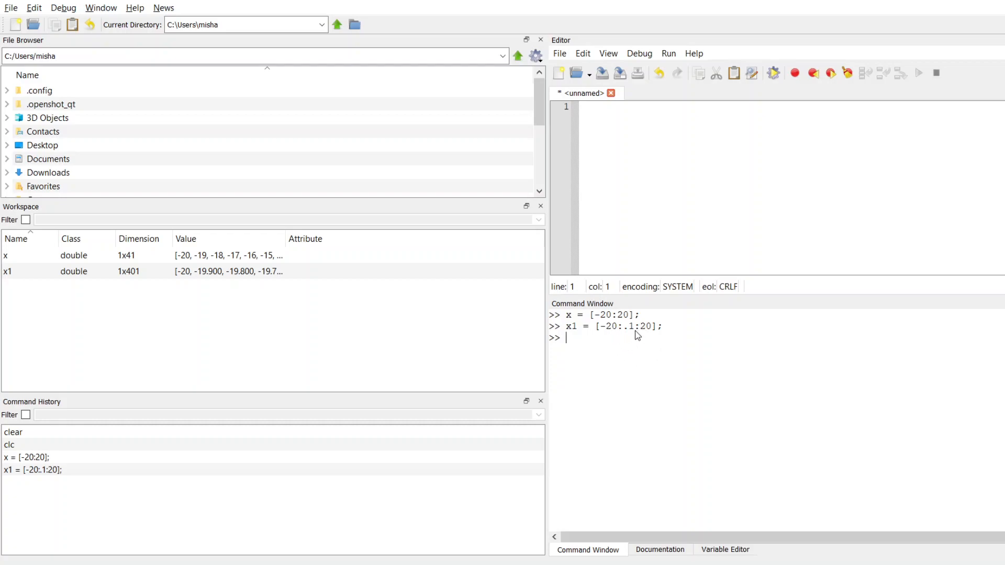
mouse_move(683, 358)
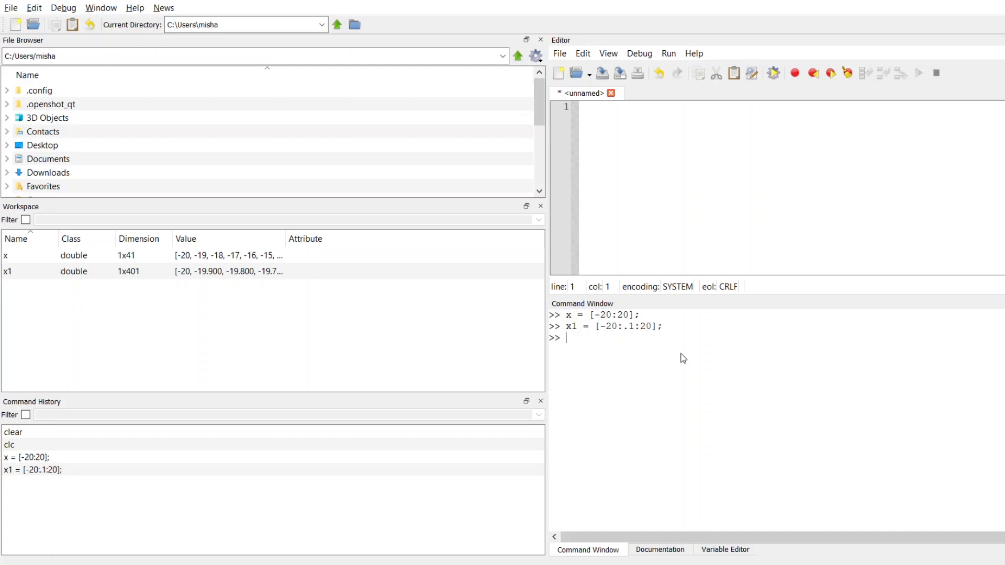
text(abs)
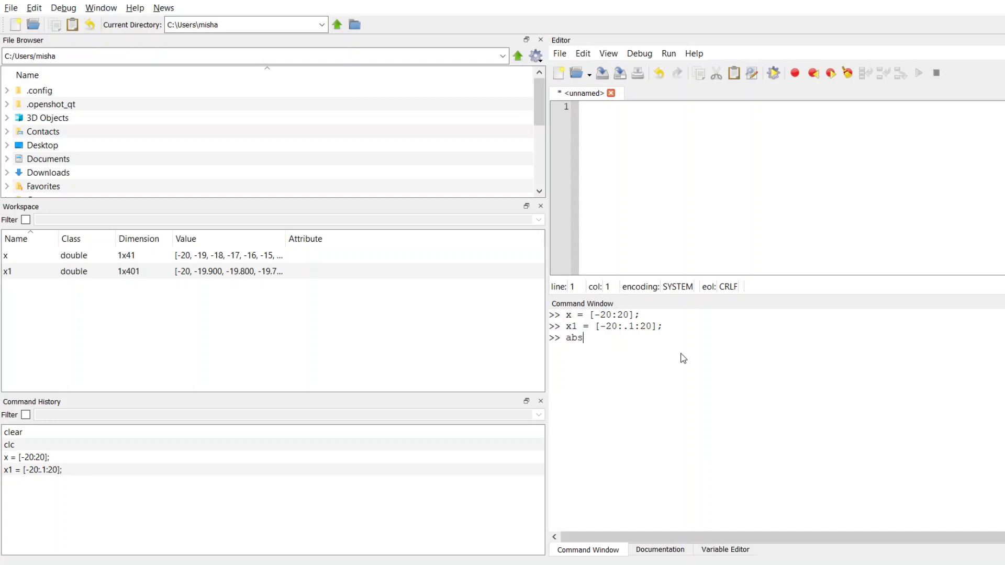
text(X =)
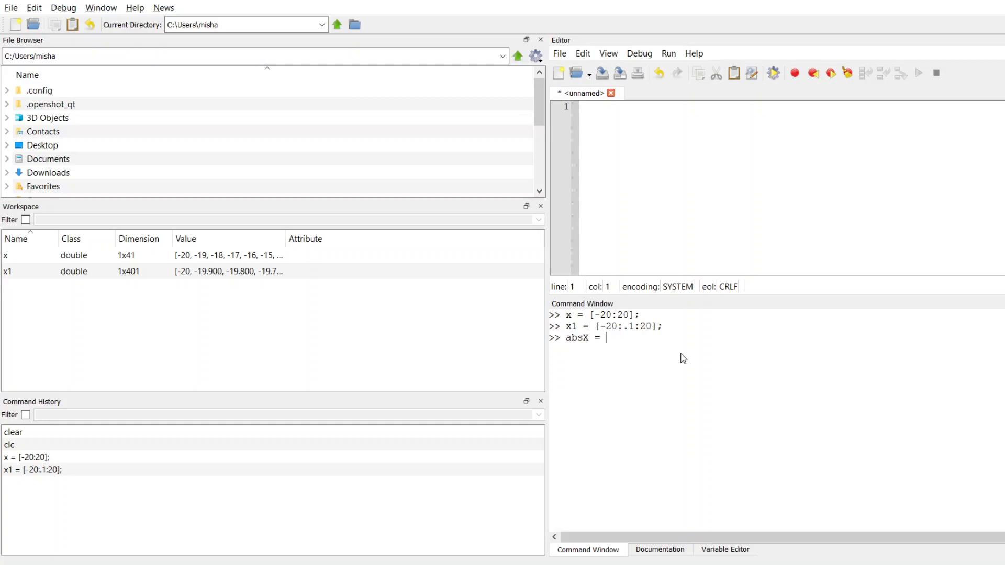
text(abs)
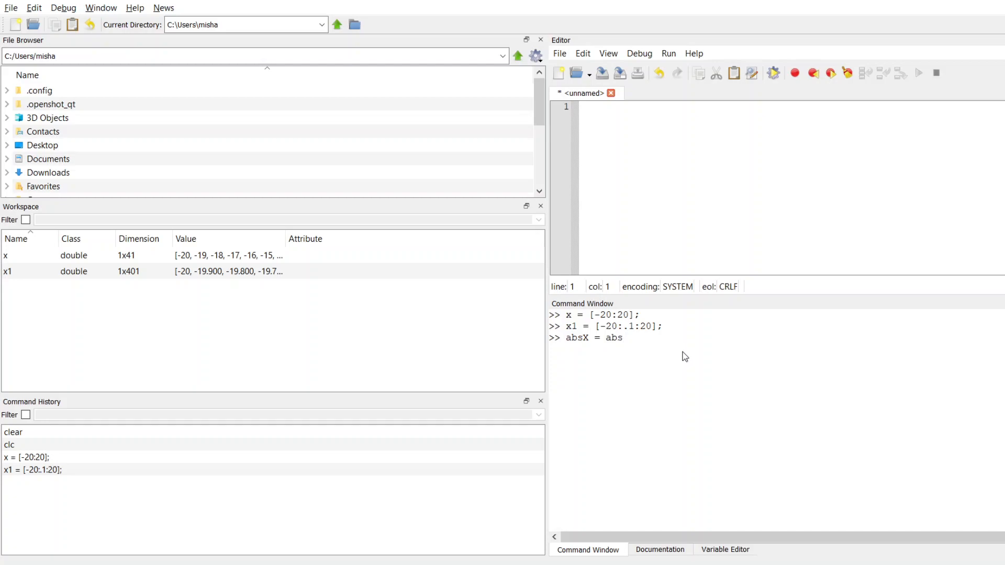
text(()
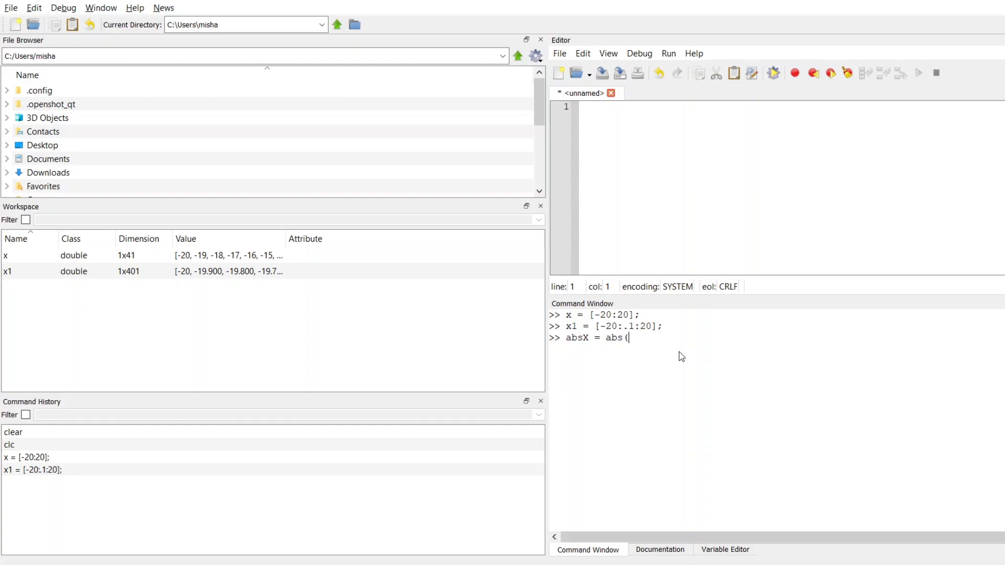
text(x))
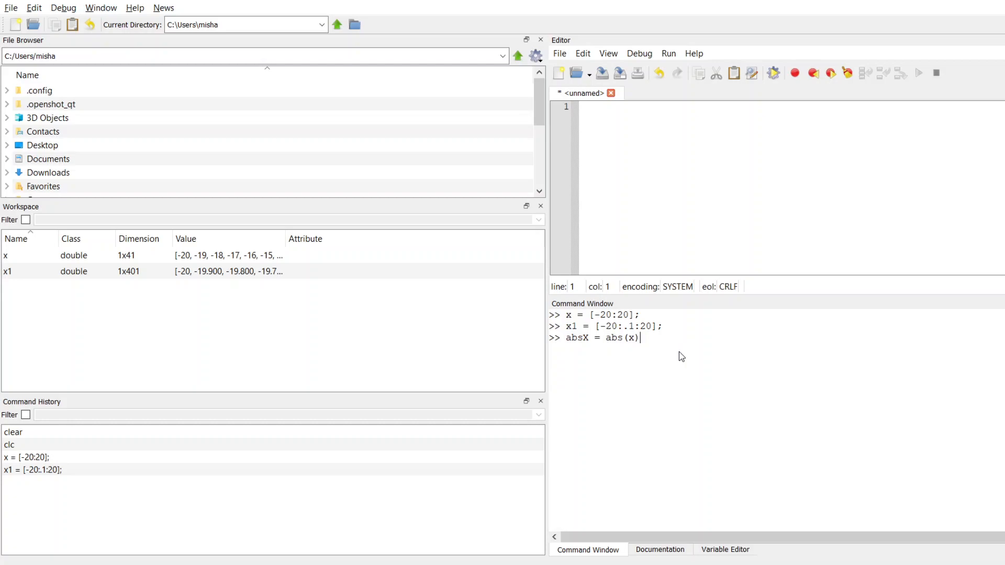
mouse_move(588, 323)
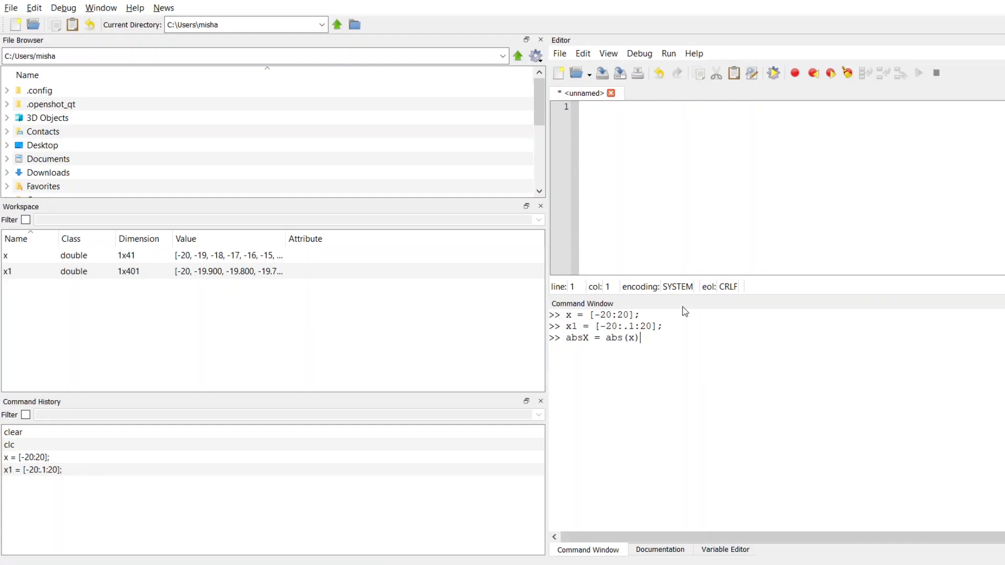
text(;)
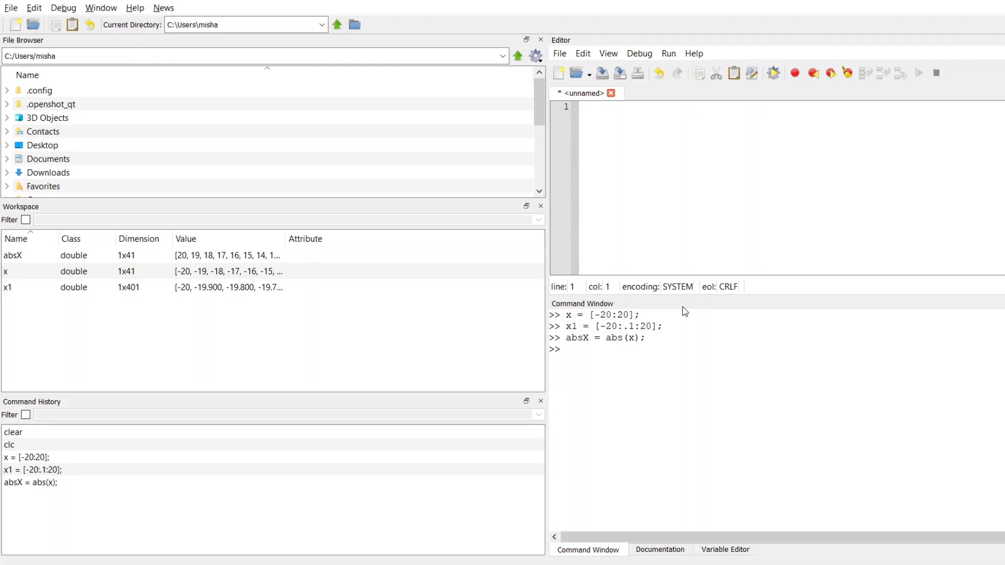
mouse_move(601, 366)
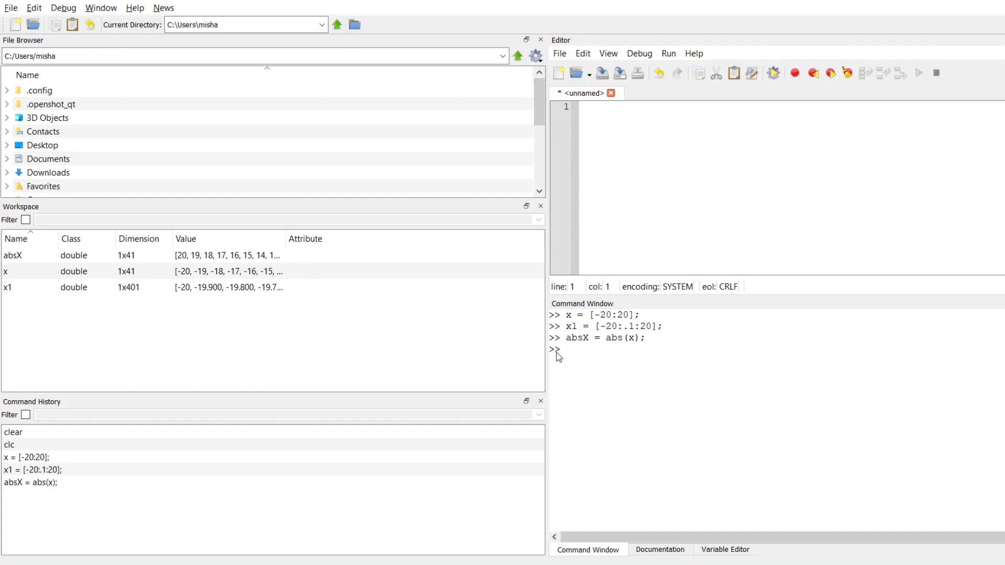
mouse_move(186, 268)
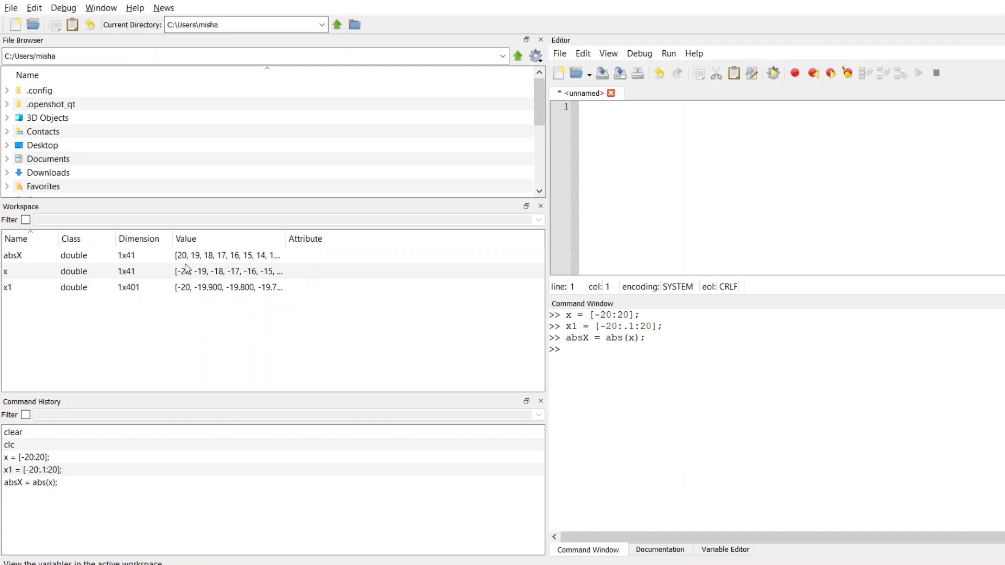
mouse_move(255, 278)
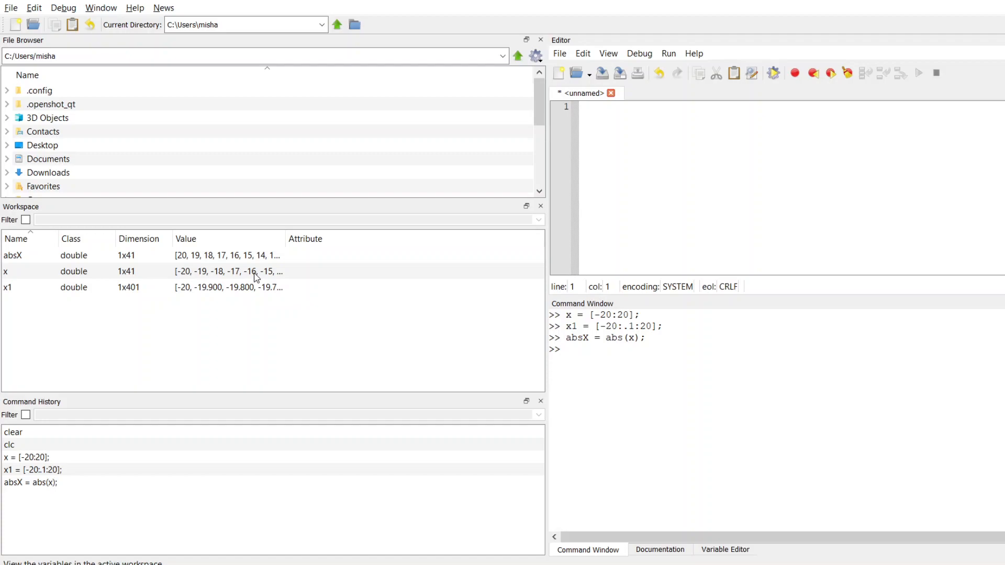
mouse_move(262, 277)
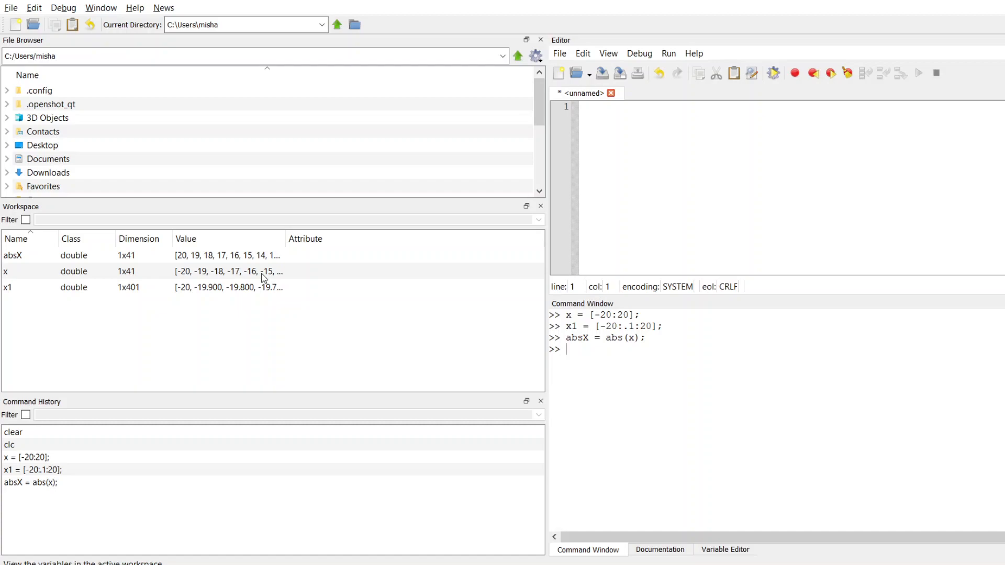
Run t = [0:(pi/4):2*pi]; after deleting an accidental extra colon.
text(t =)
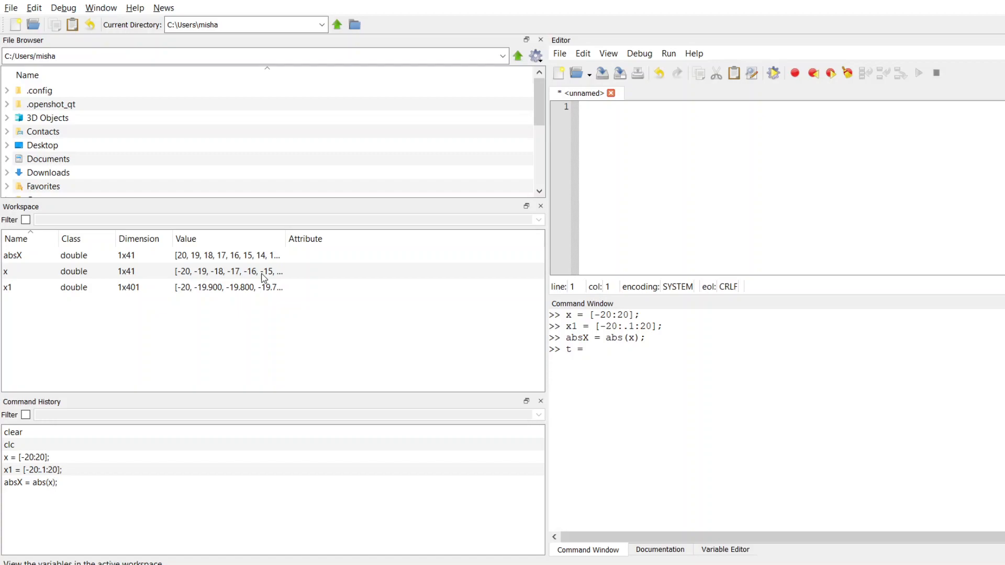
text([0)
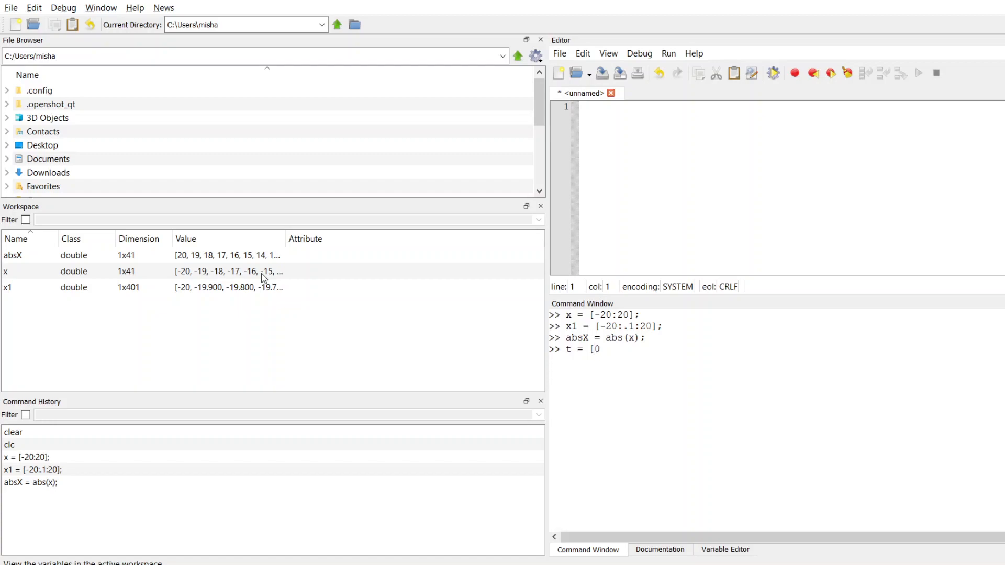
text(:)
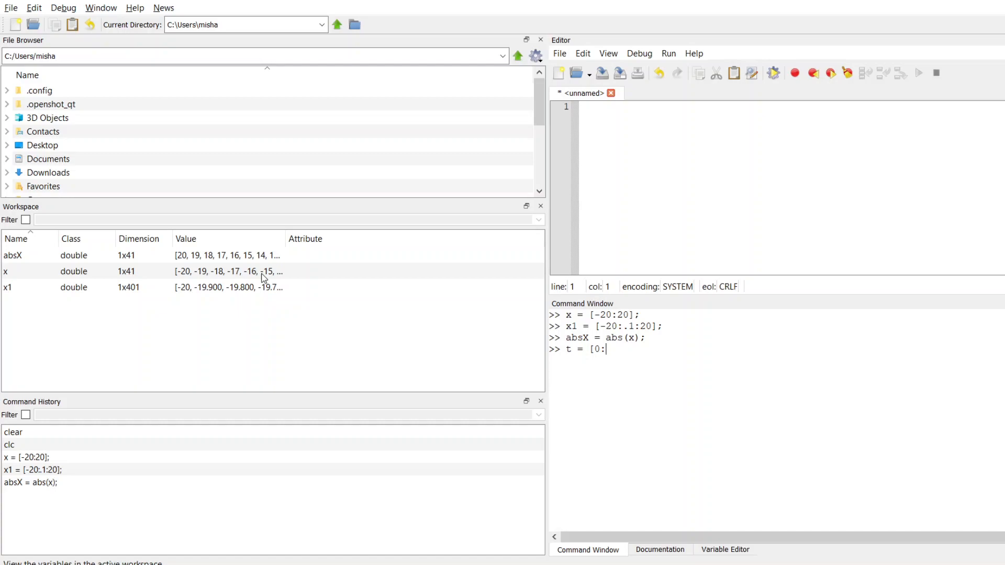
text(()
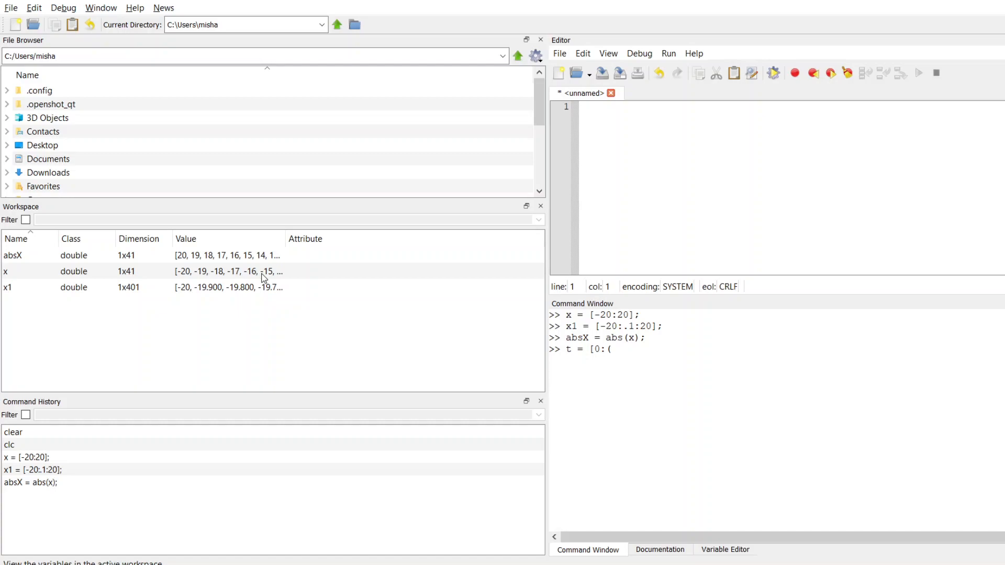
text(pi)
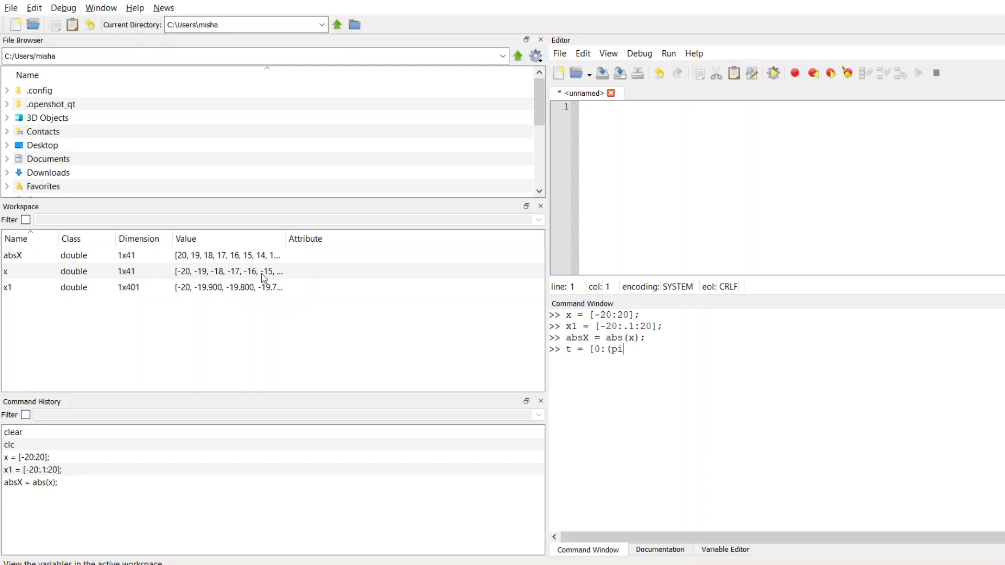
text(/4))
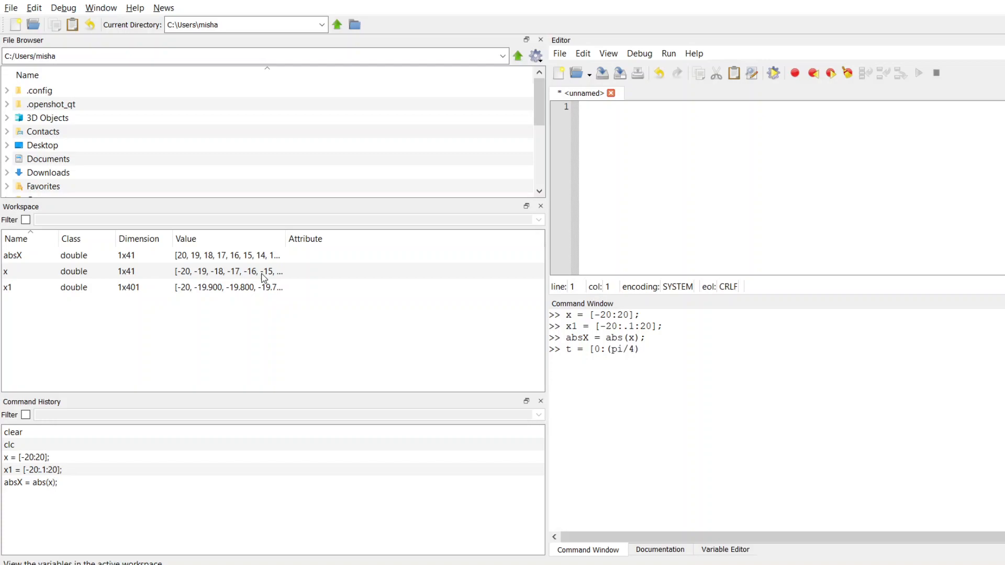
text(:)
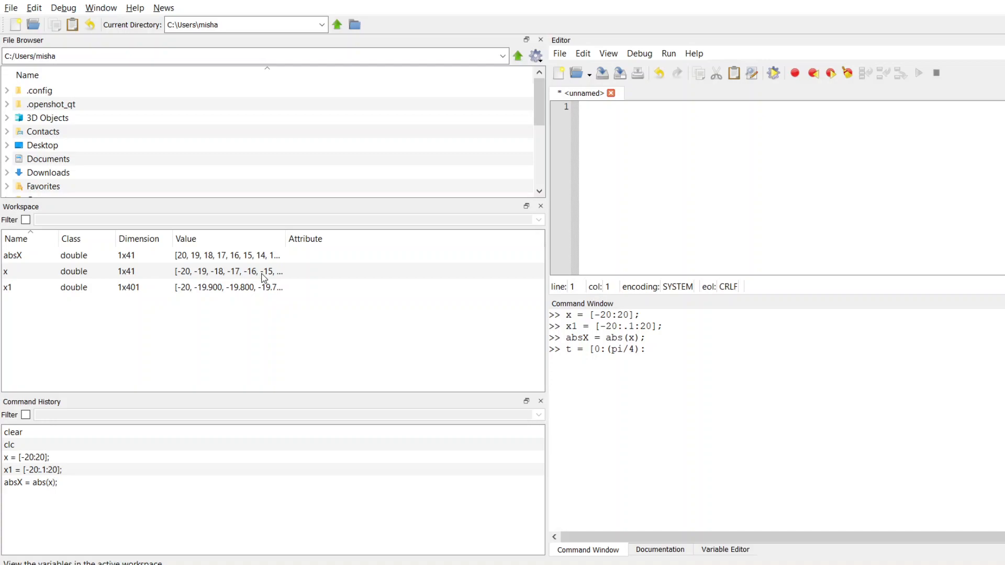
text(2:)
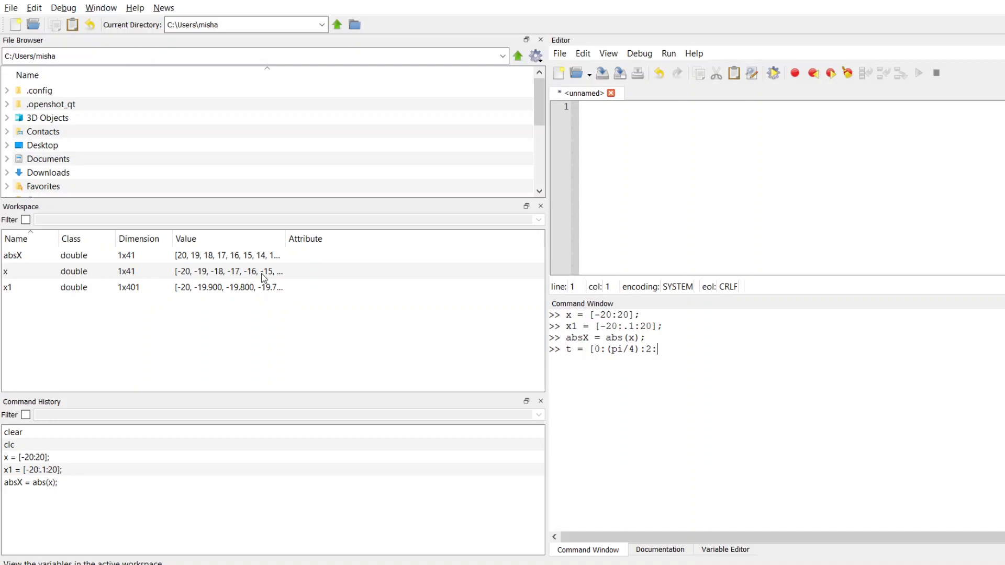
key(Backspace)
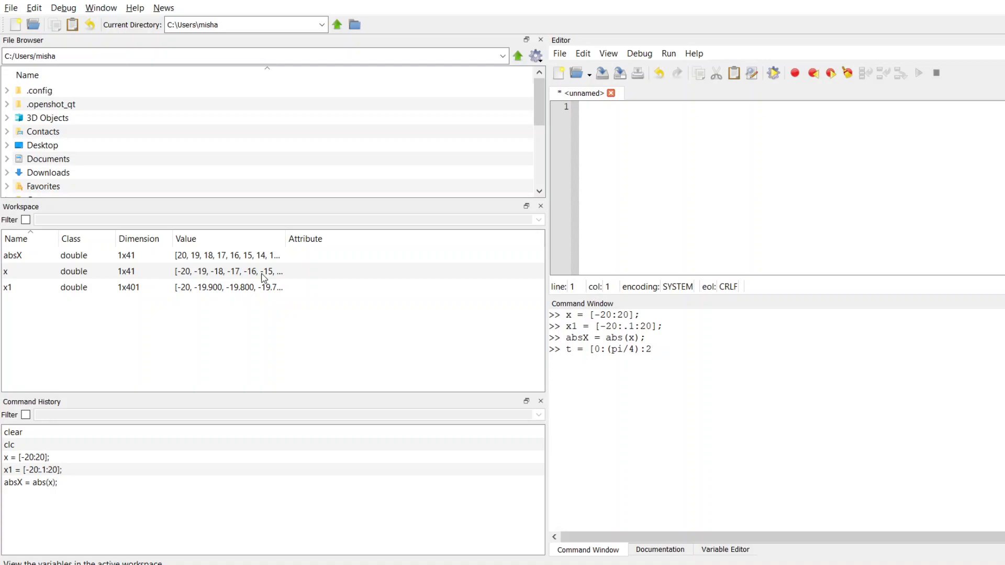
text(*pi])
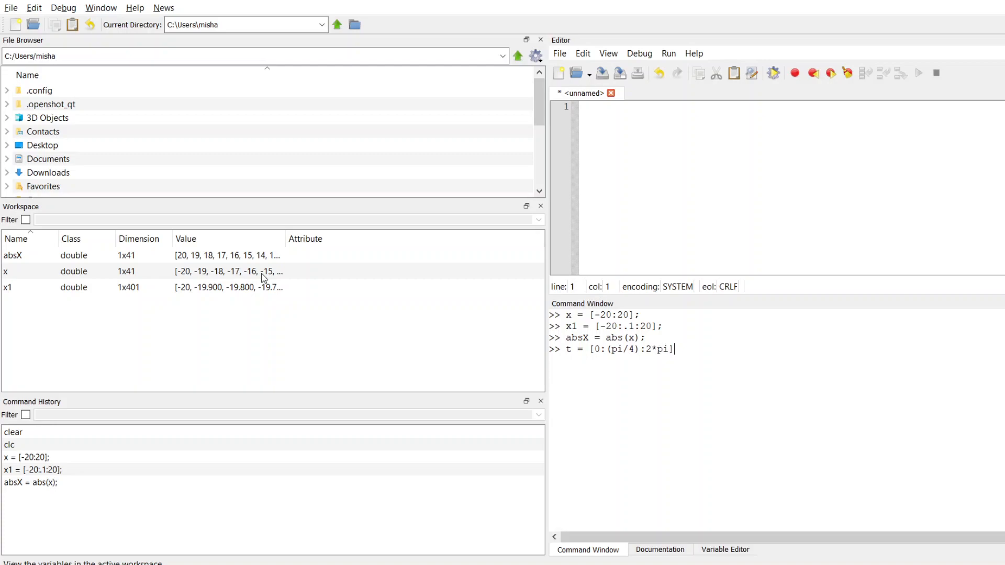
key(enter)
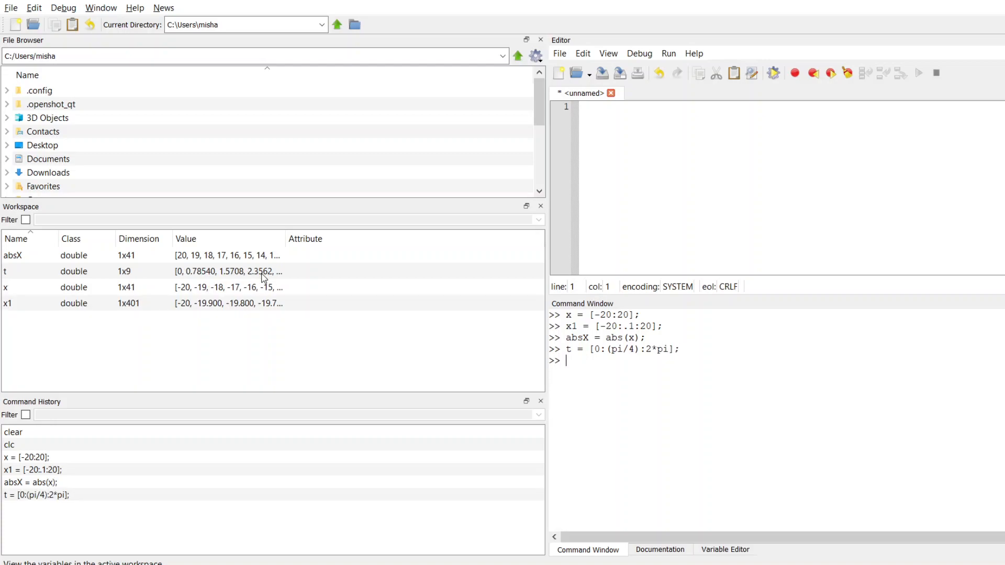
mouse_move(216, 280)
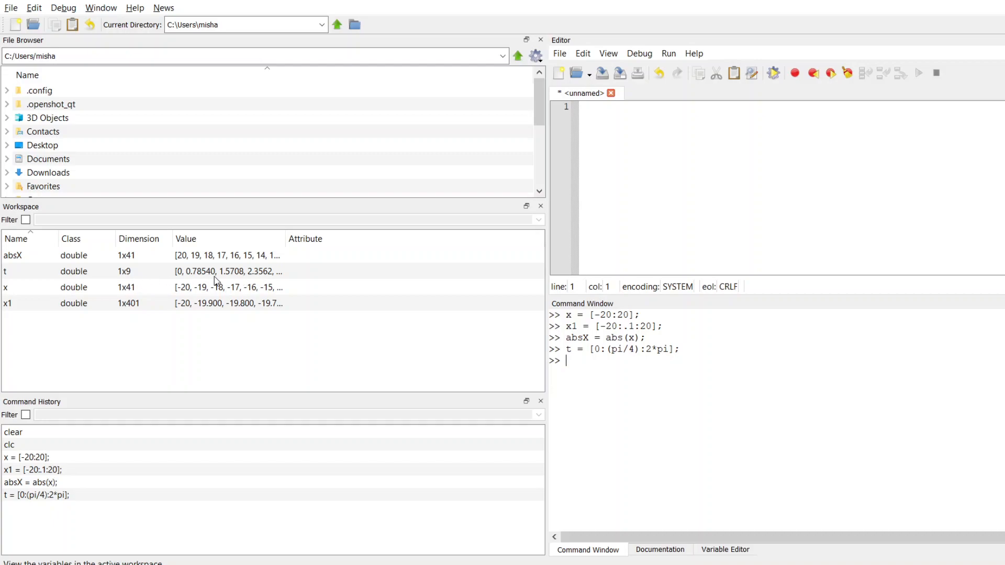
mouse_move(704, 378)
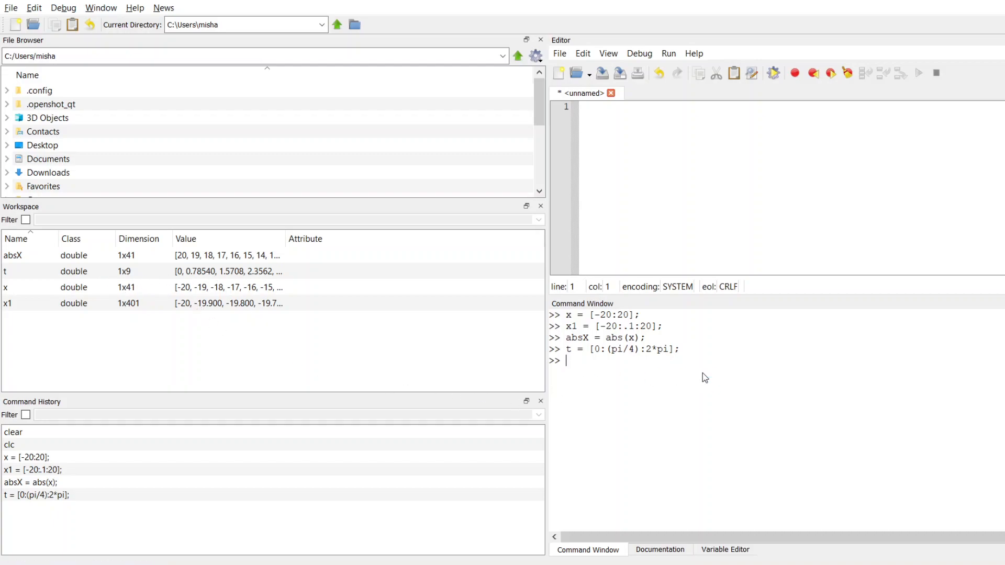
mouse_move(721, 363)
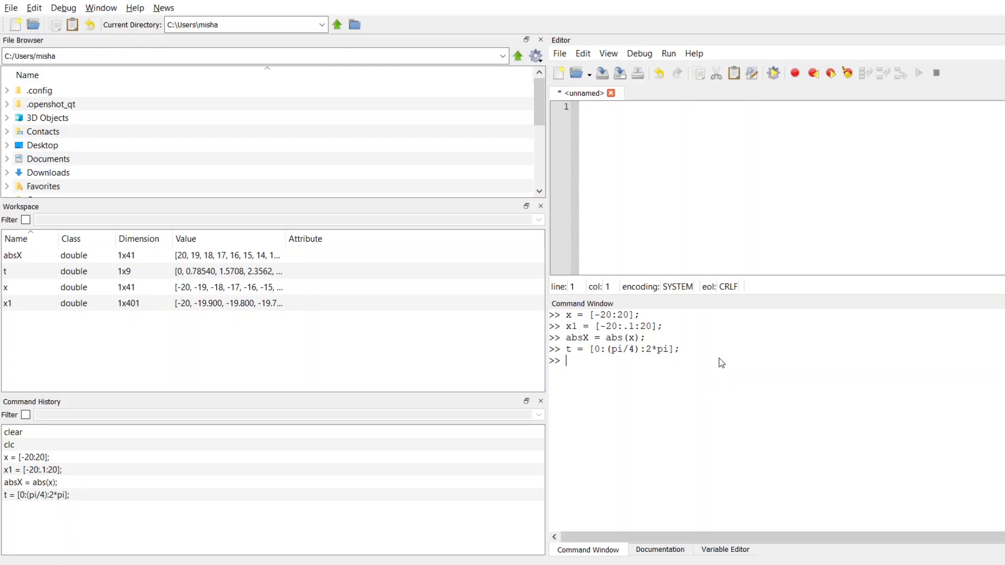
Enter y = sin(t); to compute the 1x9 sine vector y.
text(y)
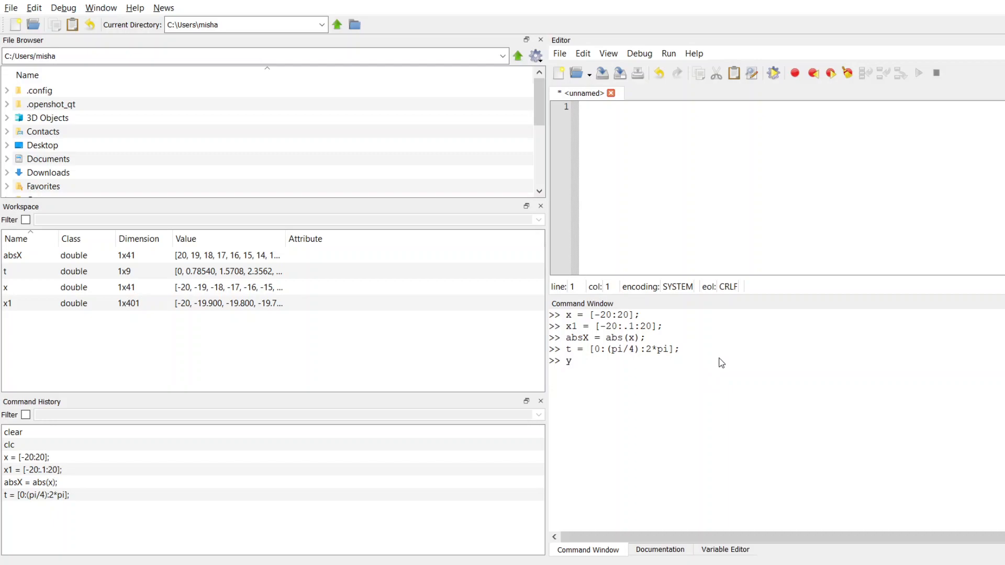
text(= sin)
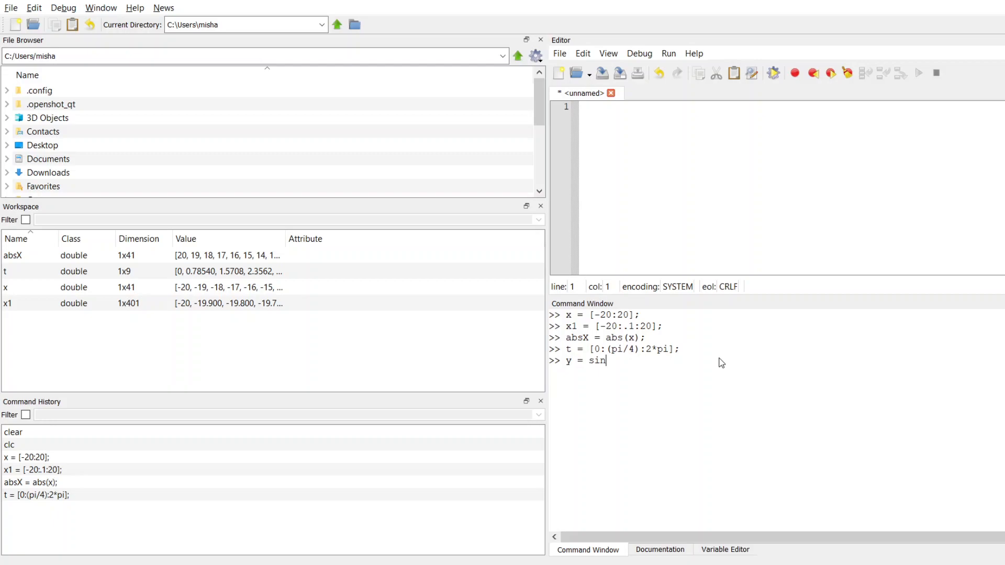
text((t);)
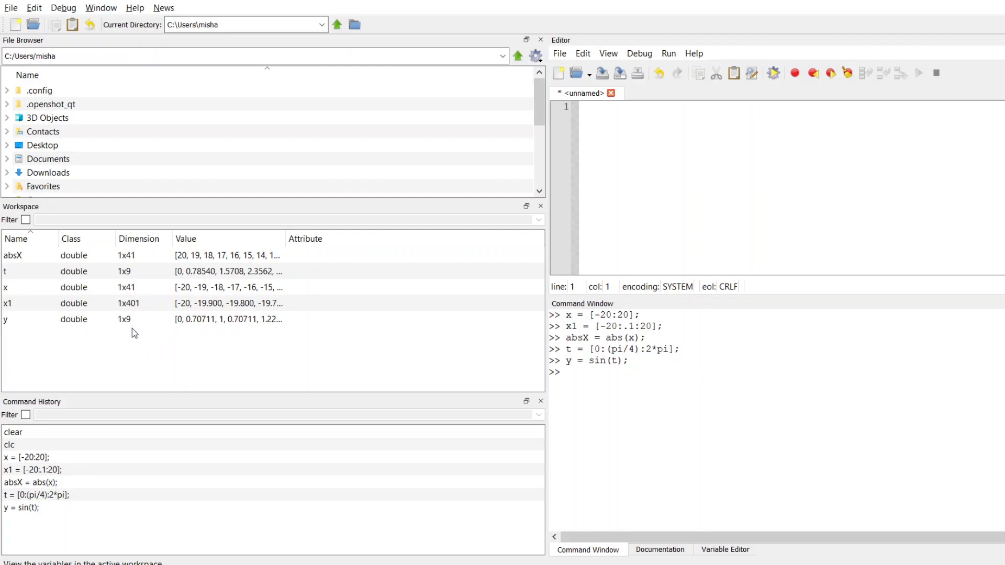
mouse_move(141, 290)
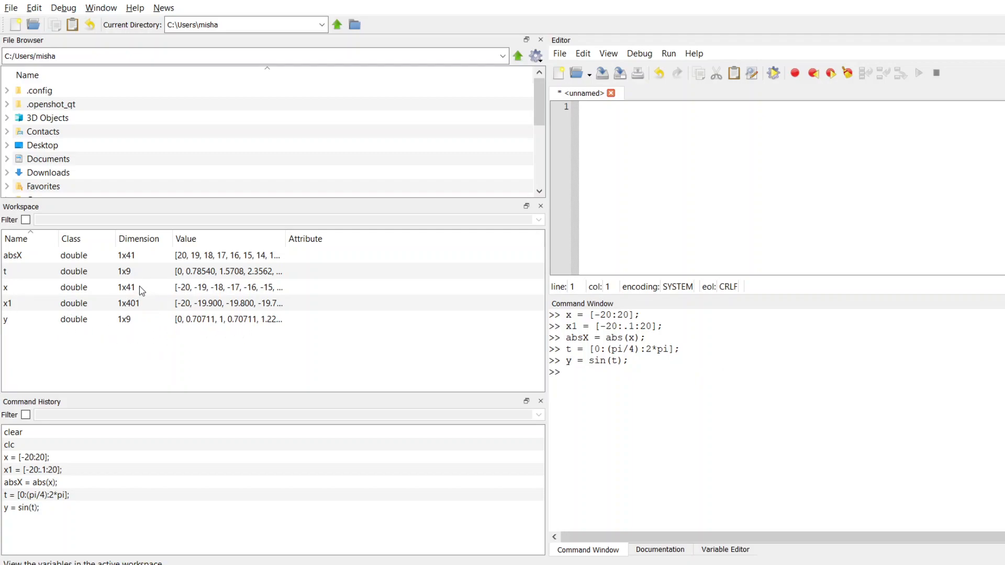
mouse_move(135, 329)
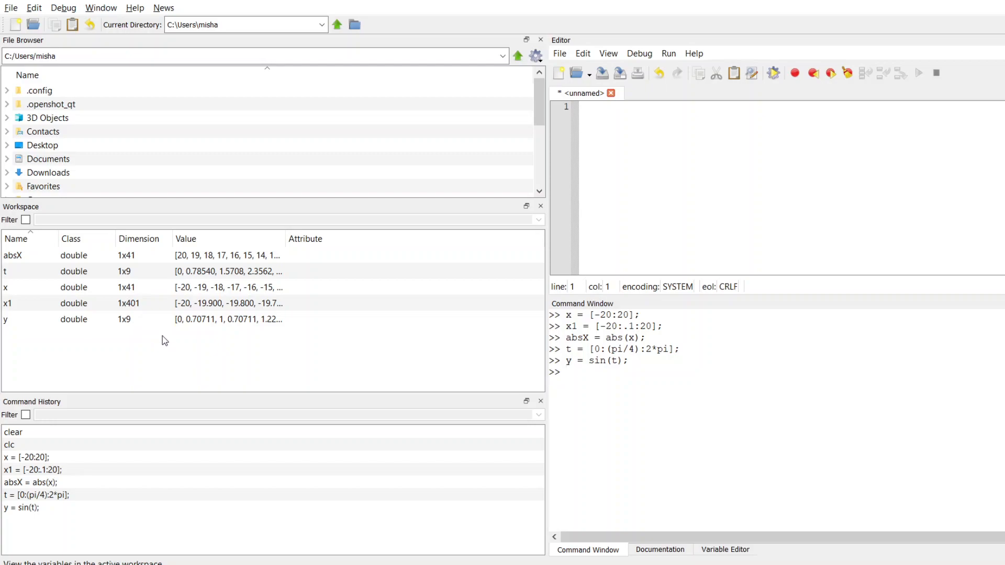
mouse_move(199, 284)
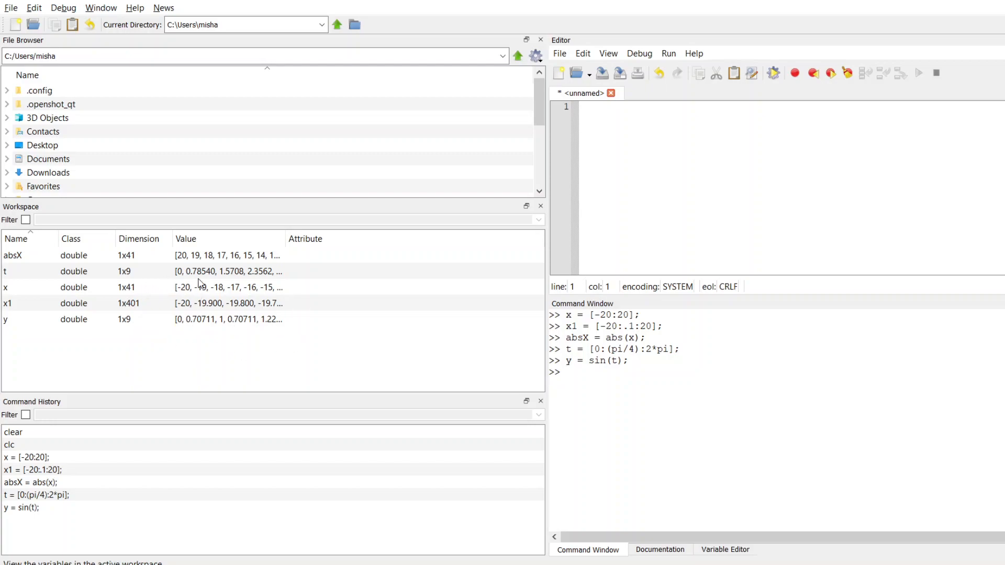
mouse_move(260, 283)
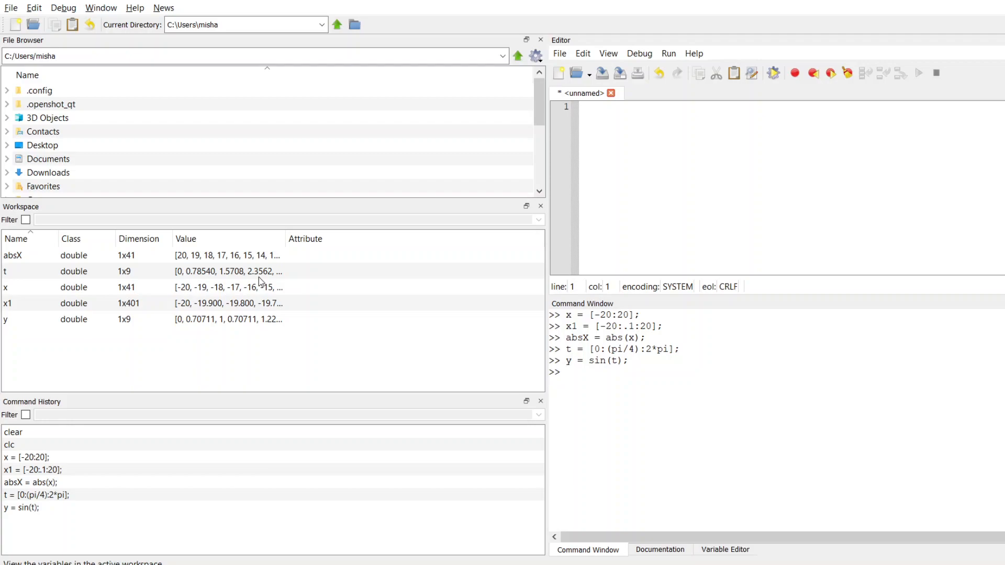
Run plot(t,y) at the command prompt.
text(plot(t,y)
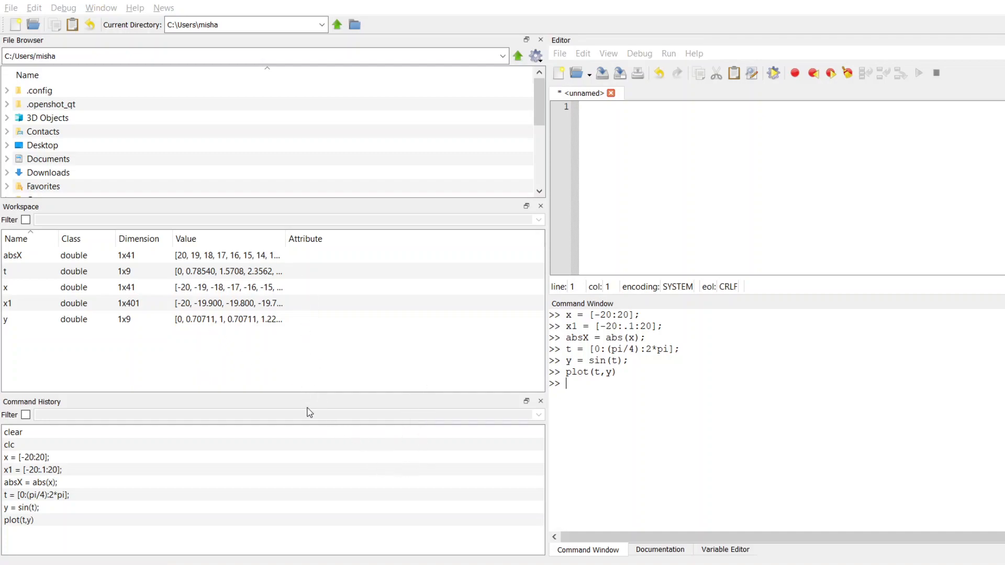
mouse_move(403, 448)
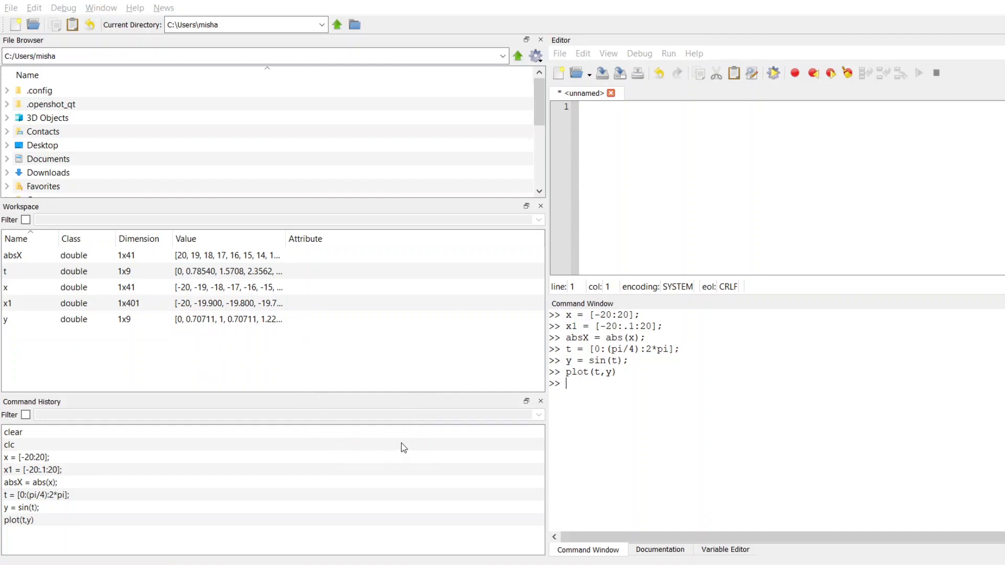
mouse_move(469, 451)
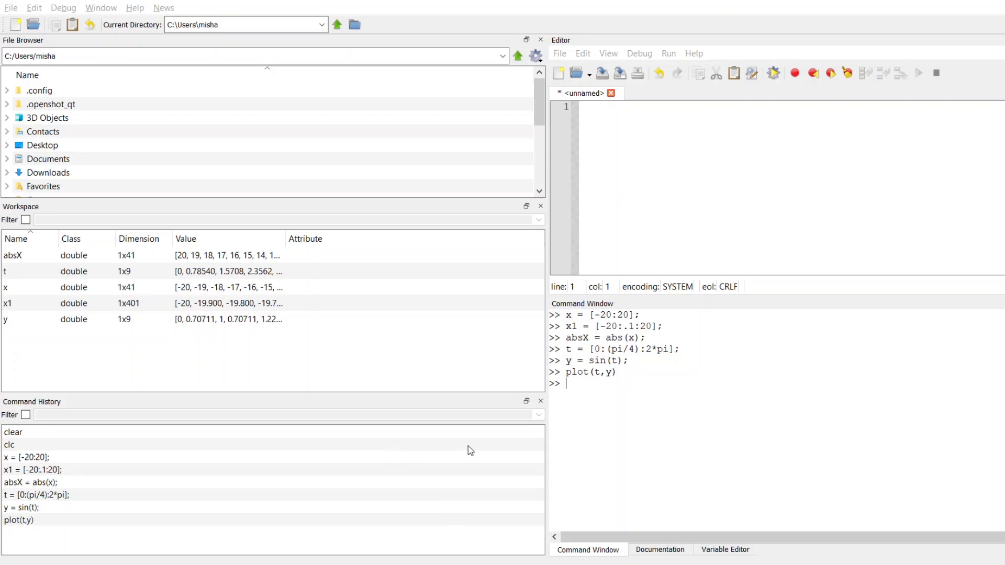
mouse_move(616, 353)
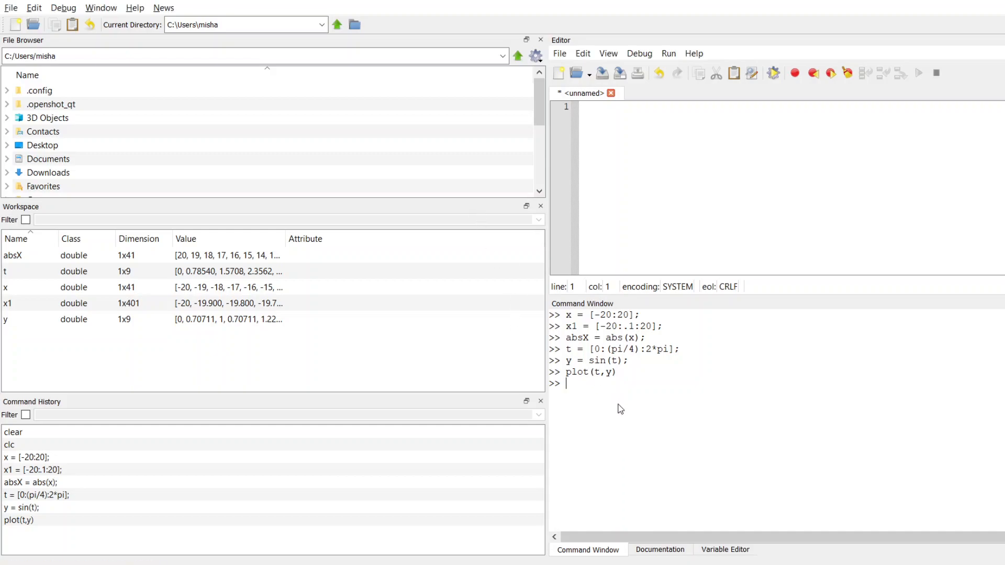
Redefine t as [0:pi/10:2*pi], giving 21 values.
text(t = [)
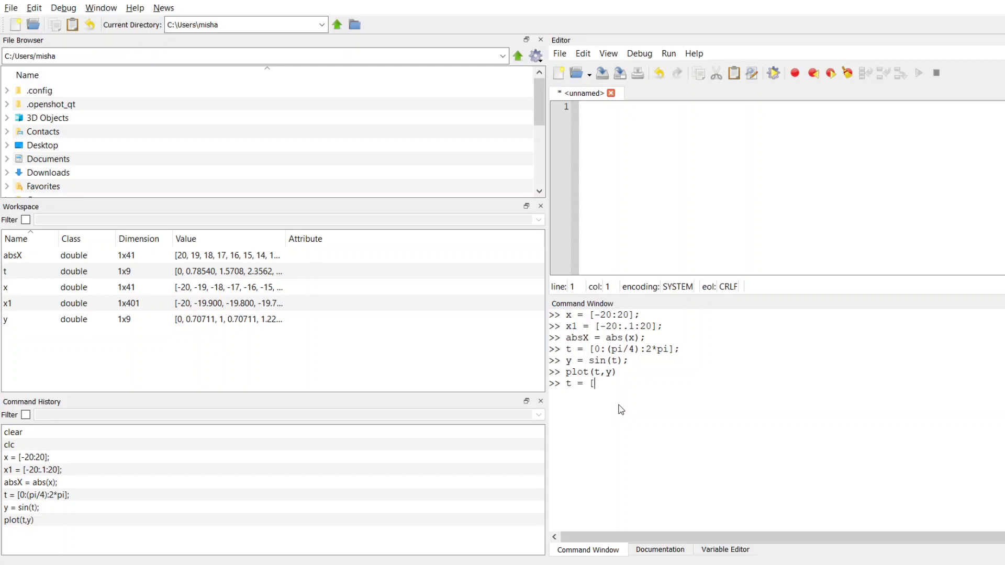
text(0:)
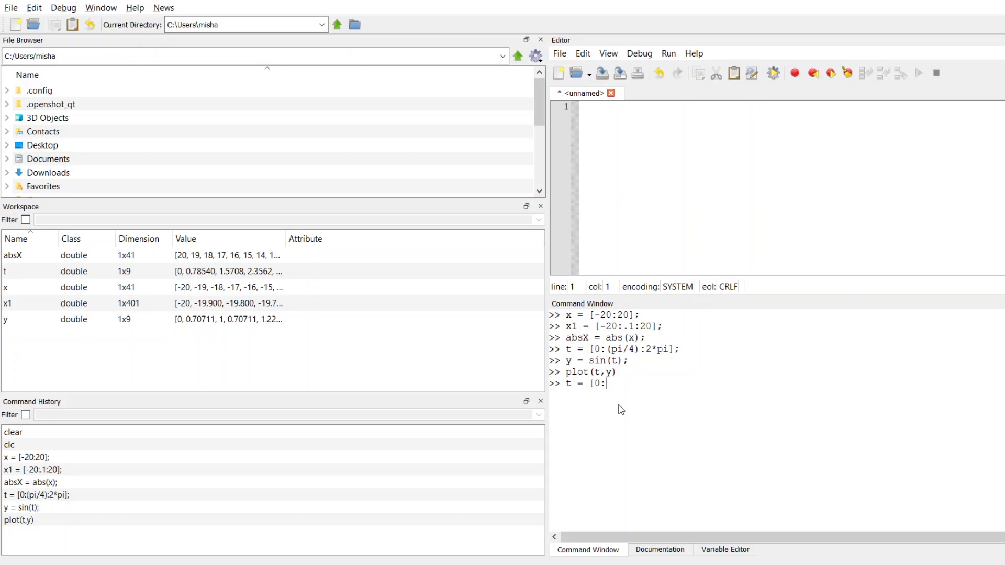
text(pi)
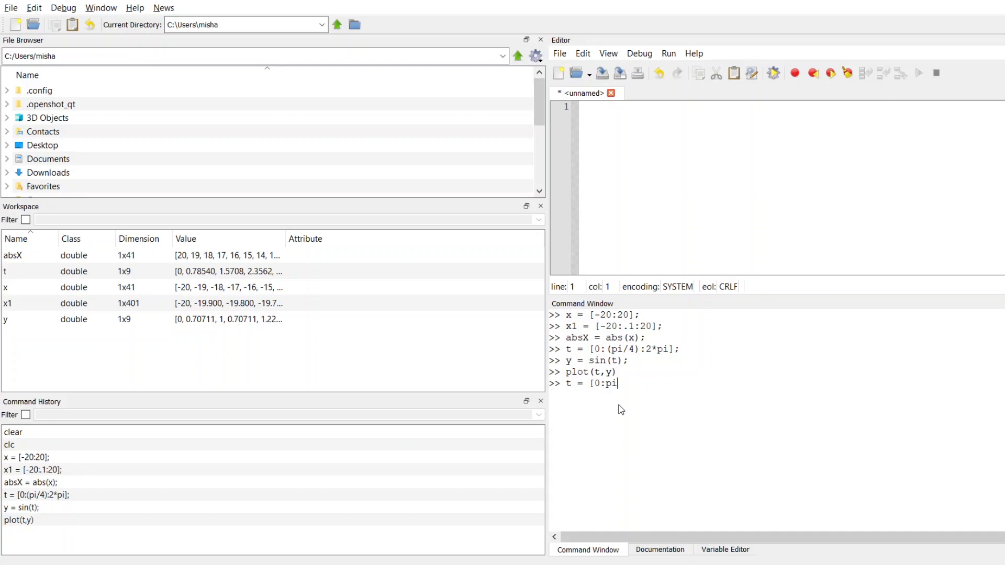
text(10:)
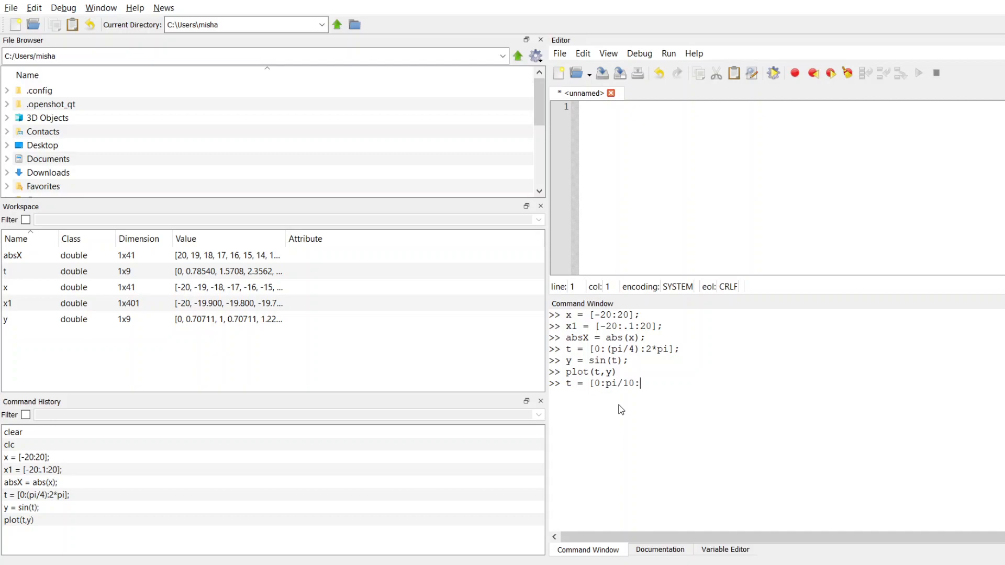
text(2*pi];)
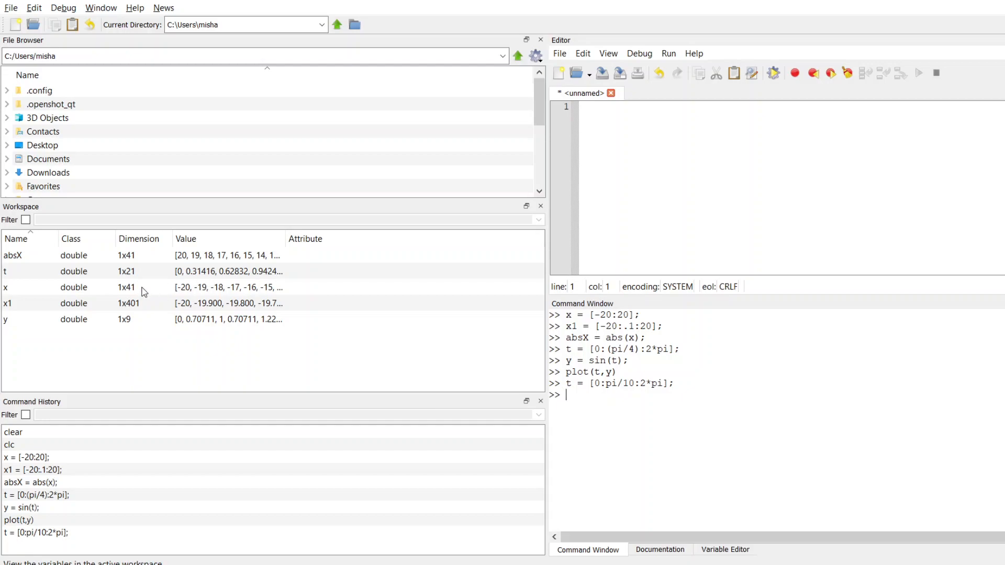
Enter y = sin(t); to recompute y for the new t.
text(y)
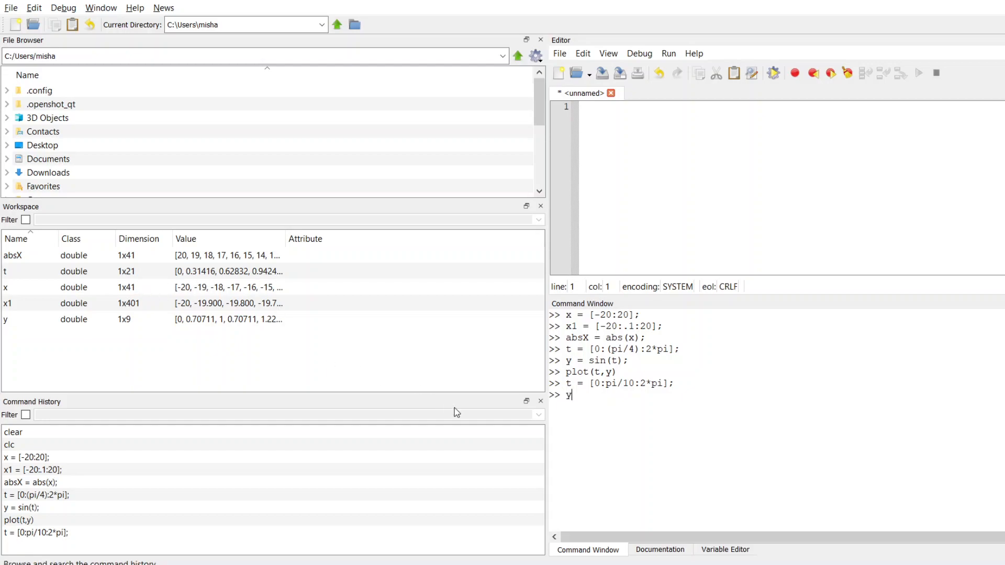
text(= s)
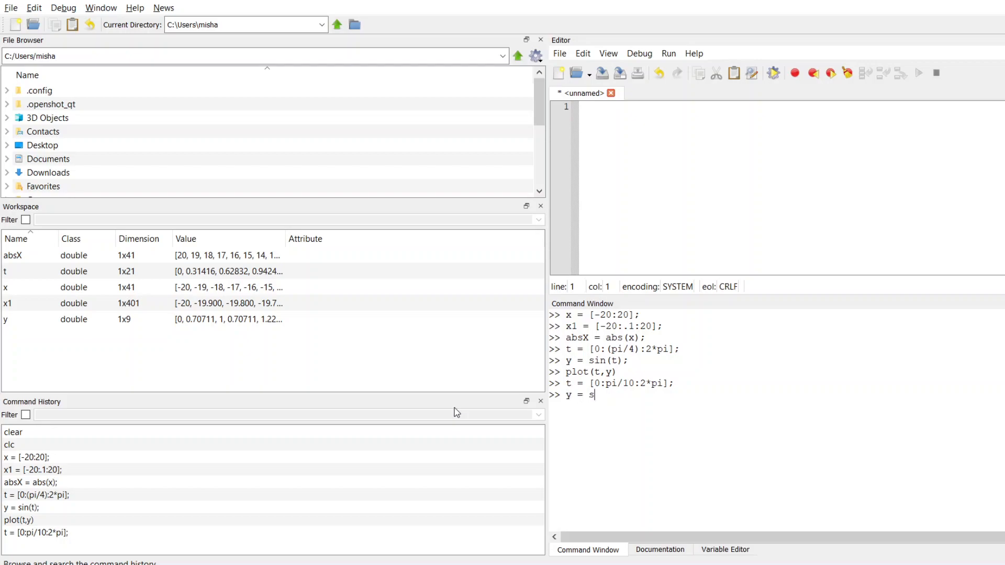
text(in(t);)
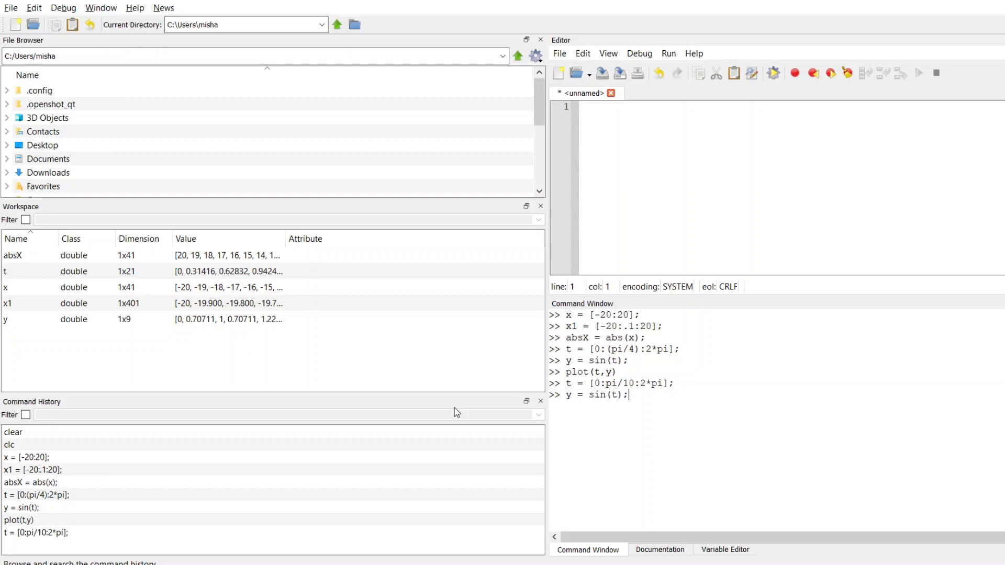
mouse_move(580, 393)
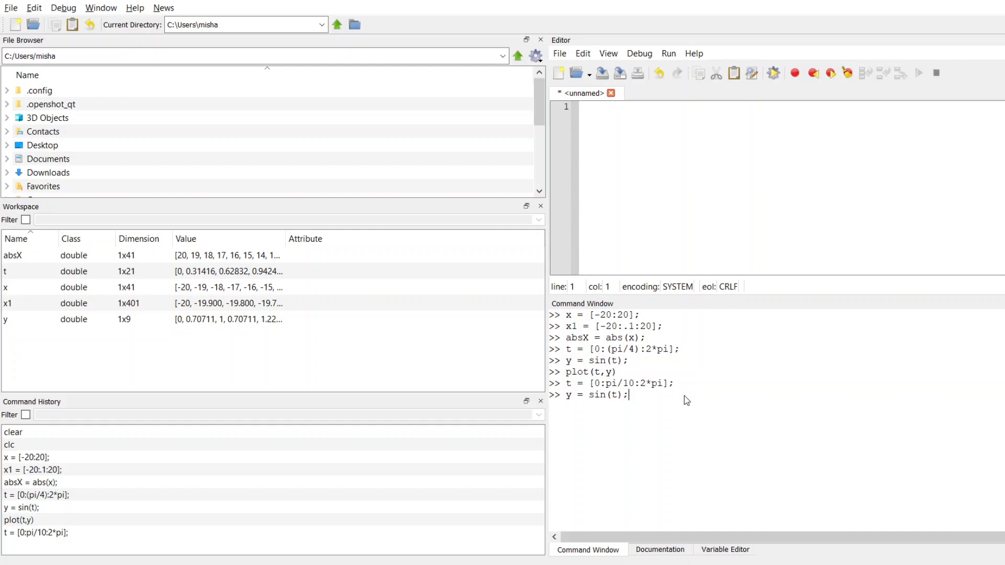
mouse_move(599, 420)
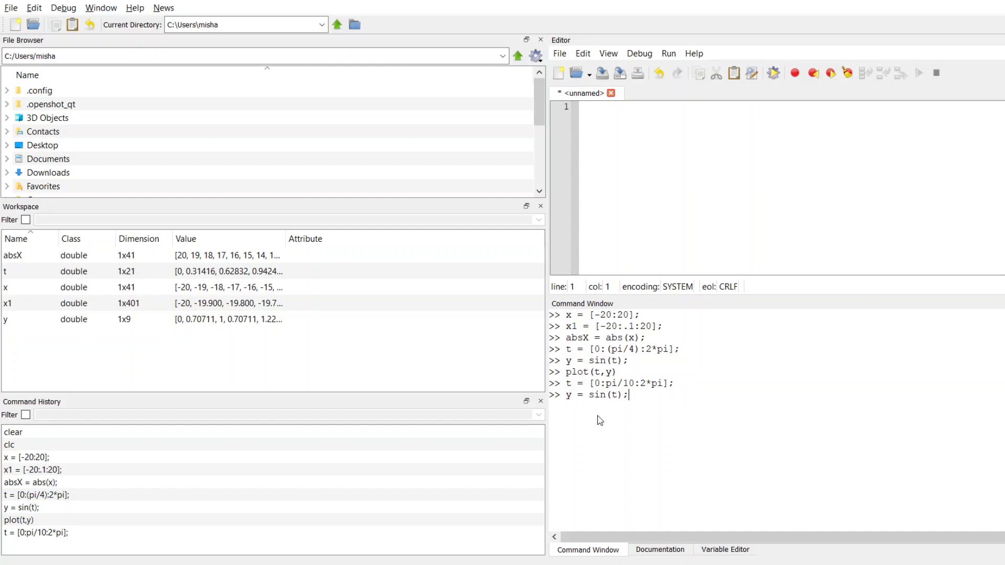
mouse_move(594, 418)
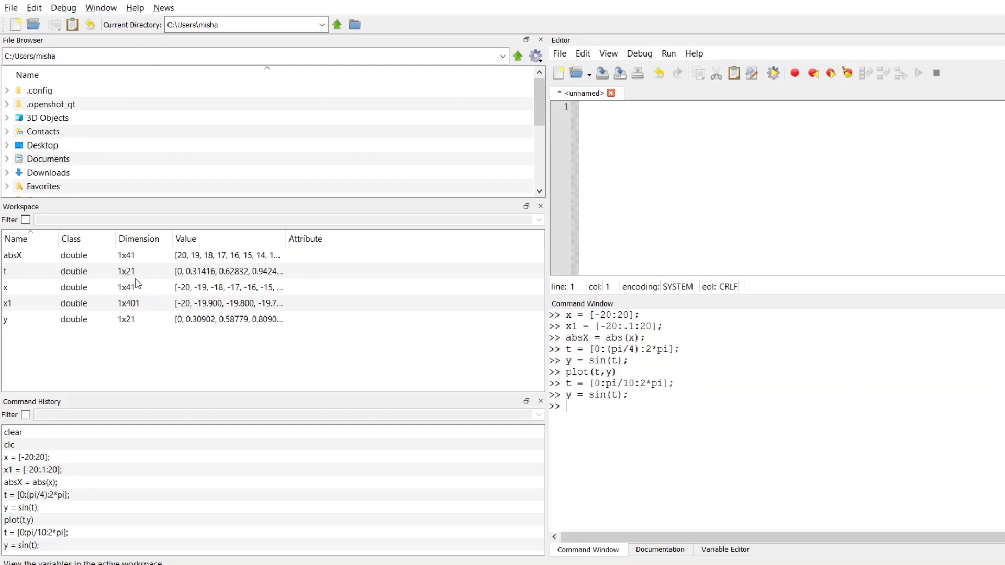
Rerun plot(t,y) with the 21-point vectors.
text(pl)
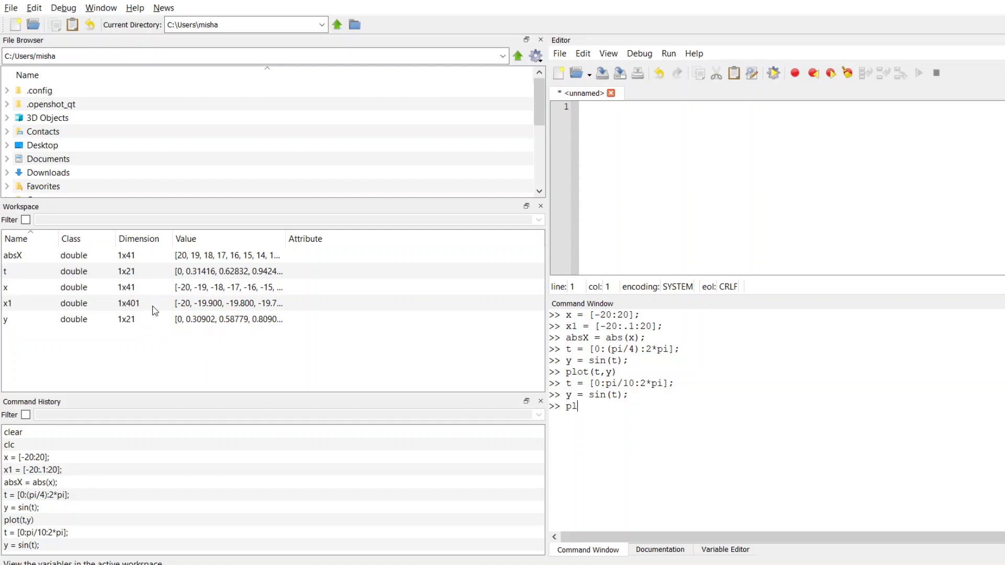
text(ot(t,y)
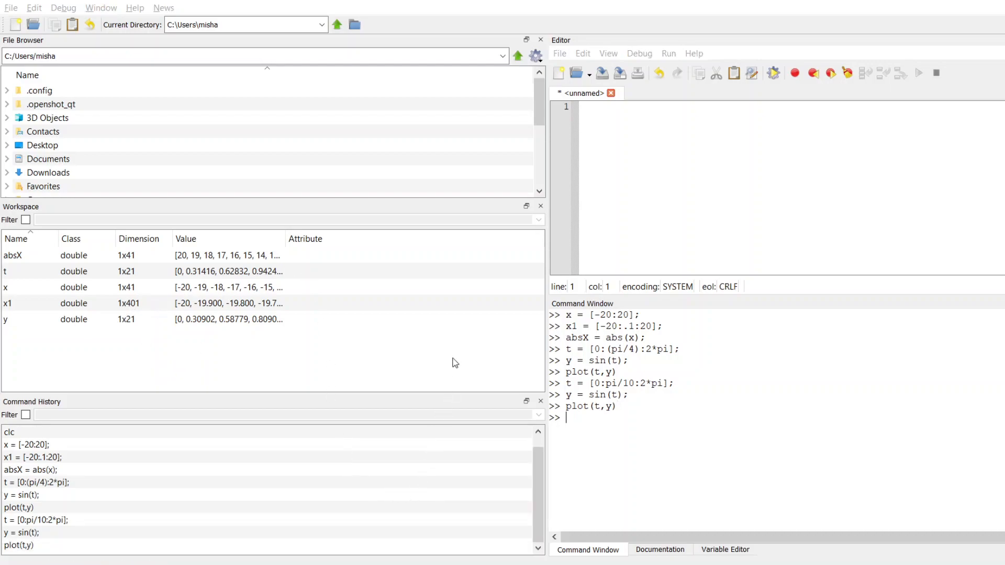
mouse_move(363, 426)
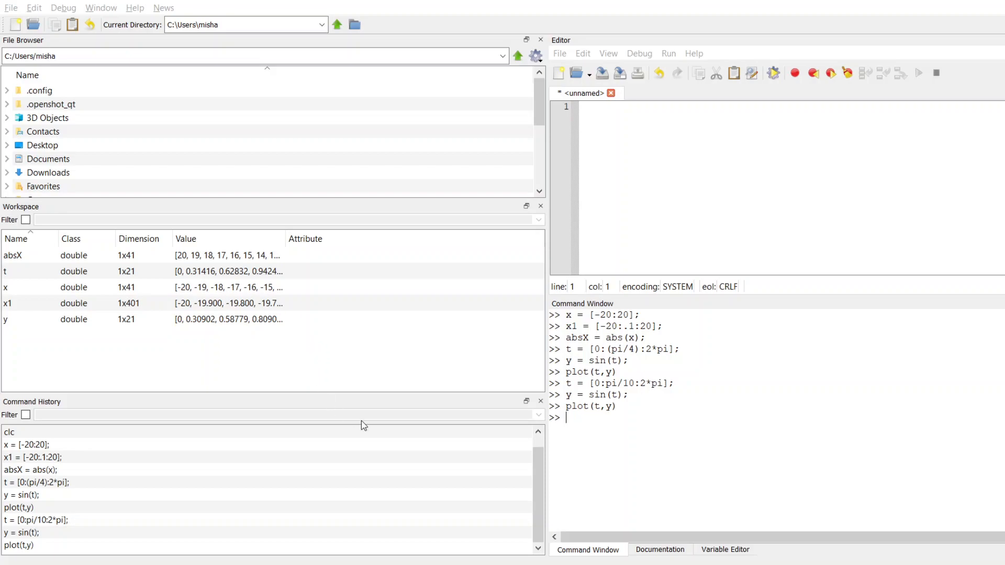
mouse_move(600, 394)
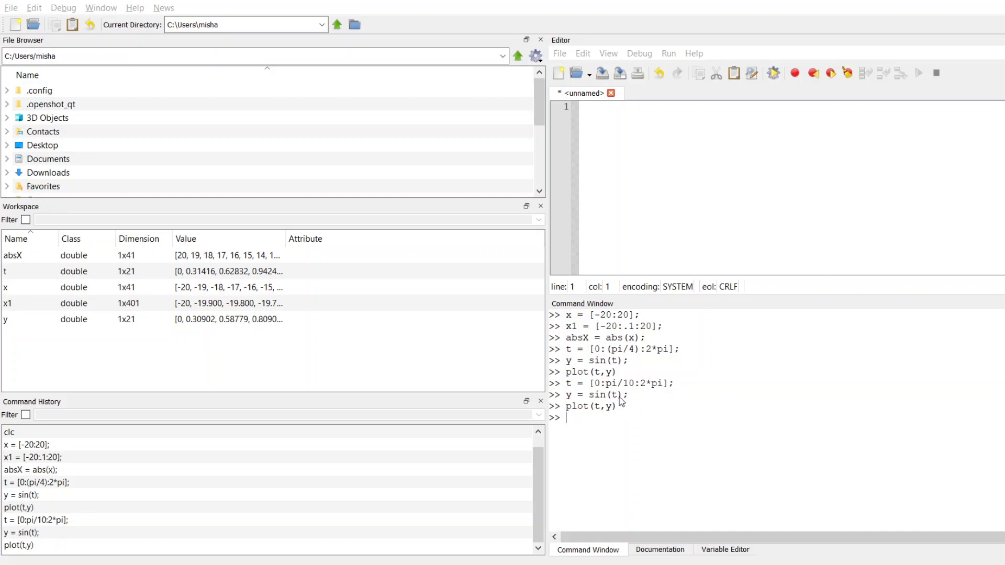
mouse_move(644, 445)
text(t =)
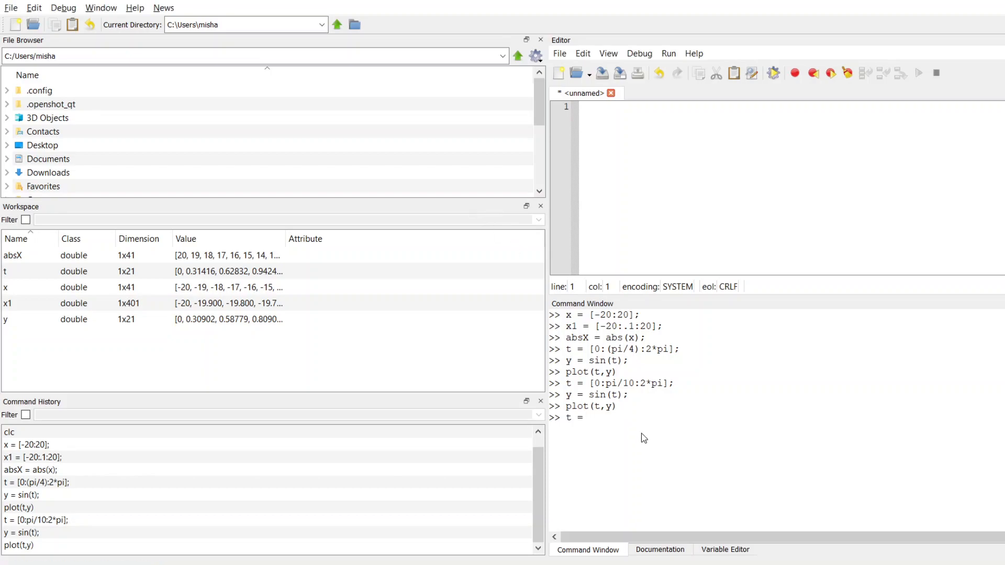
Set t = [0:2*pi];, recompute y = sin(t);, and run plot(t,y).
text([0)
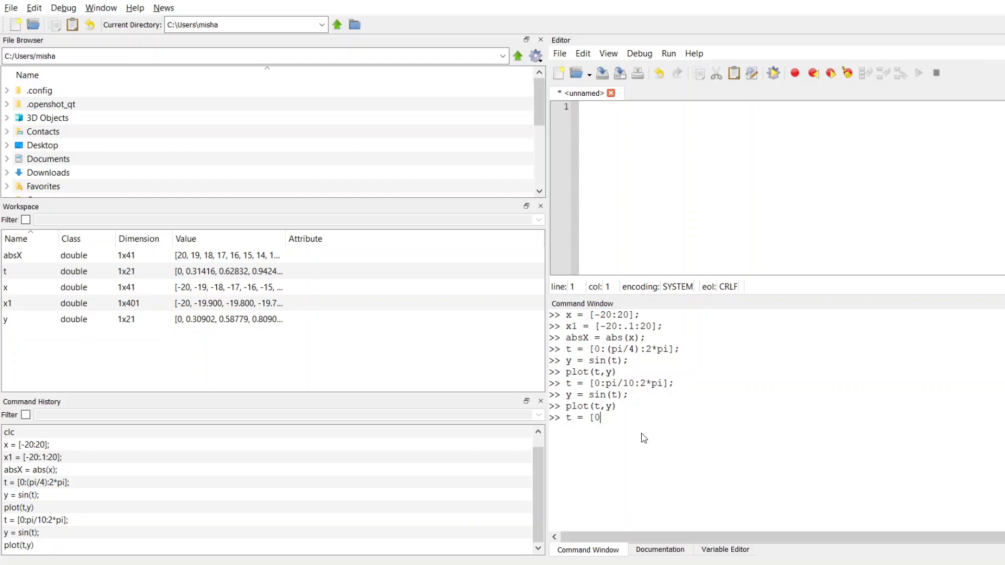
text(:)
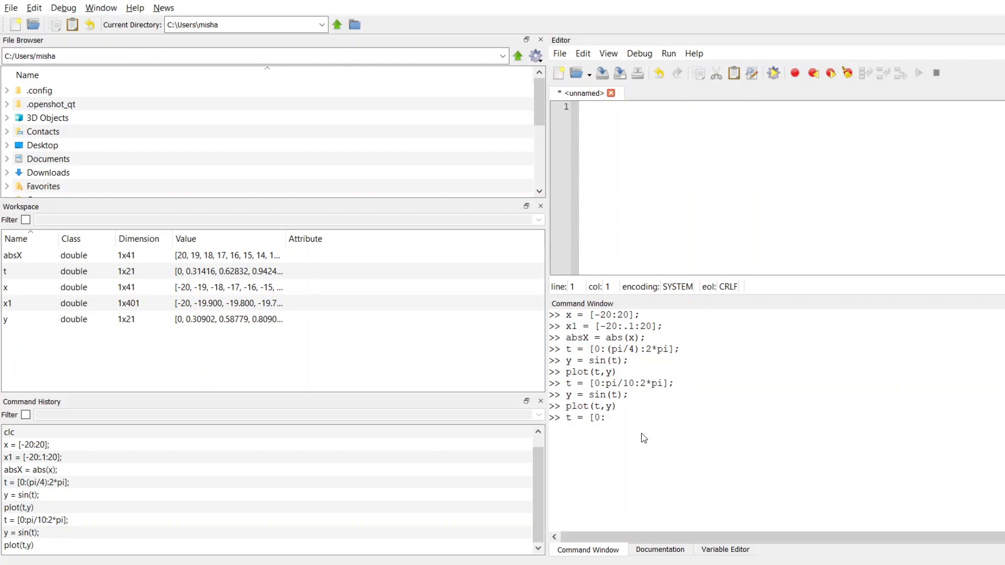
text(2*pi)
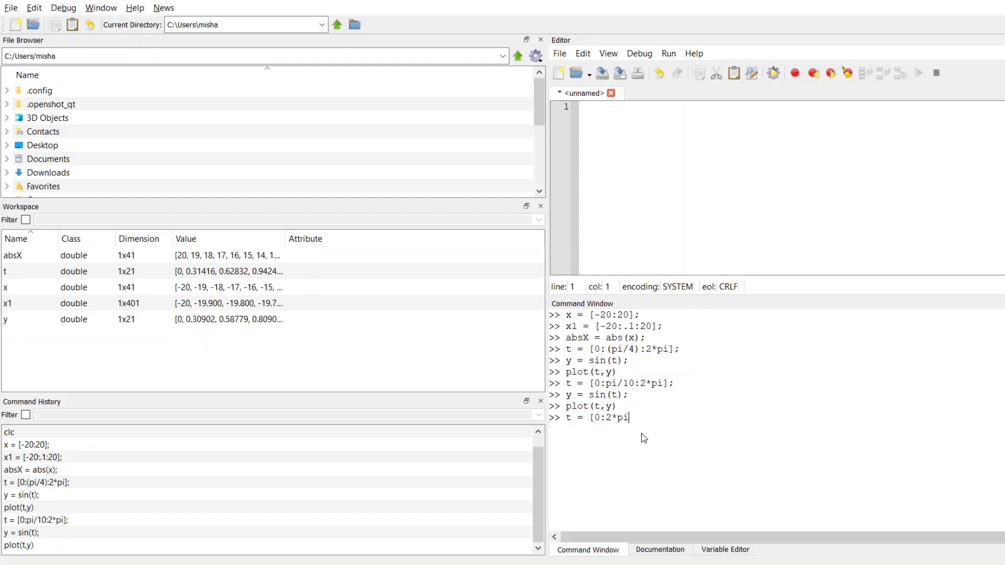
text(];)
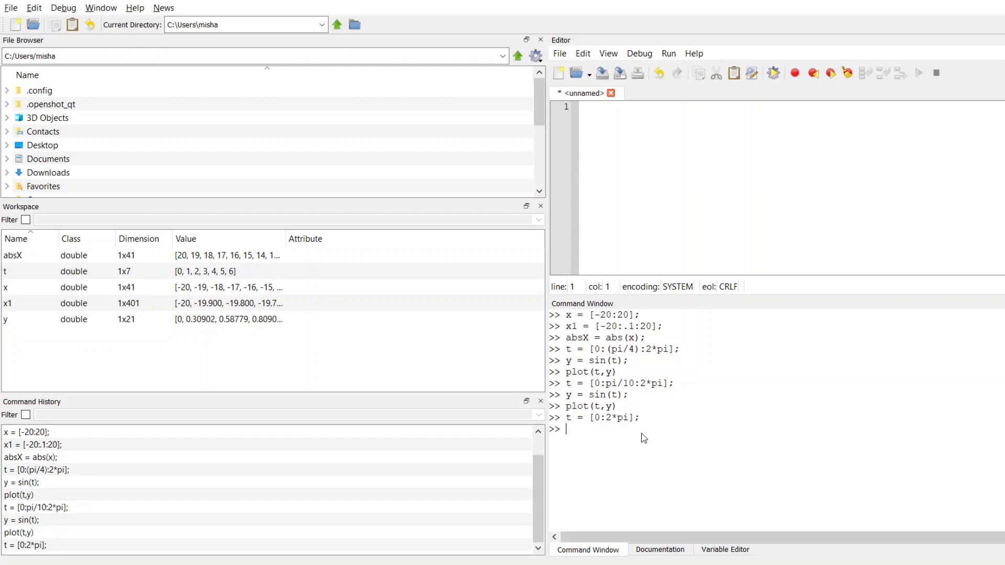
text(y = sin(t);)
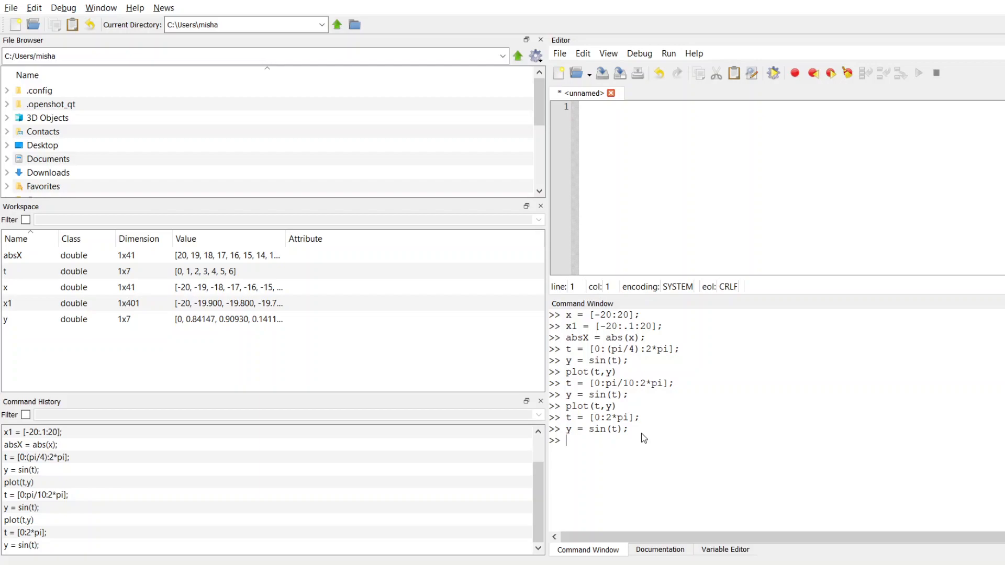
text(plot(t,y)
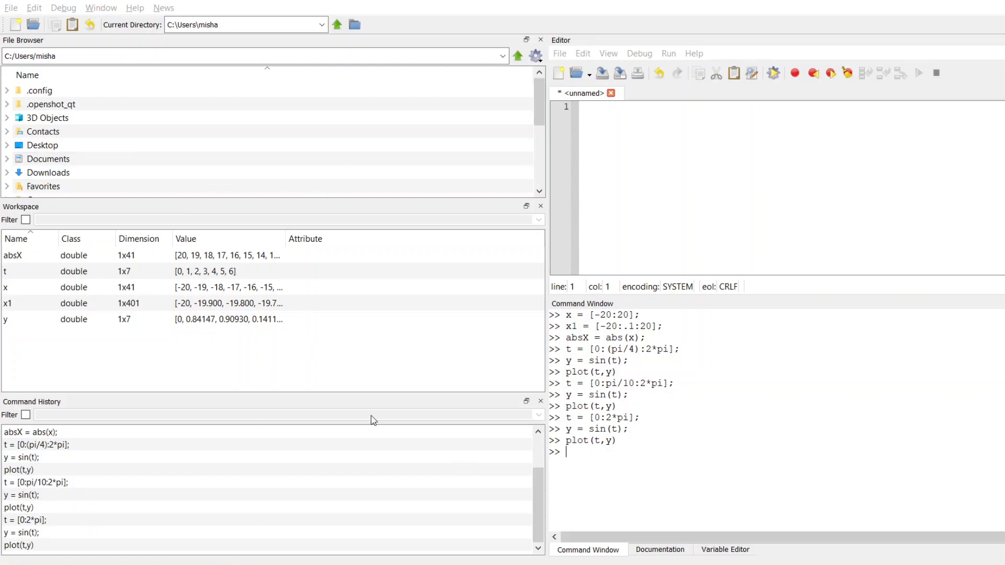
mouse_move(466, 214)
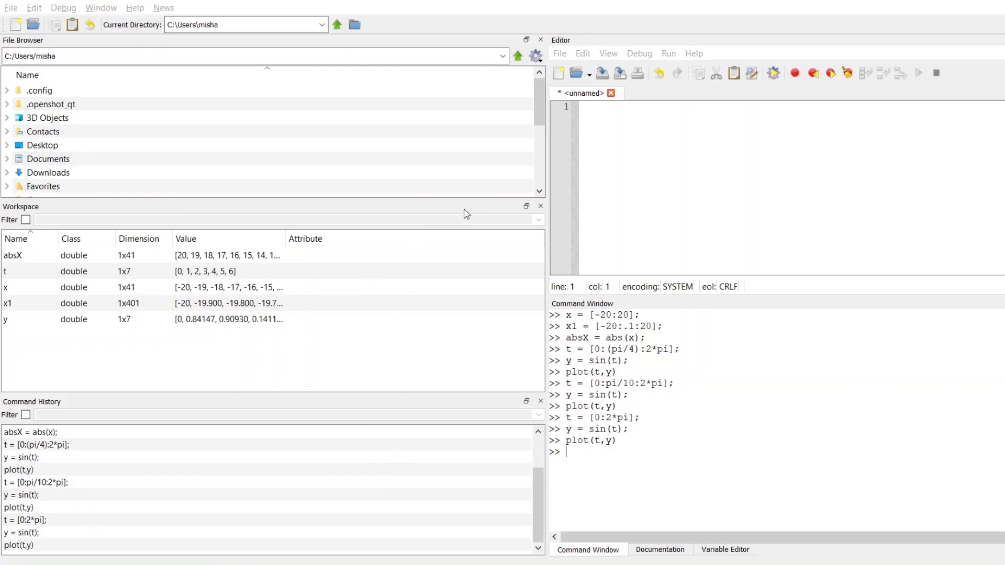
mouse_move(493, 464)
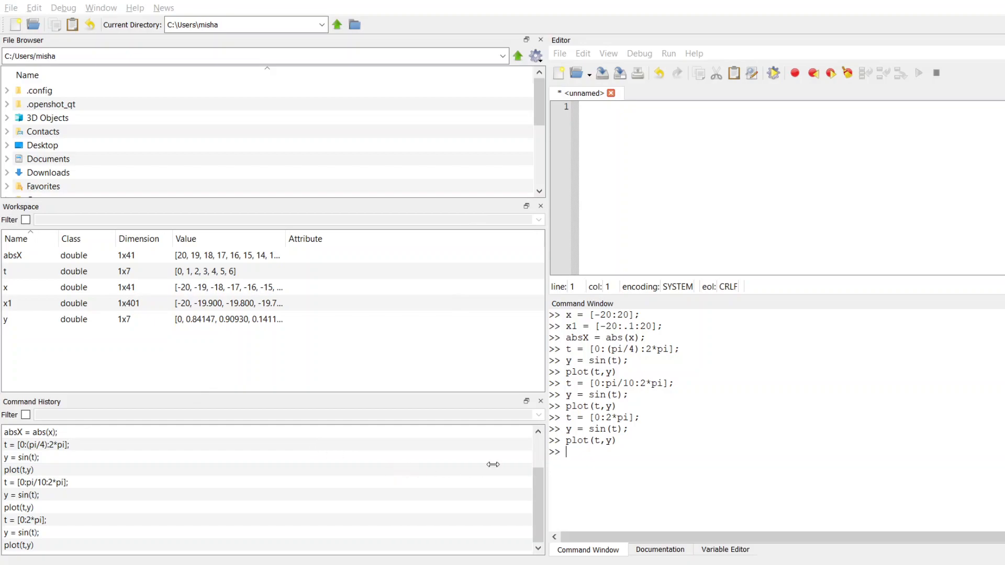
mouse_move(226, 297)
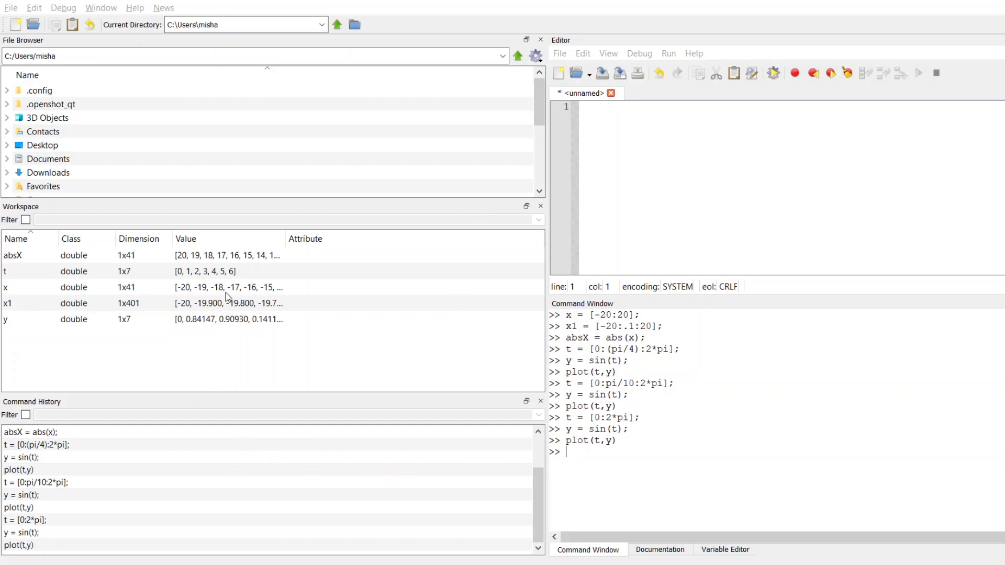
mouse_move(368, 460)
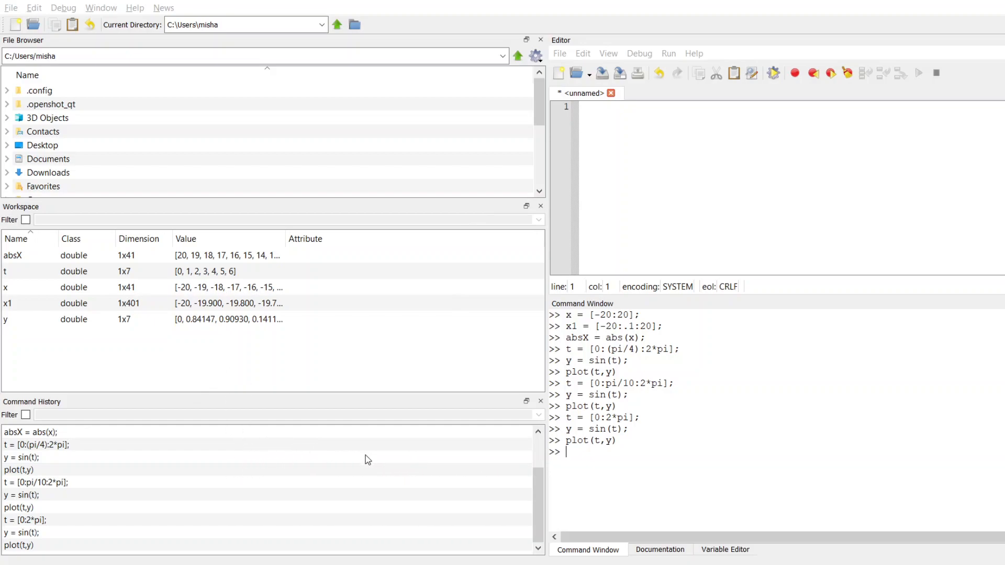
mouse_move(363, 454)
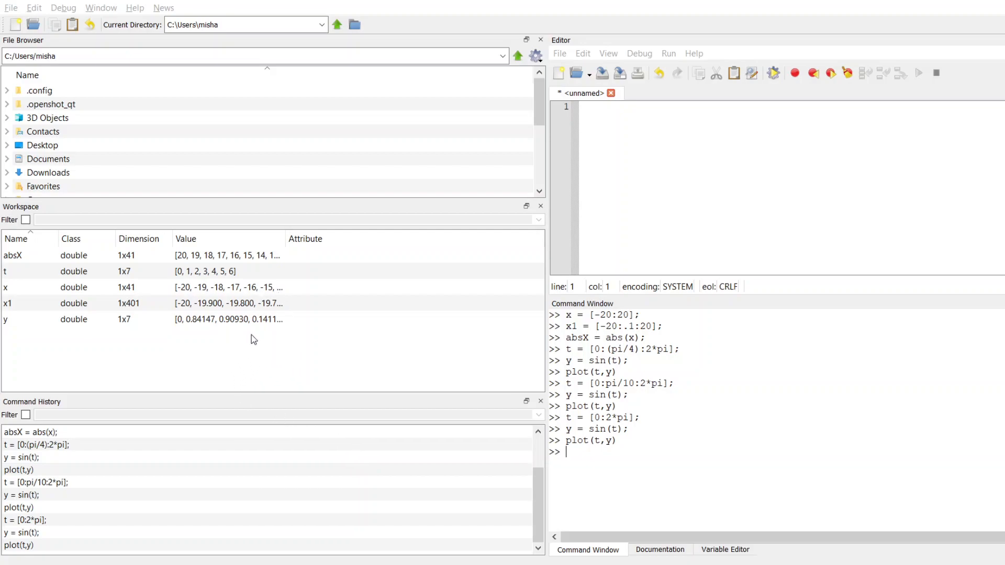
mouse_move(256, 410)
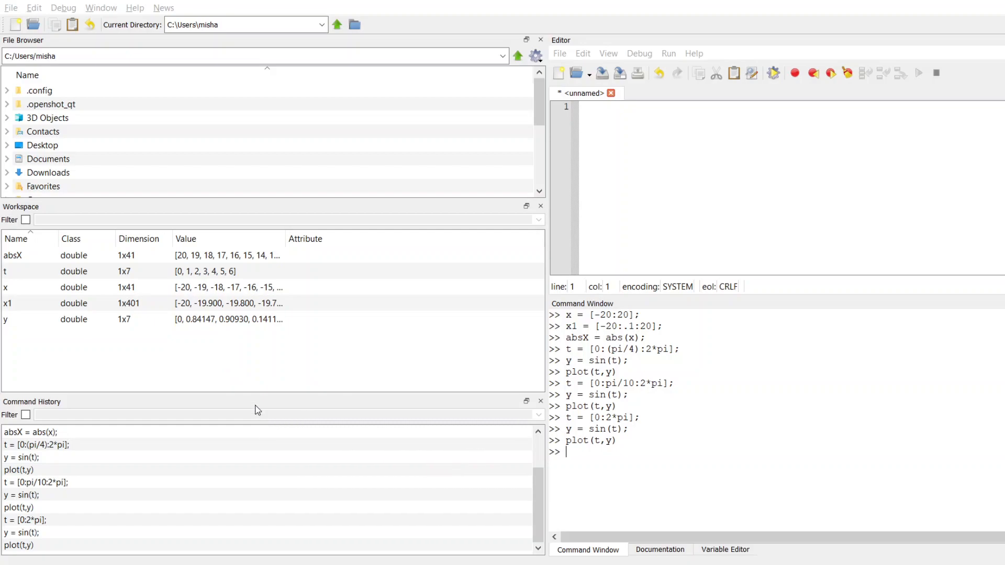
mouse_move(482, 209)
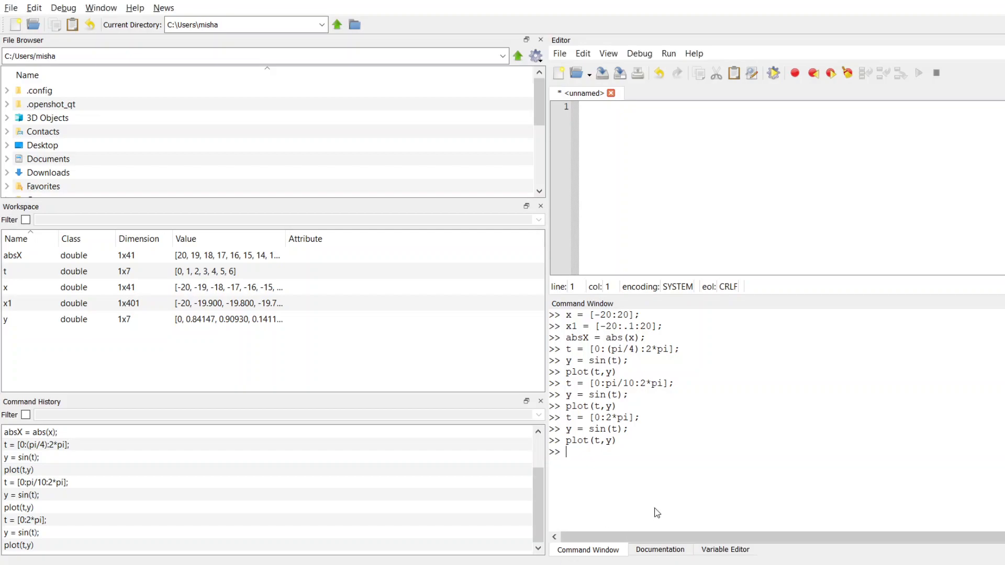
text(t)
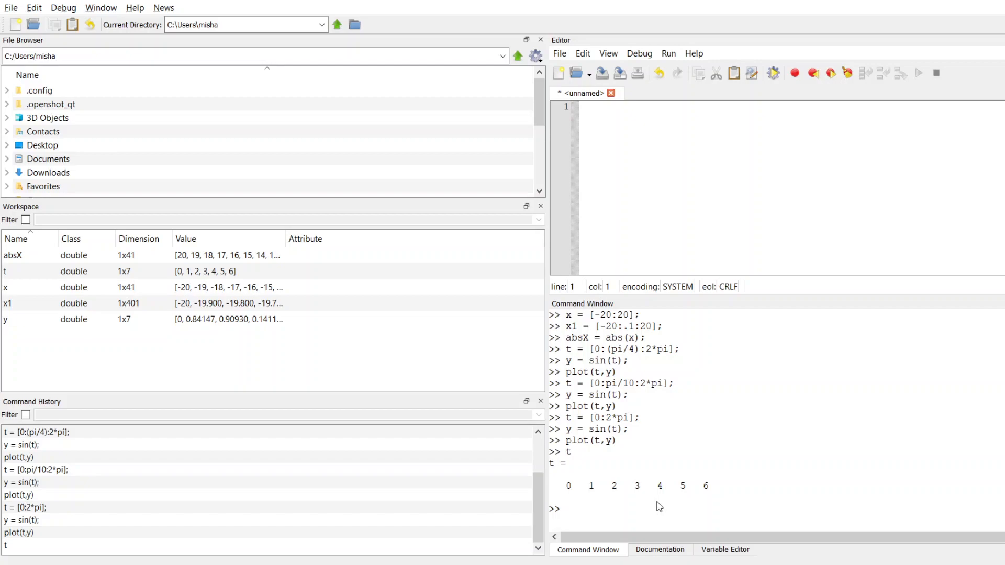
mouse_move(676, 502)
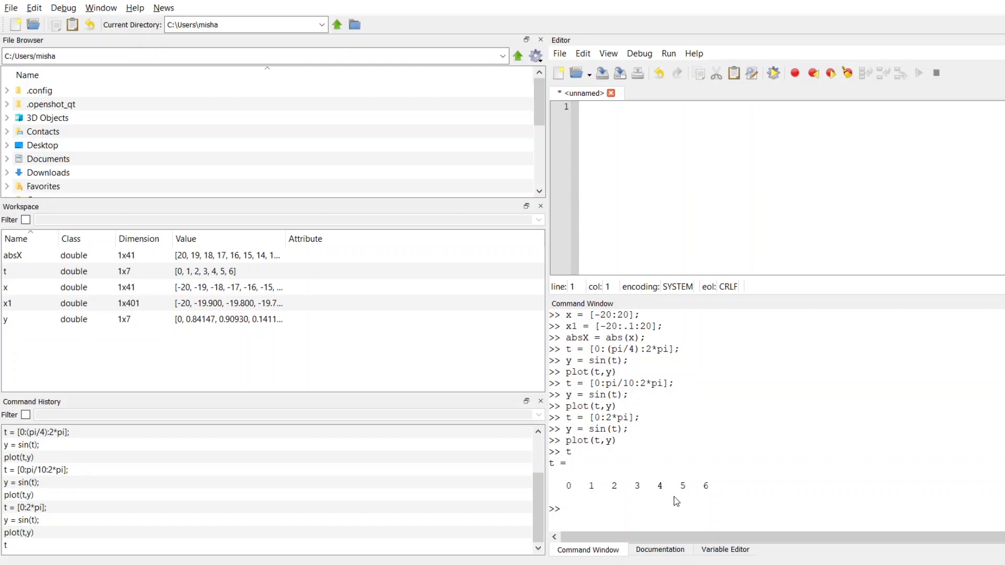
mouse_move(643, 498)
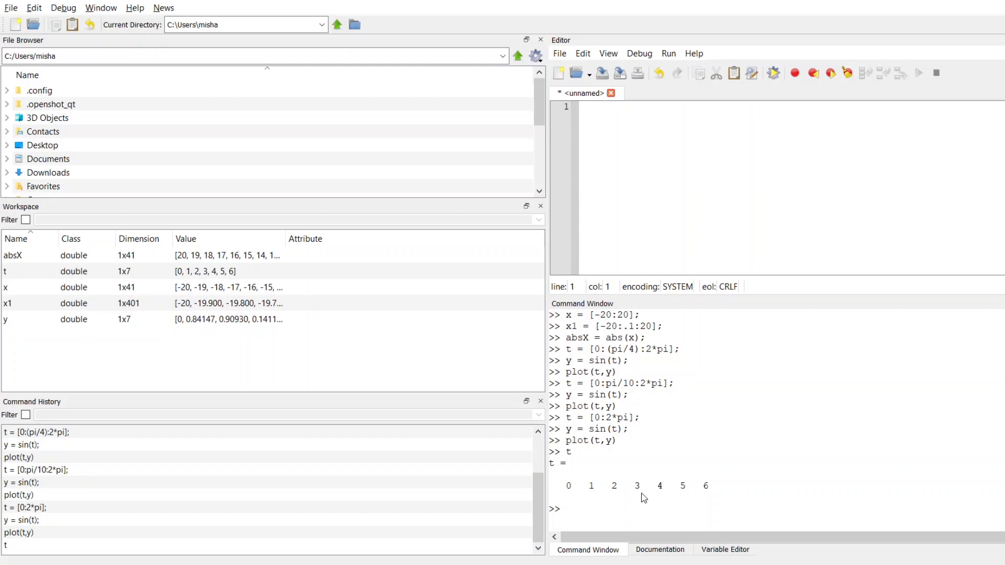
mouse_move(655, 499)
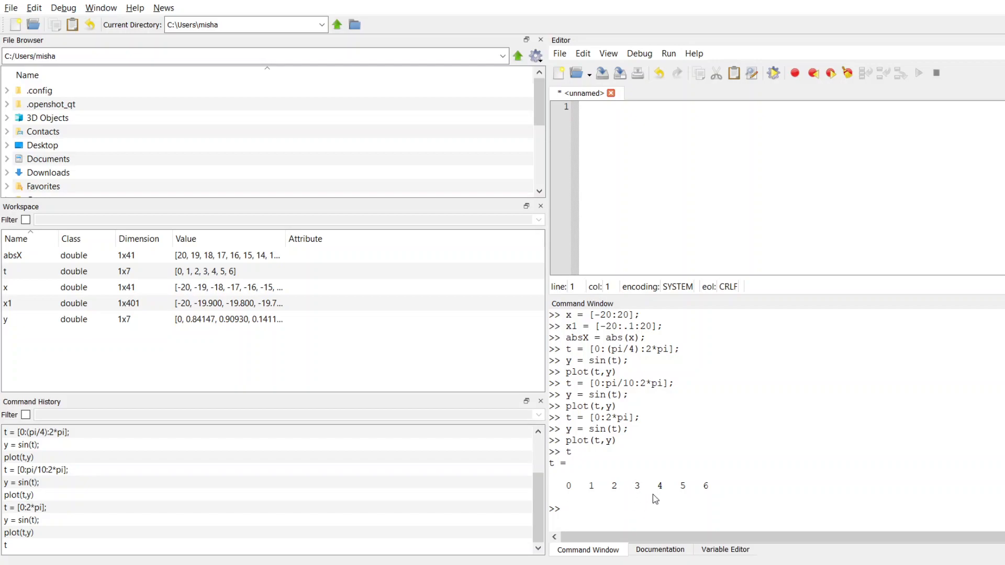
mouse_move(634, 480)
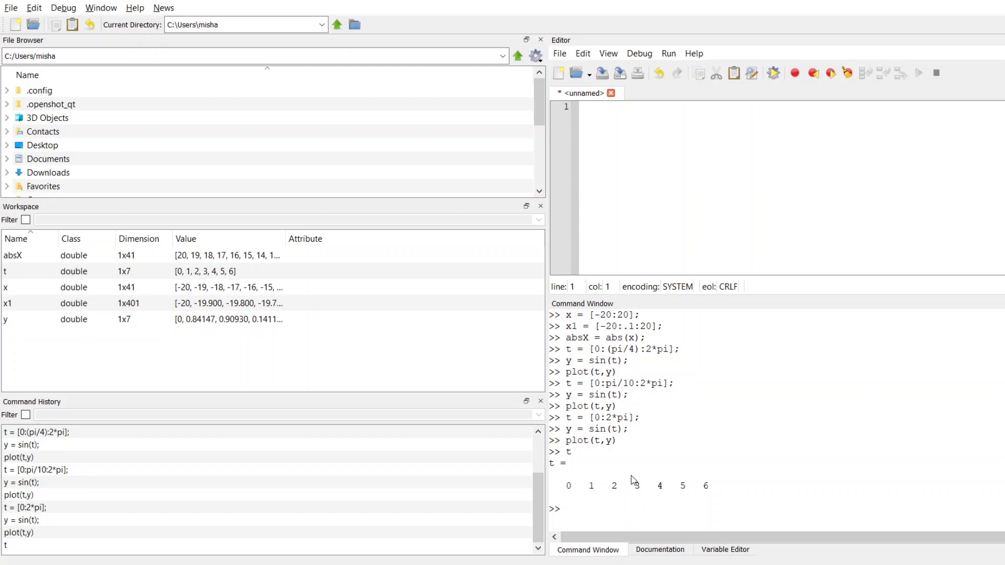
mouse_move(646, 497)
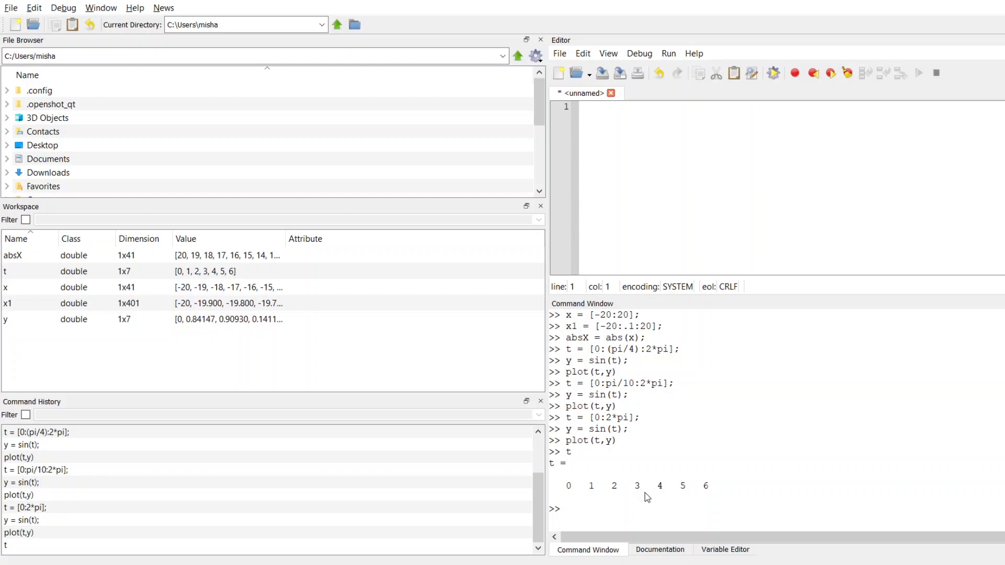
mouse_move(580, 499)
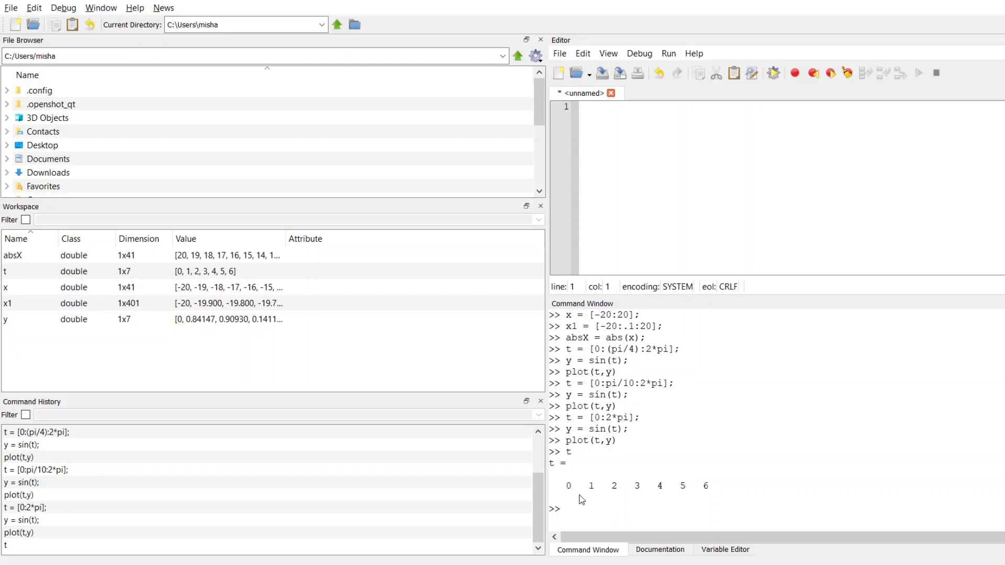
mouse_move(637, 495)
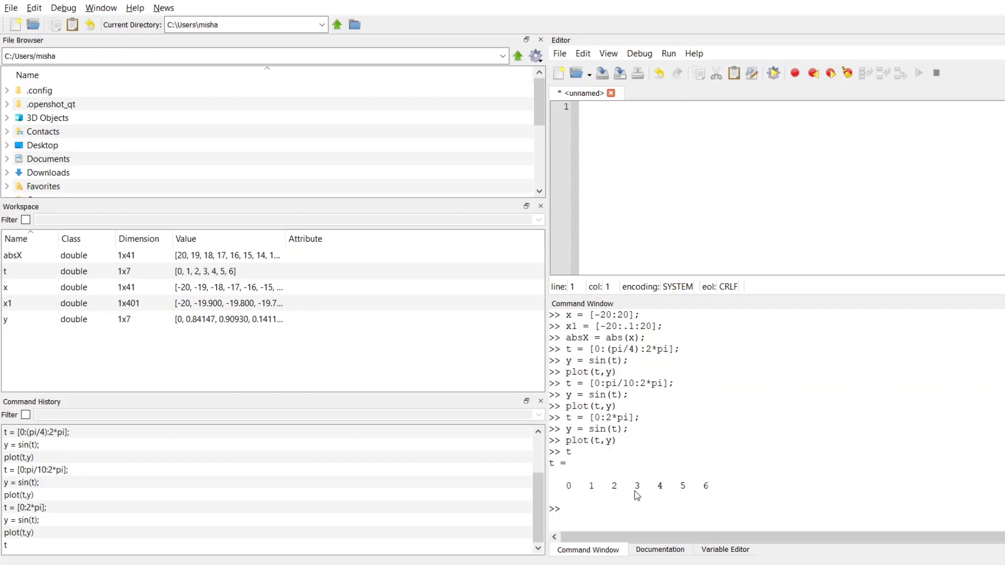
mouse_move(639, 495)
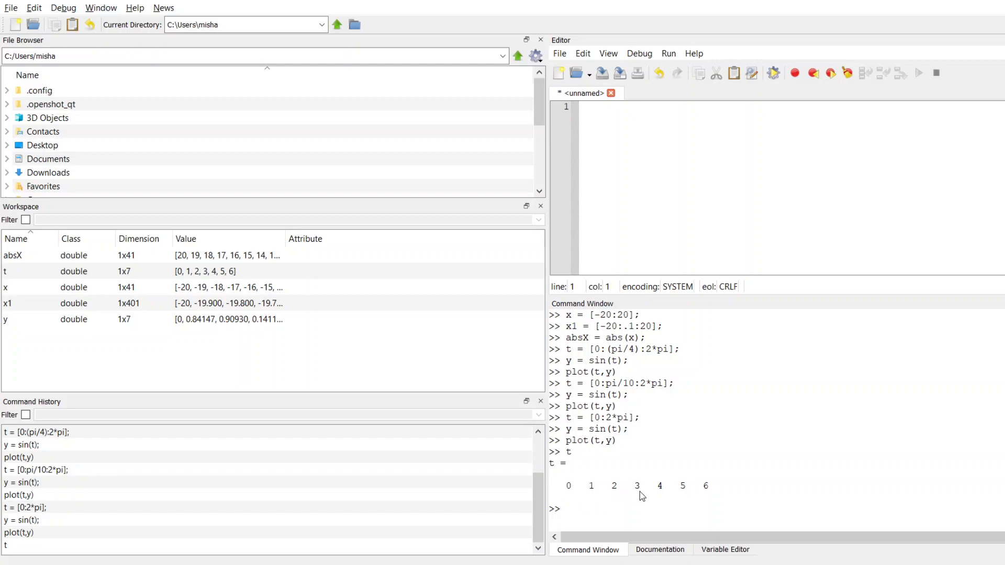
Query t(4), t(5), t(end) and length(t), returning 3, 4, 6 and 7.
text(t)
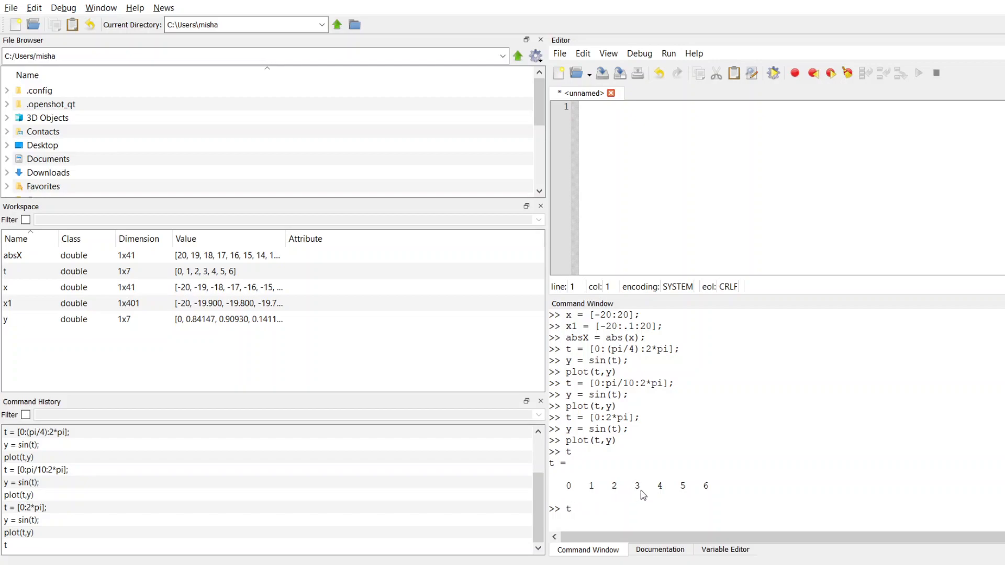
text((4)
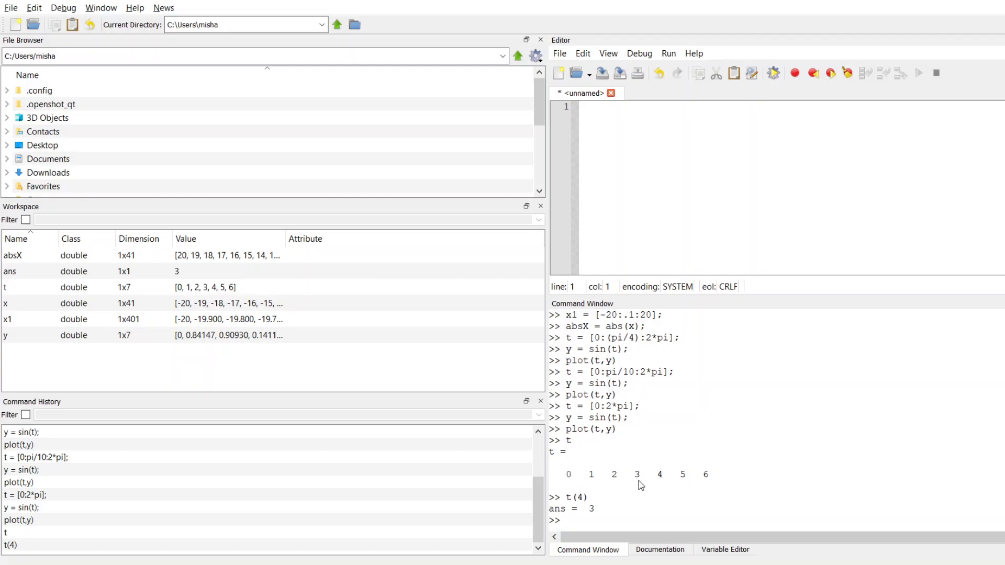
text(t()
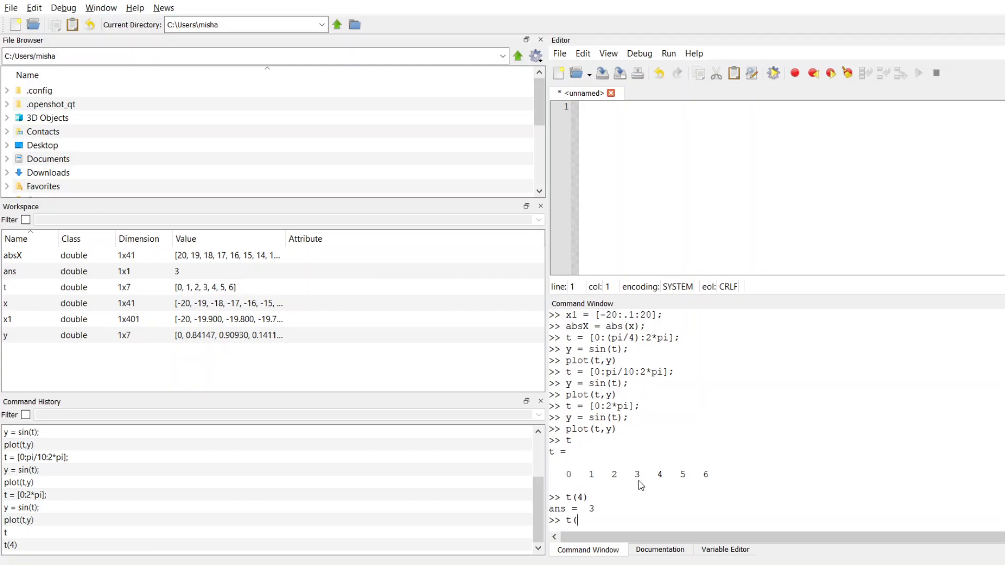
text(5))
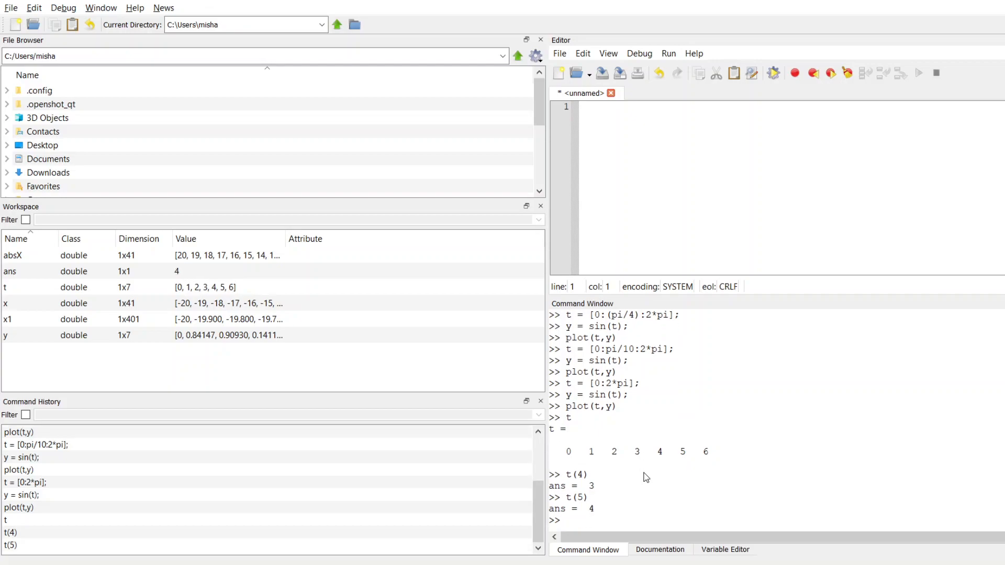
text(t()
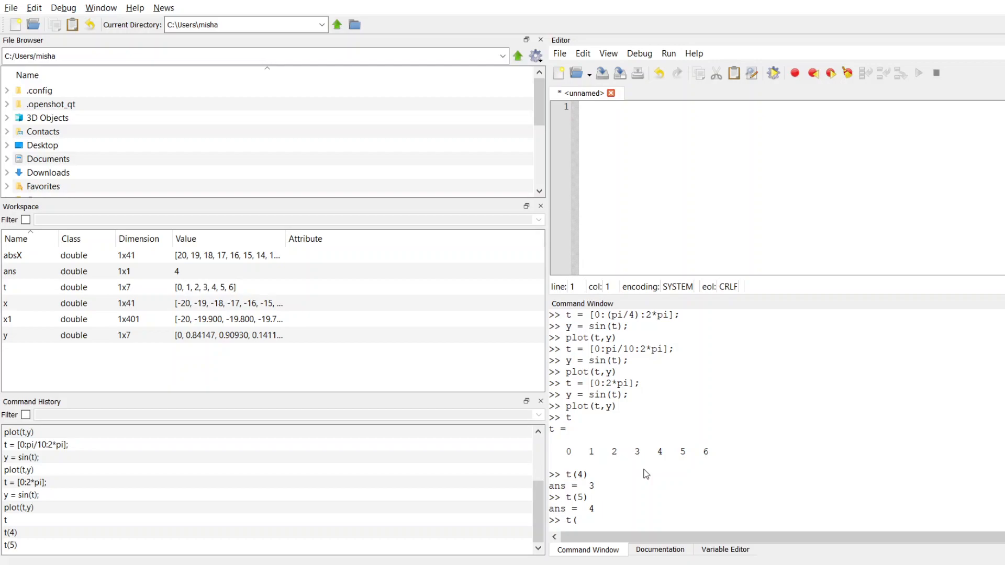
text(end))
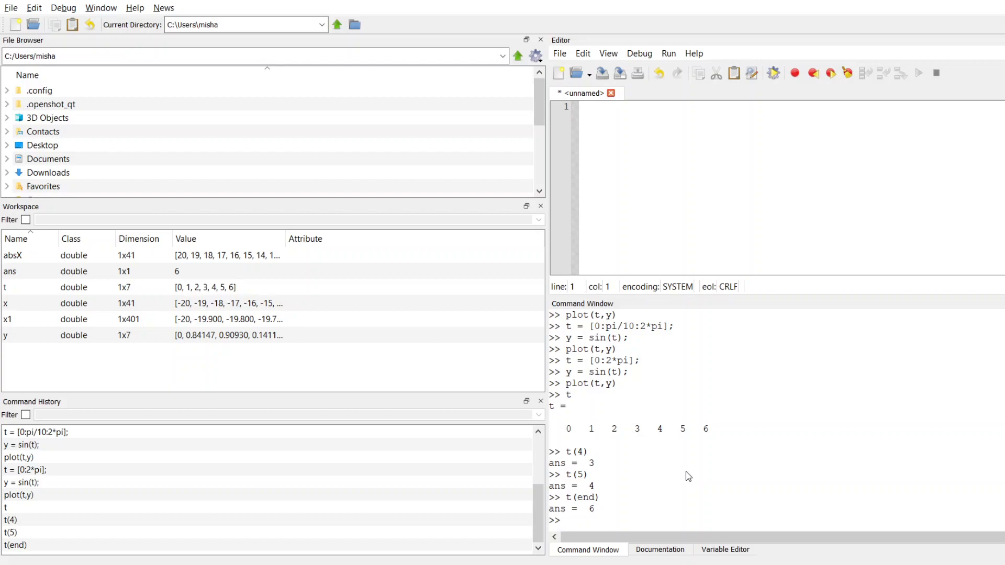
text(length(t)
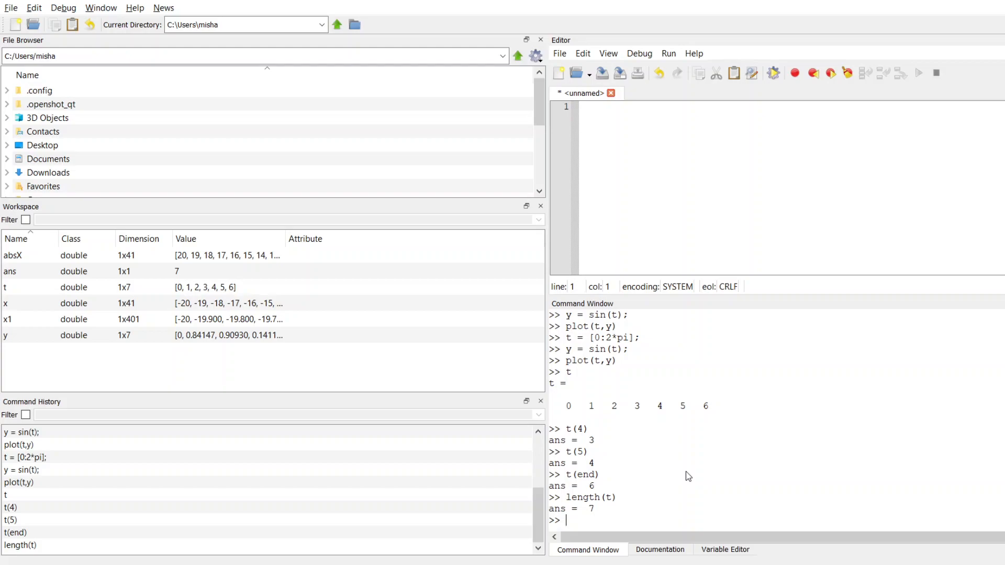
Show size(t) as 1 7 after fixing the sizt typo, then store it in s.
text(sizt(t)
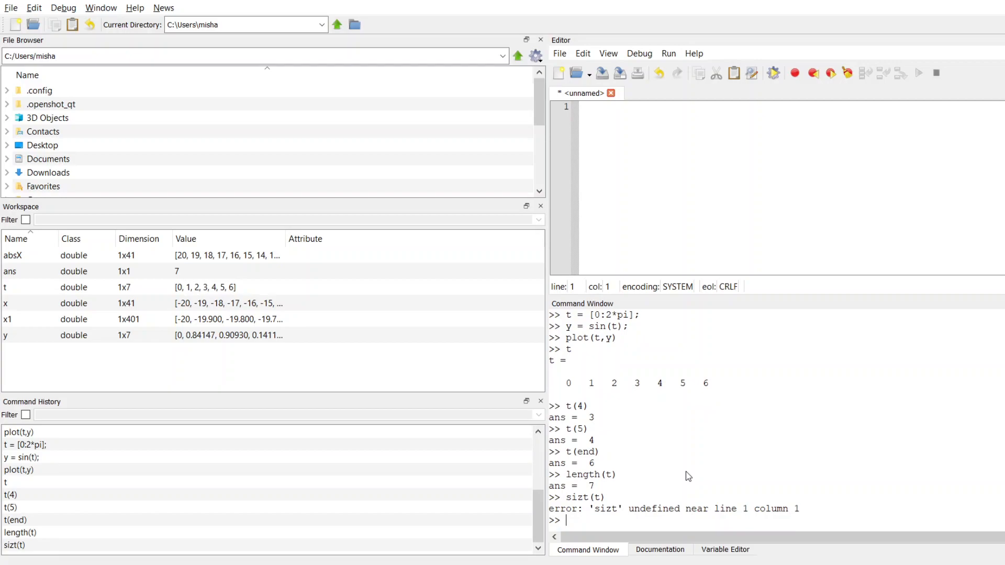
text(size(t))
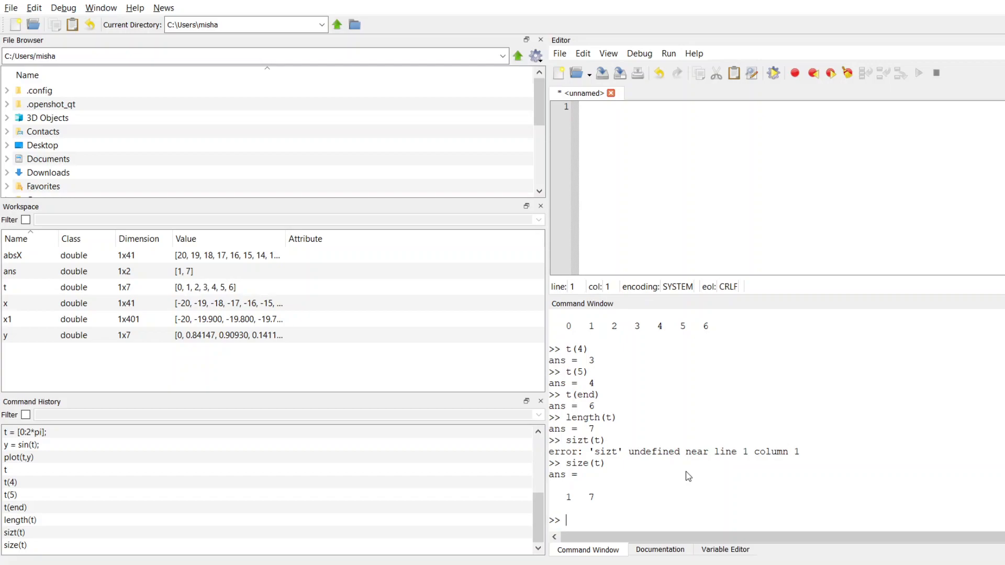
mouse_move(683, 494)
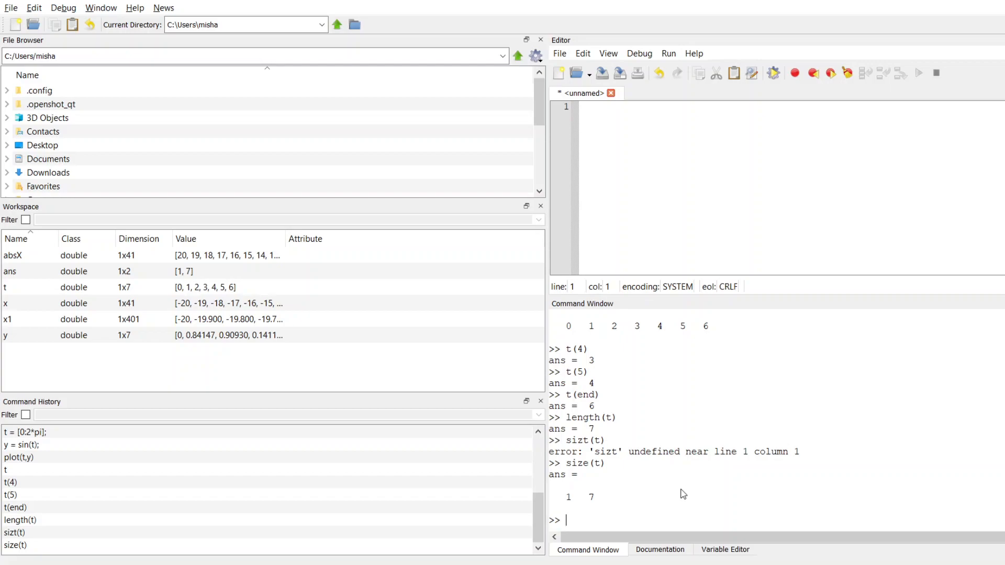
text(s =)
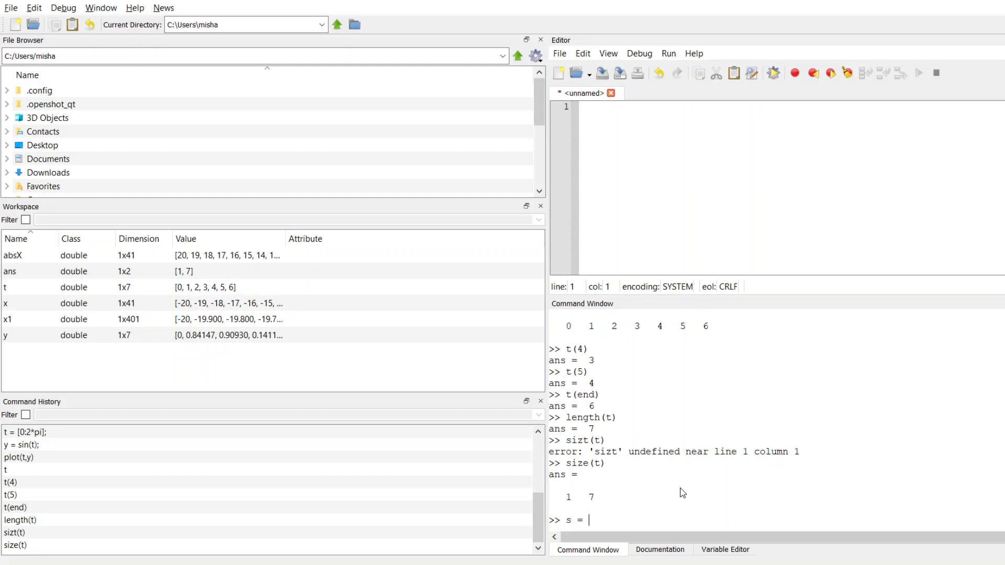
text(size(t)
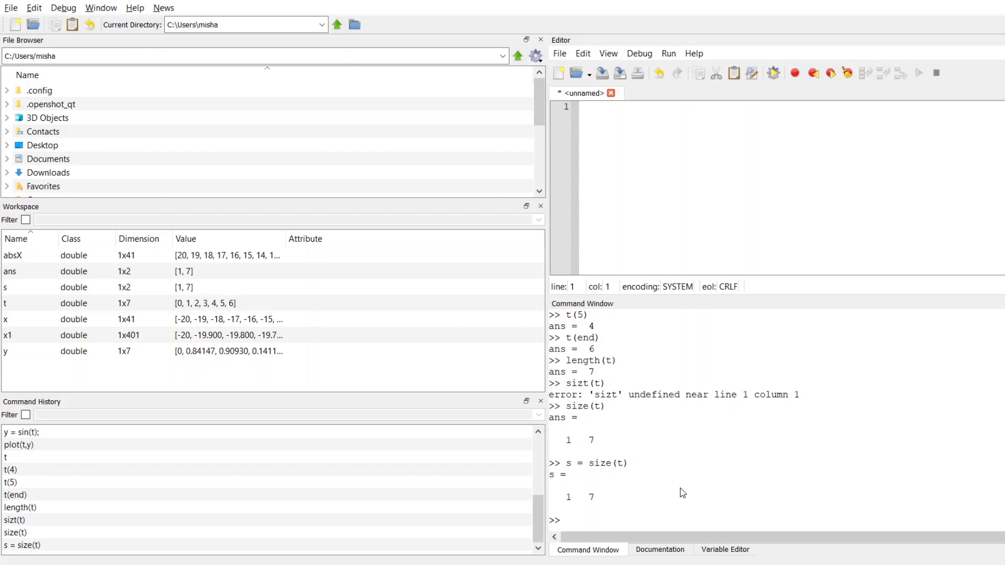
text(s)
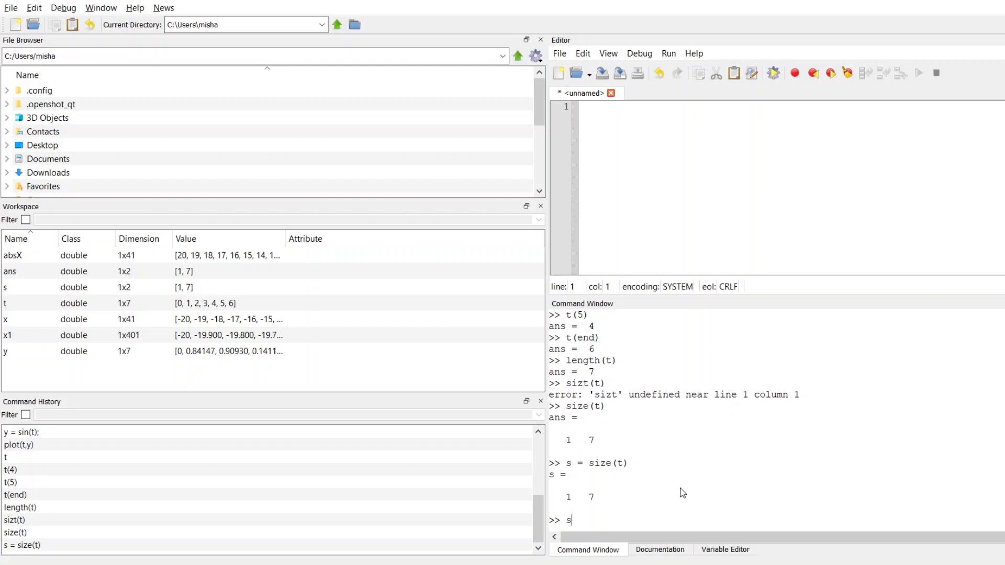
Index s(2) to return the column count of t, 7.
text((2))
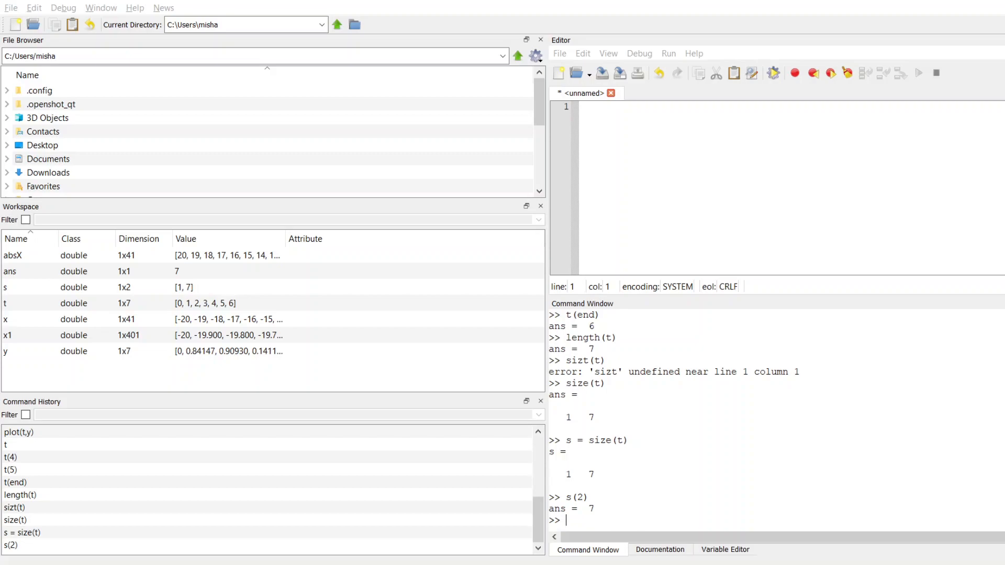
mouse_move(596, 525)
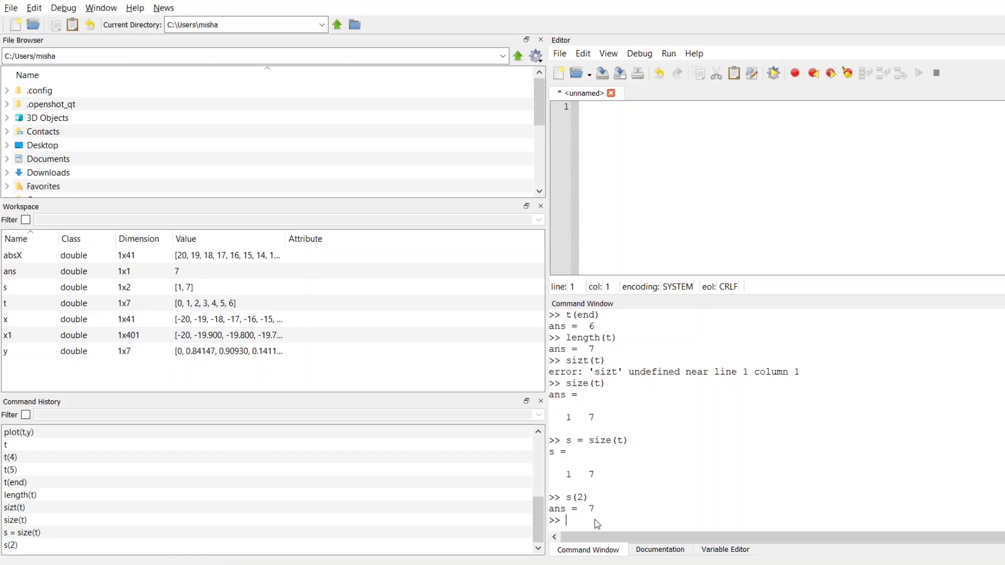
Run rand(1) repeatedly for values between 0 and 1, then 5*rand(1), giving 1.1603.
text(rand(1)
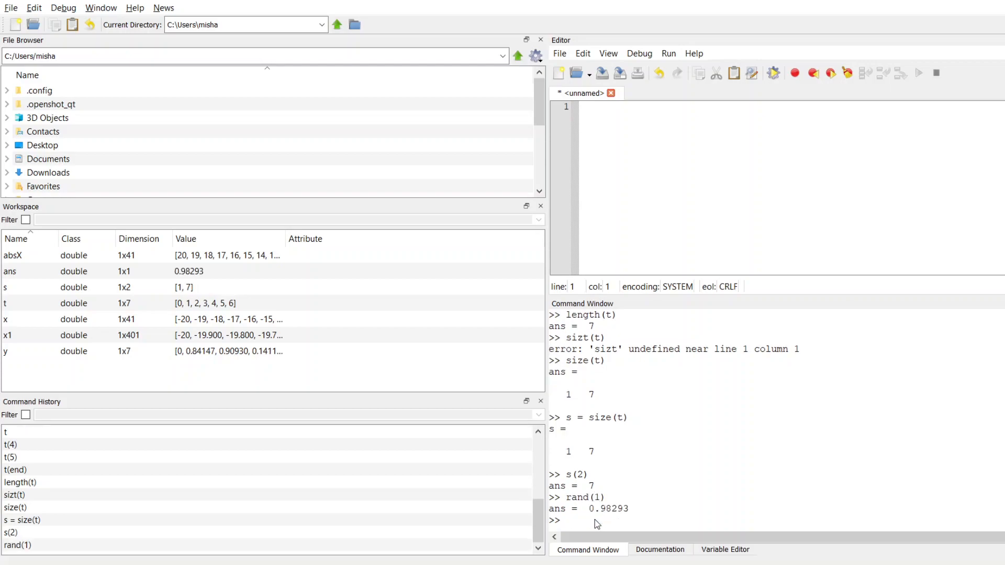
mouse_move(736, 443)
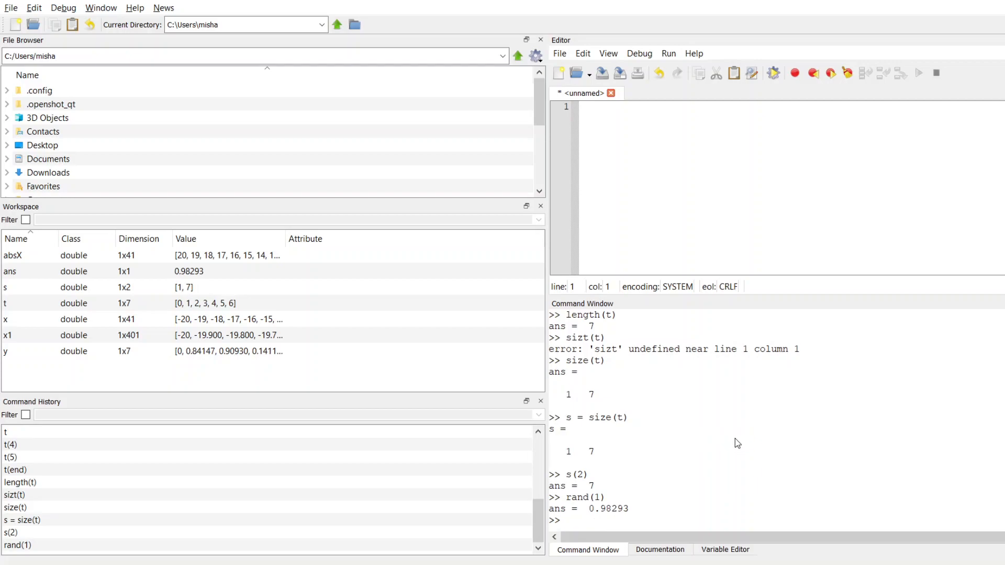
mouse_move(707, 464)
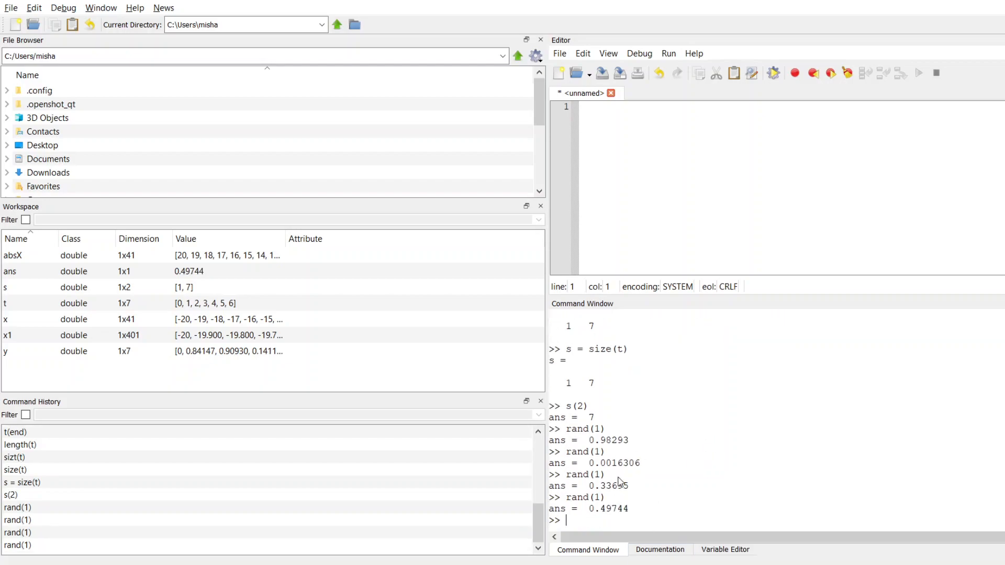
mouse_move(603, 529)
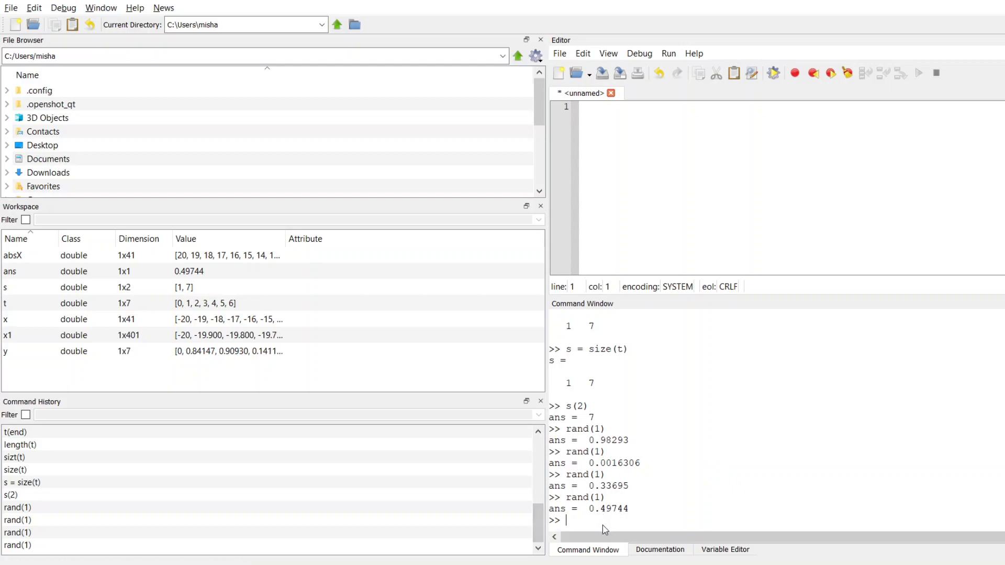
mouse_move(605, 515)
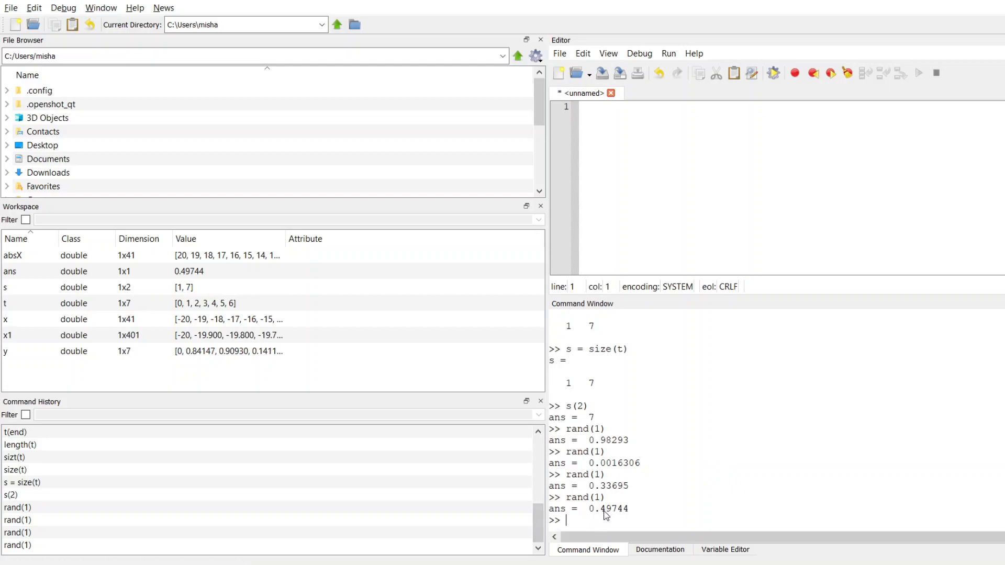
mouse_move(596, 521)
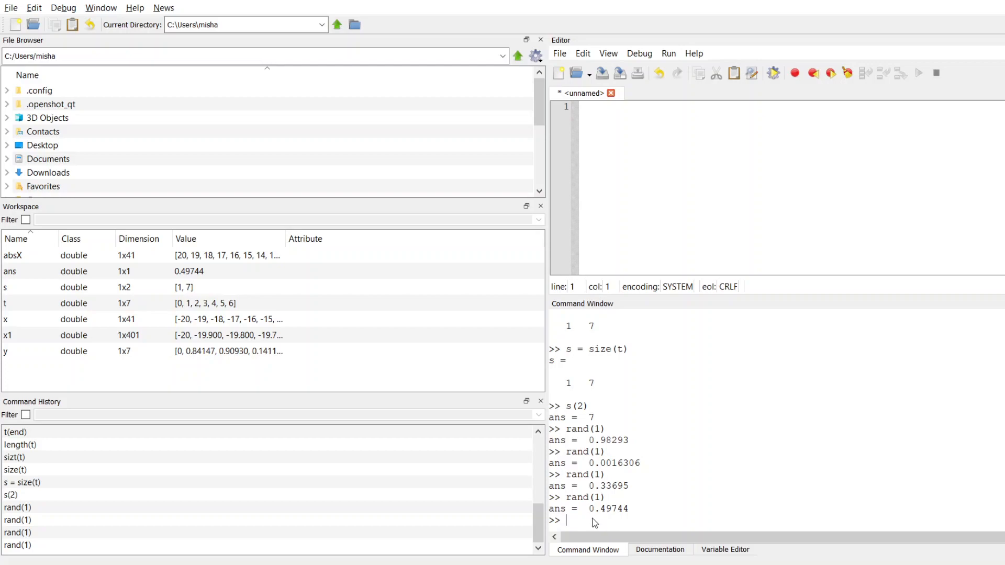
mouse_move(625, 436)
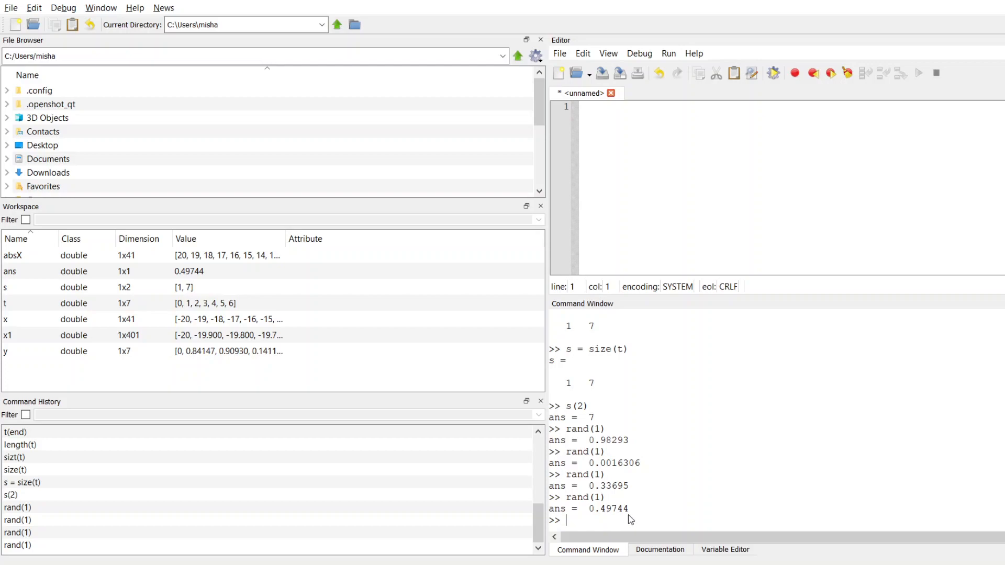
text(5)
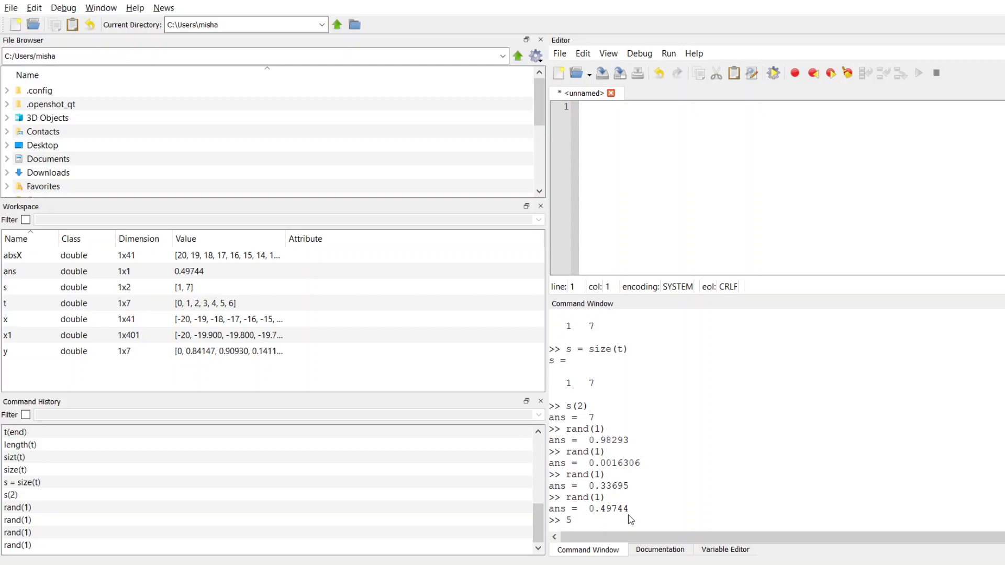
text(*rand(1)
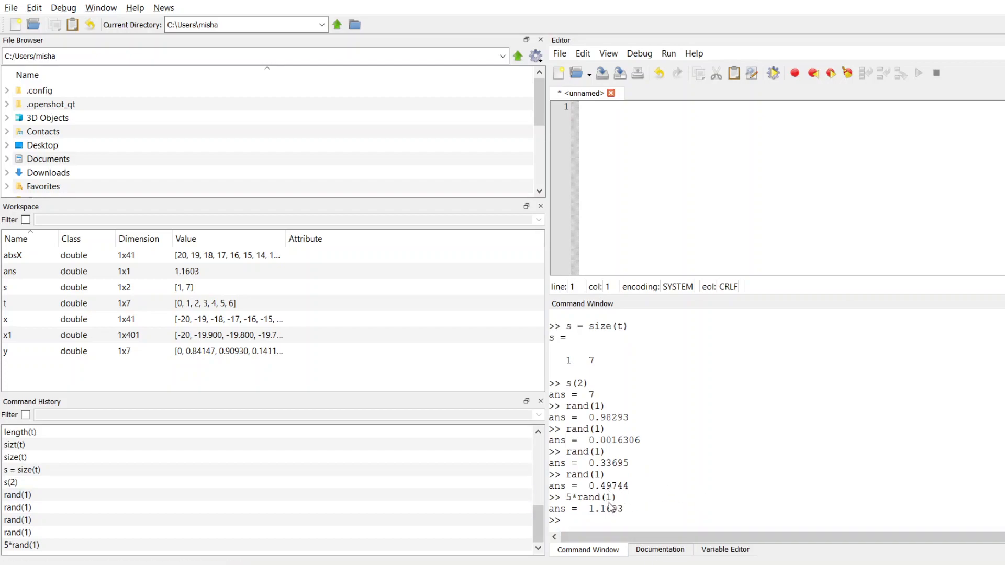
mouse_move(611, 506)
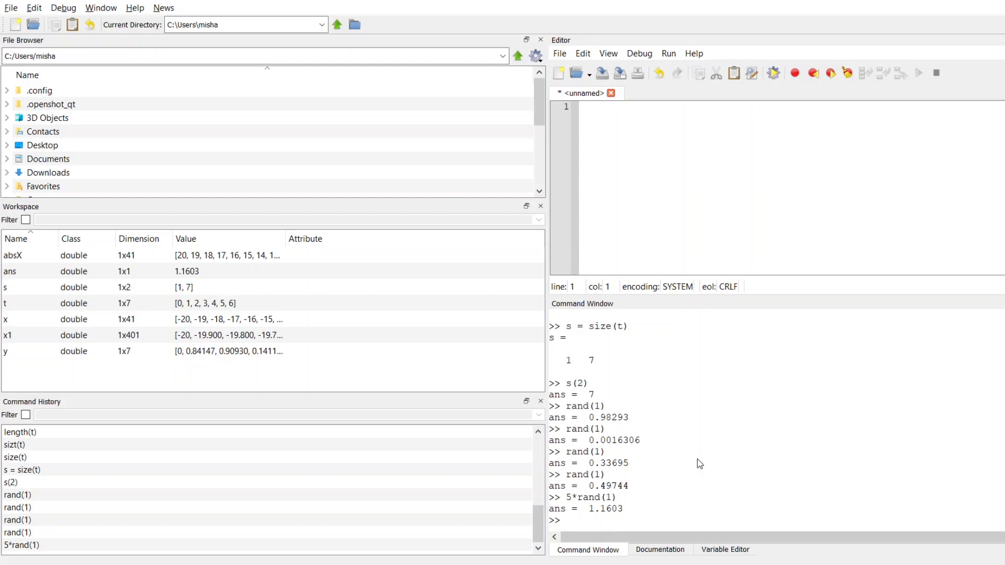
Generate a 1x5 row of random numbers with rand(1,5).
text(rand)
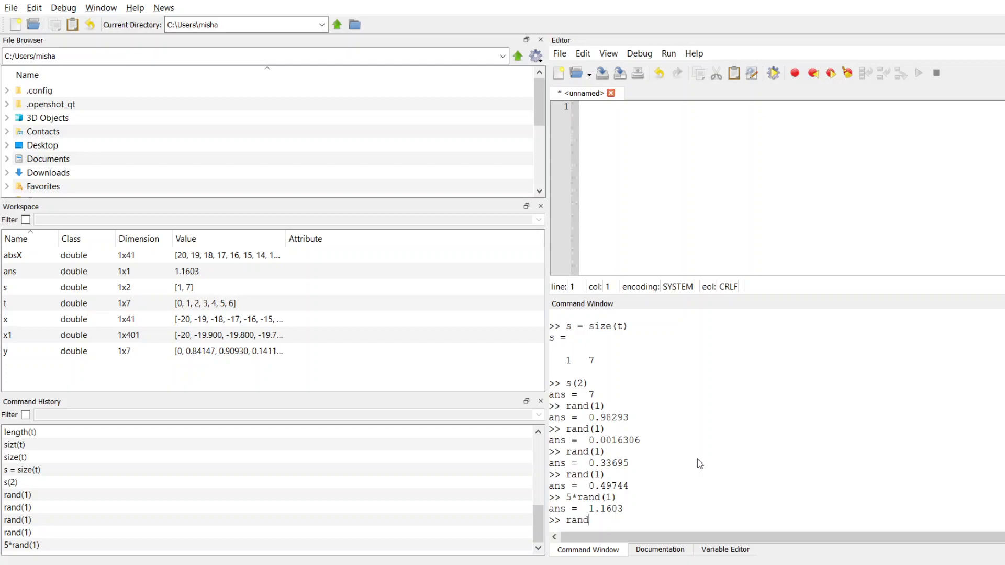
text(()
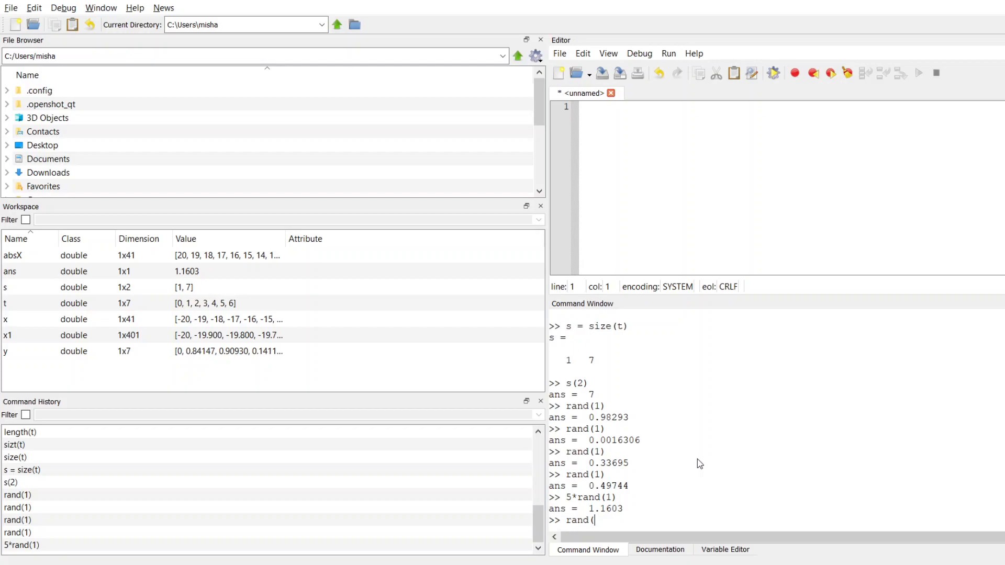
text(1,)
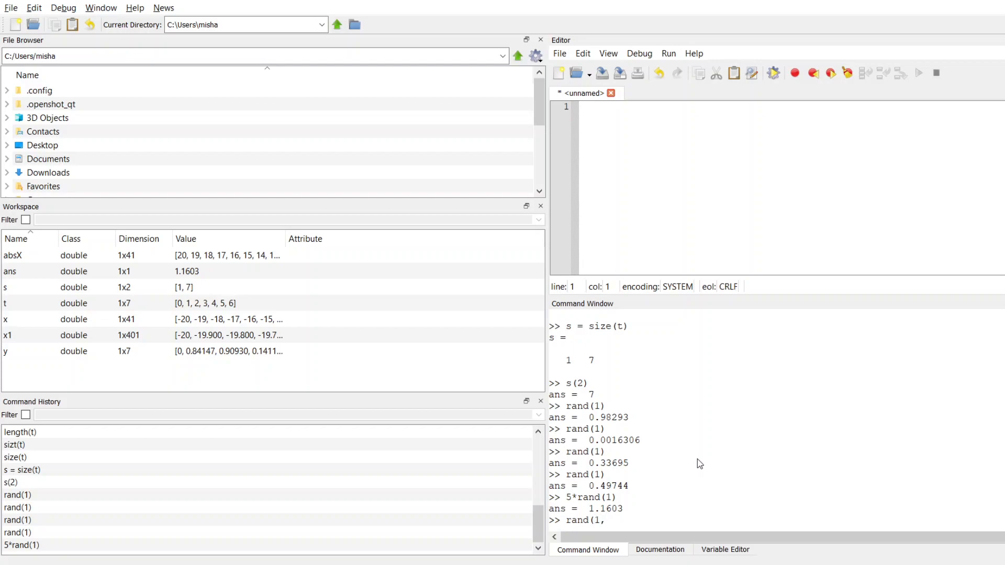
text(5))
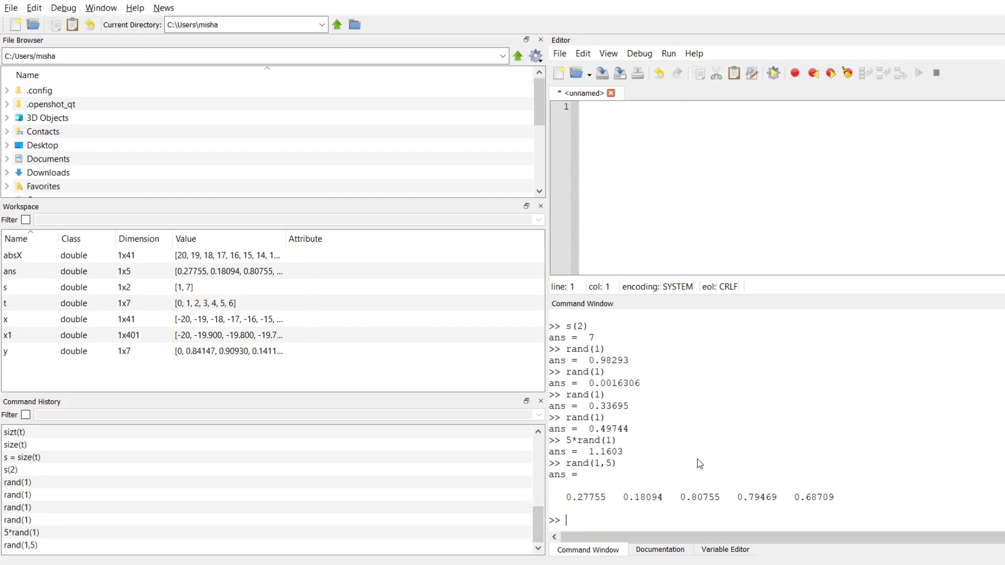
mouse_move(842, 511)
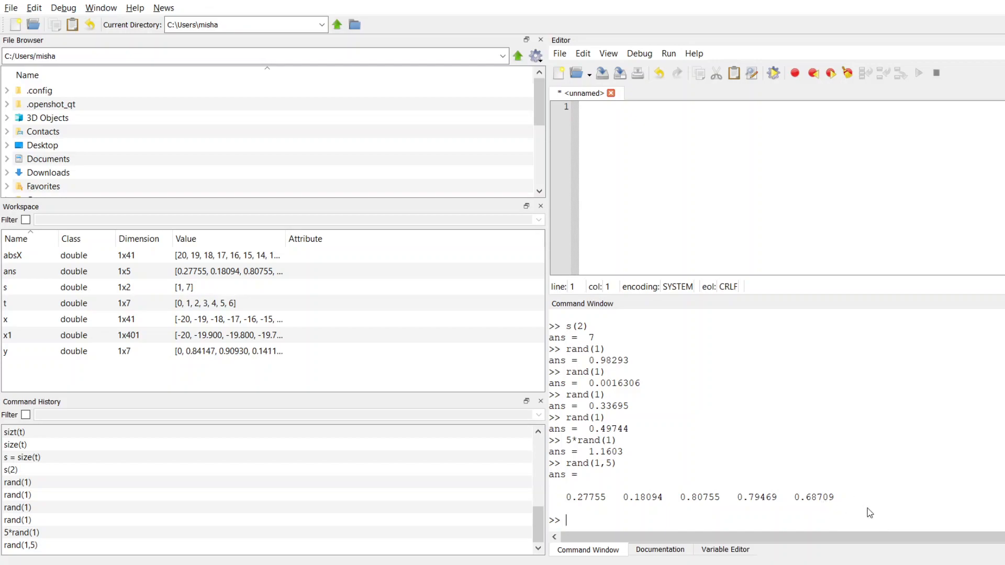
Store that result as randArray using randArray = ans.
text(ran)
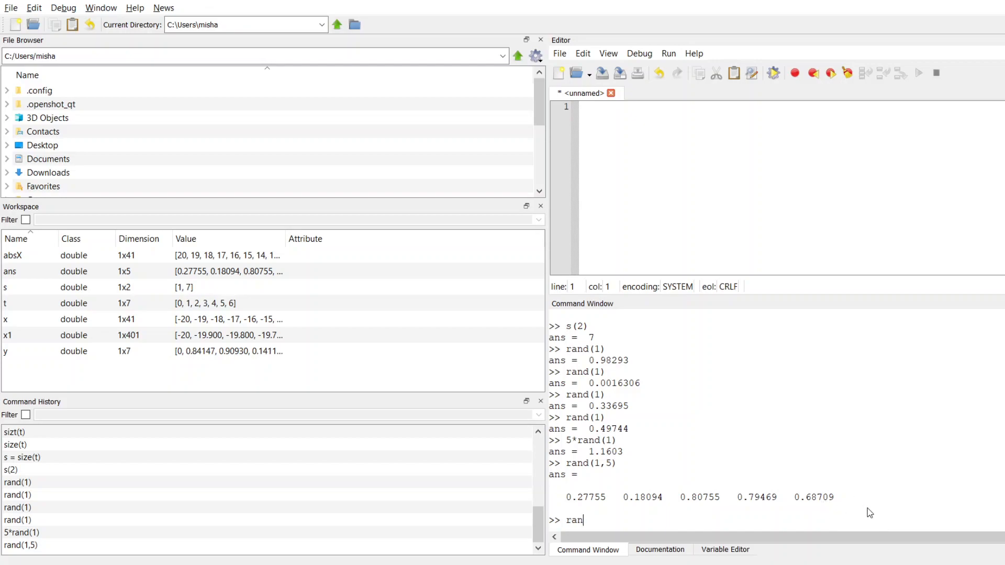
text(d)
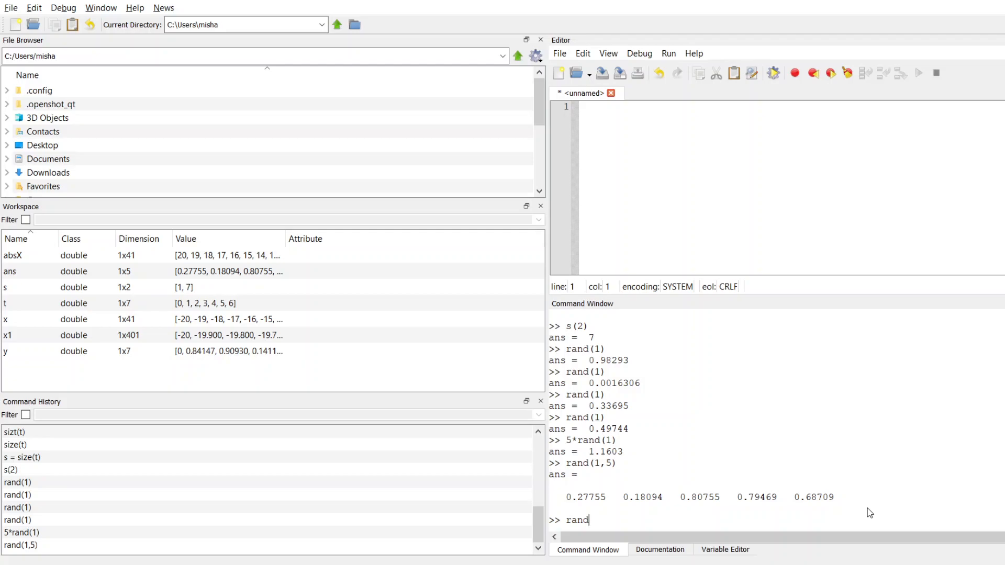
text(Array =)
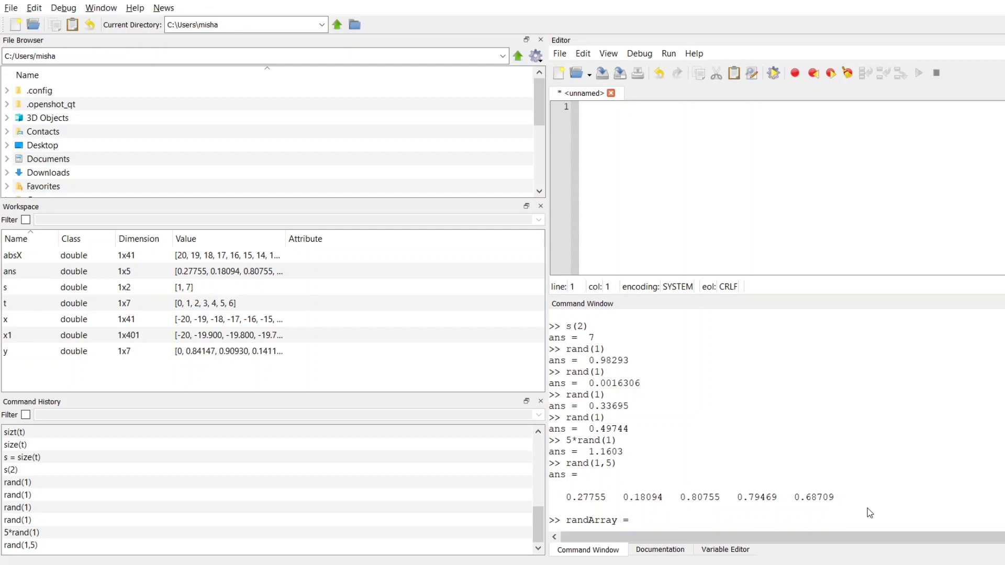
text(a)
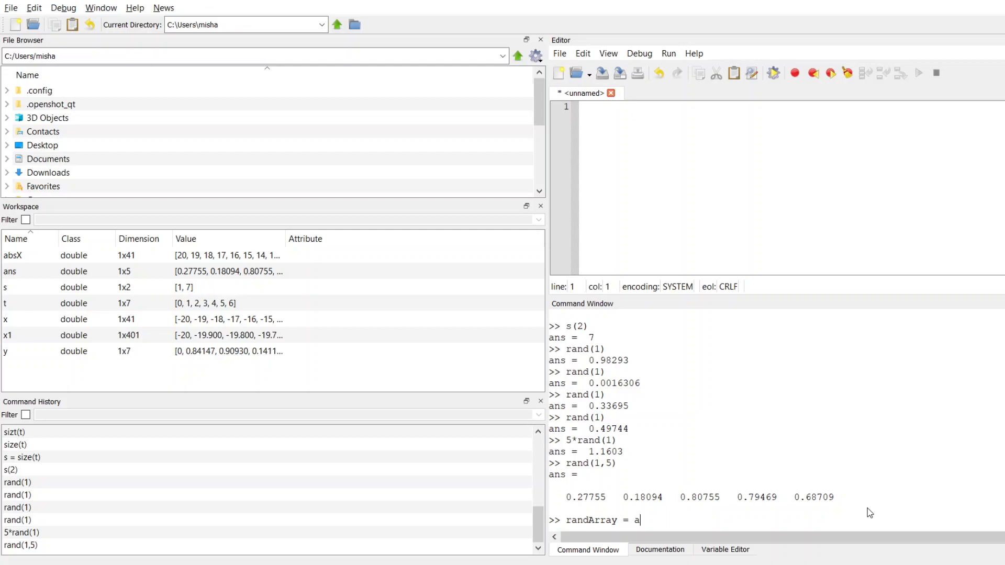
text(ns)
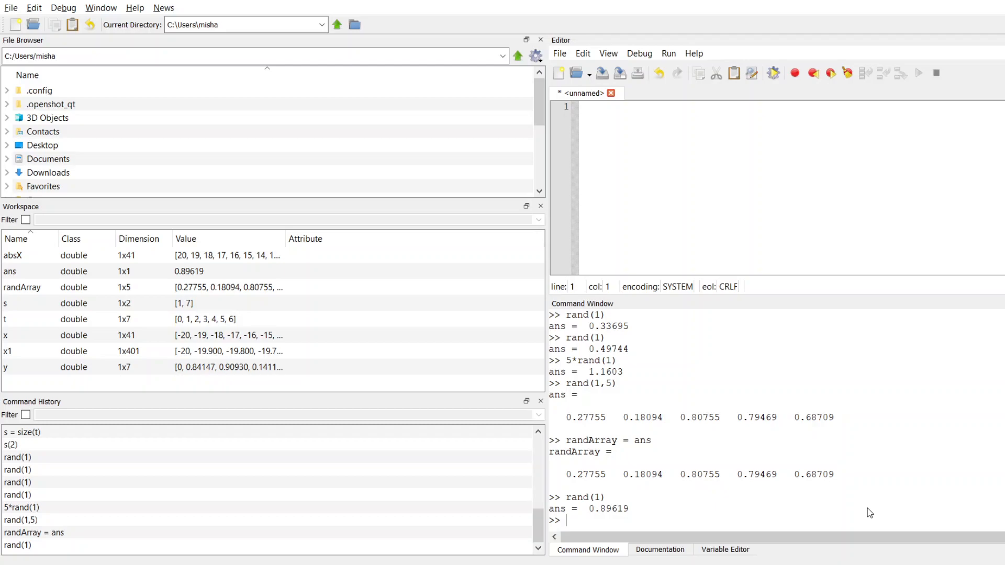
Compute 10*randArray, yielding 2.7755, 1.8094, 8.0755, 7.9469, 6.8709.
text(ra)
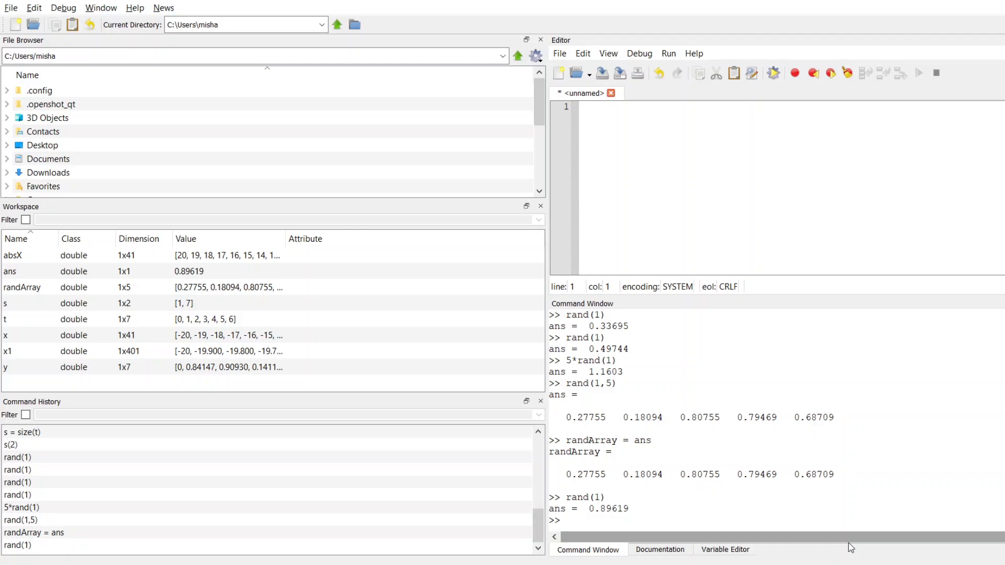
text(10*randArray)
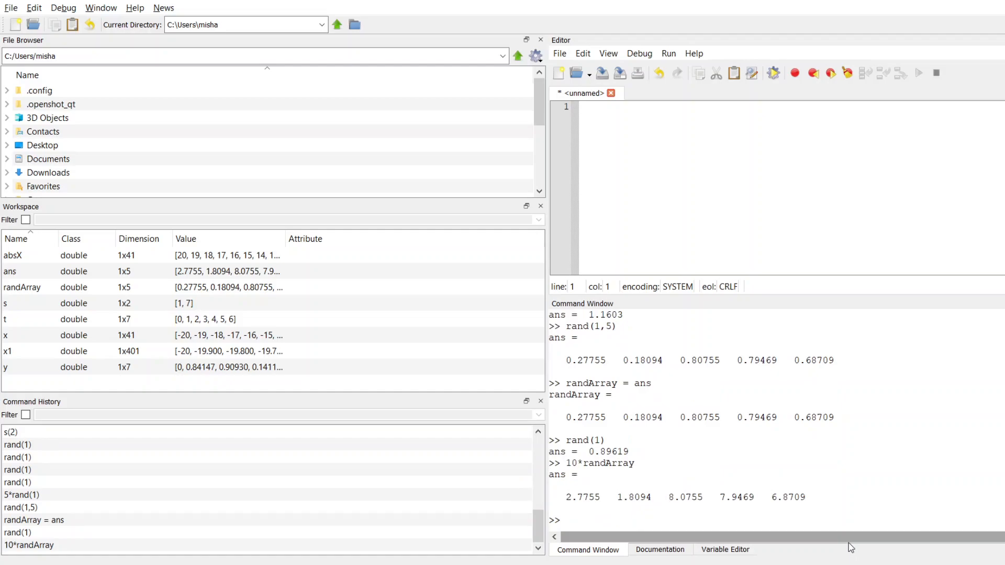
mouse_move(697, 503)
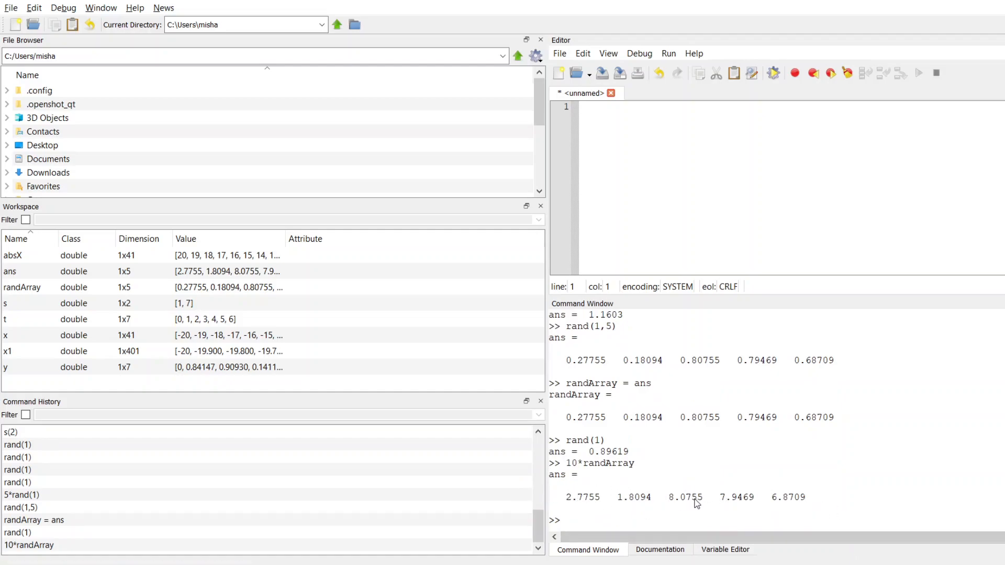
mouse_move(645, 513)
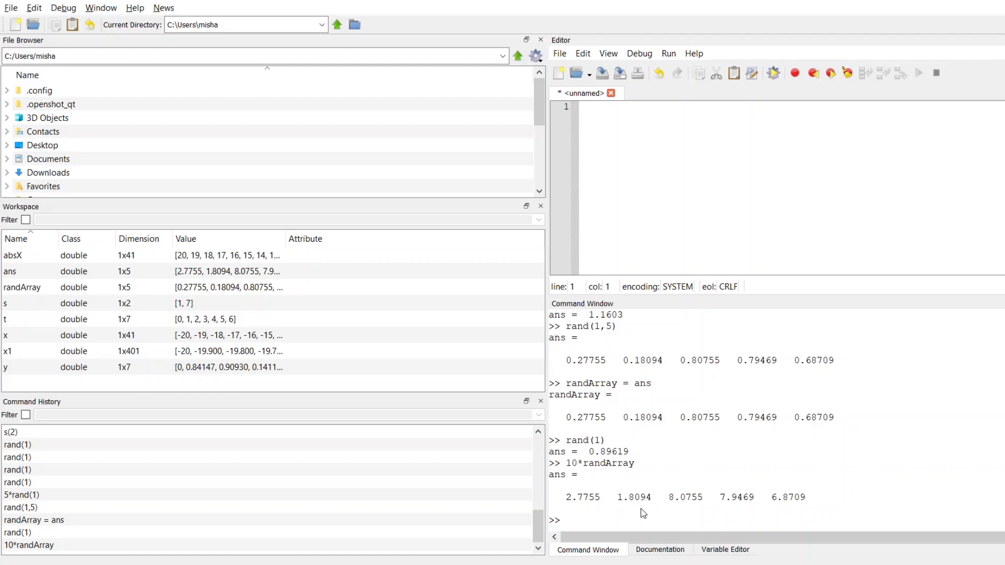
Evaluate 9*randArray +1, returning 3.4979, 2.6284, 8.2680, 8.1522, 7.1838.
text(9)
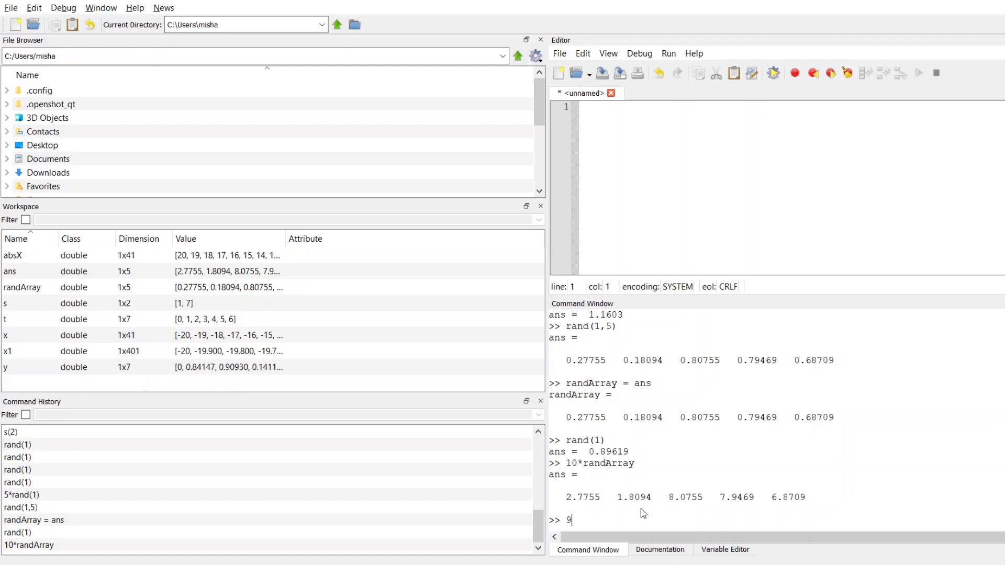
text(*rand)
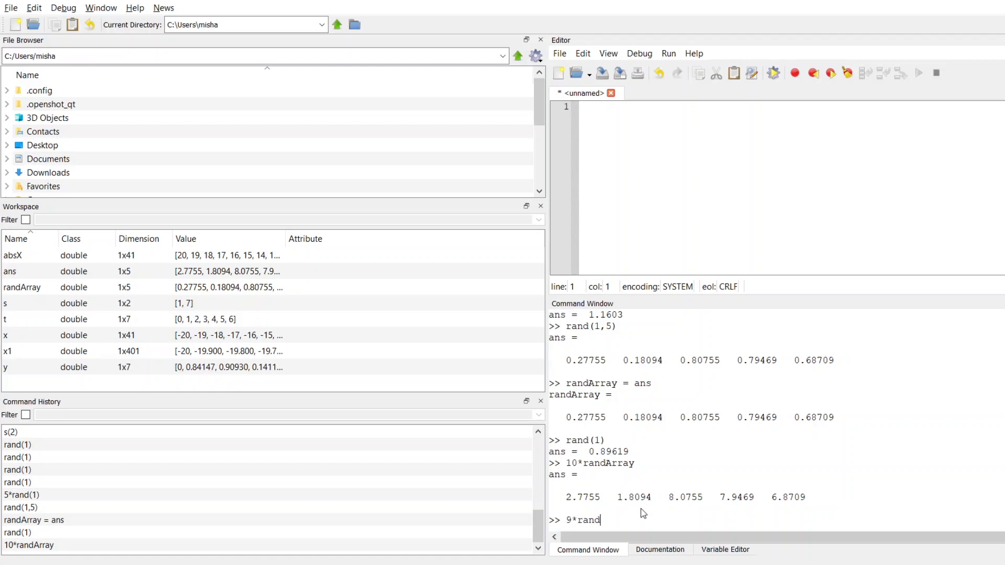
text(Array)
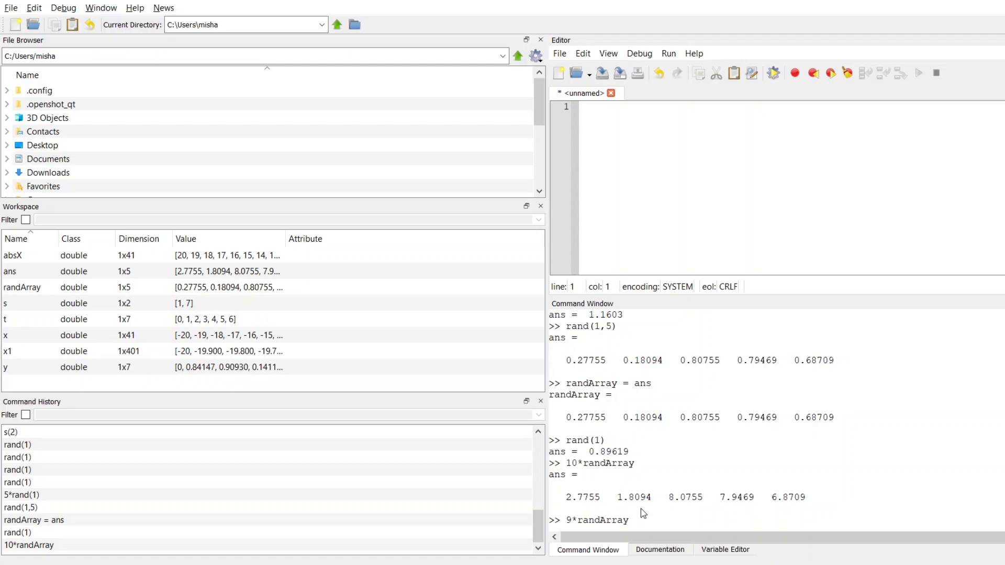
text(+1)
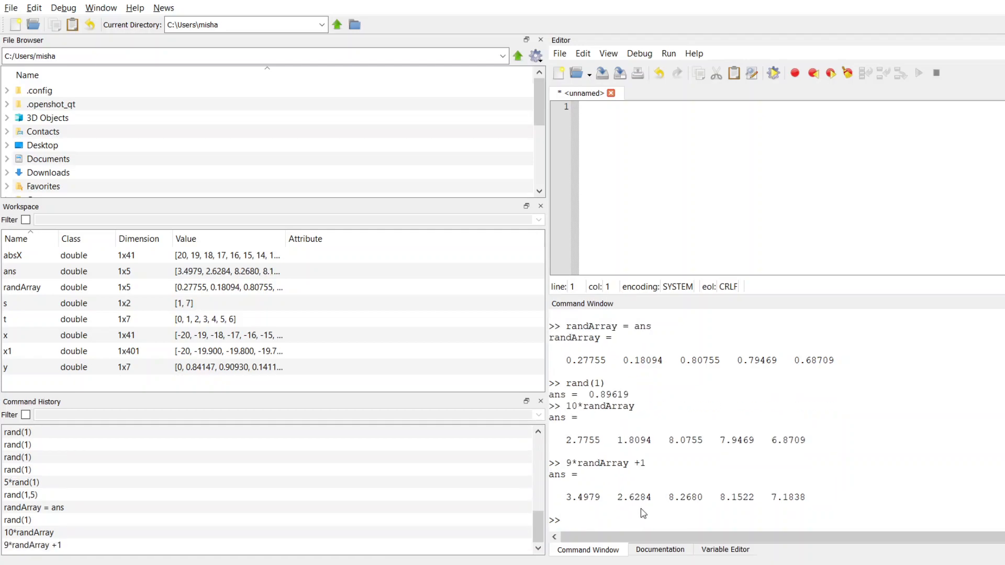
mouse_move(596, 473)
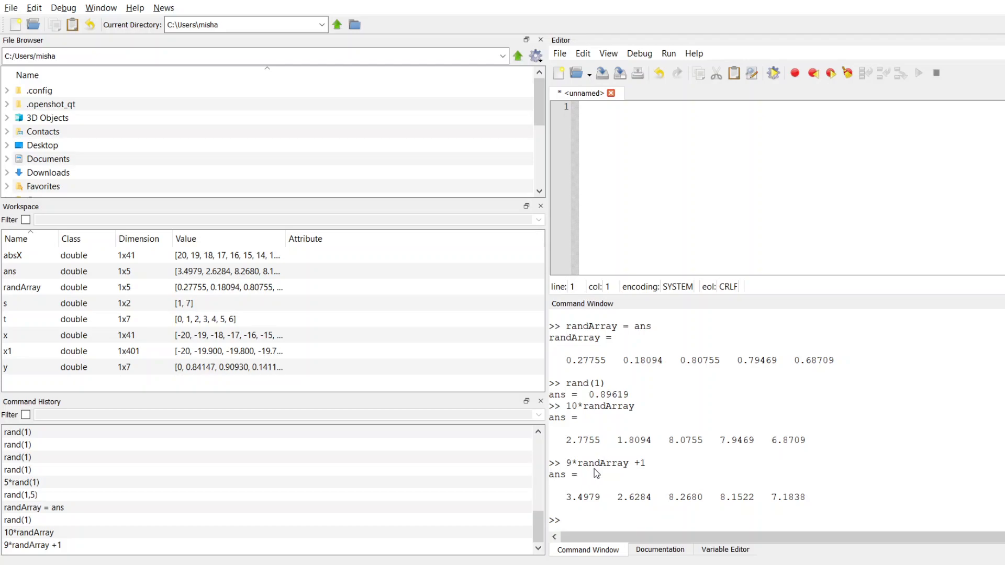
mouse_move(602, 472)
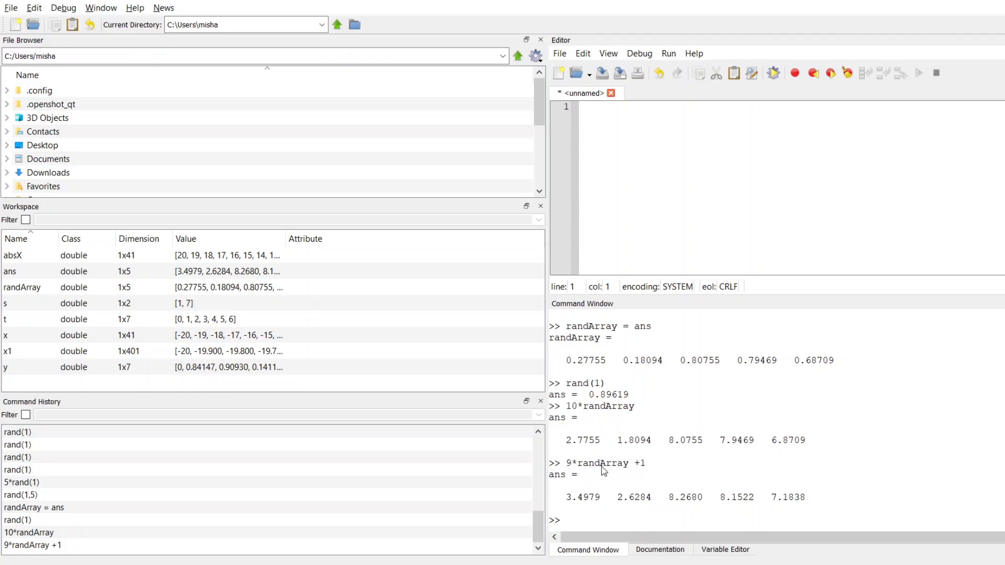
mouse_move(639, 473)
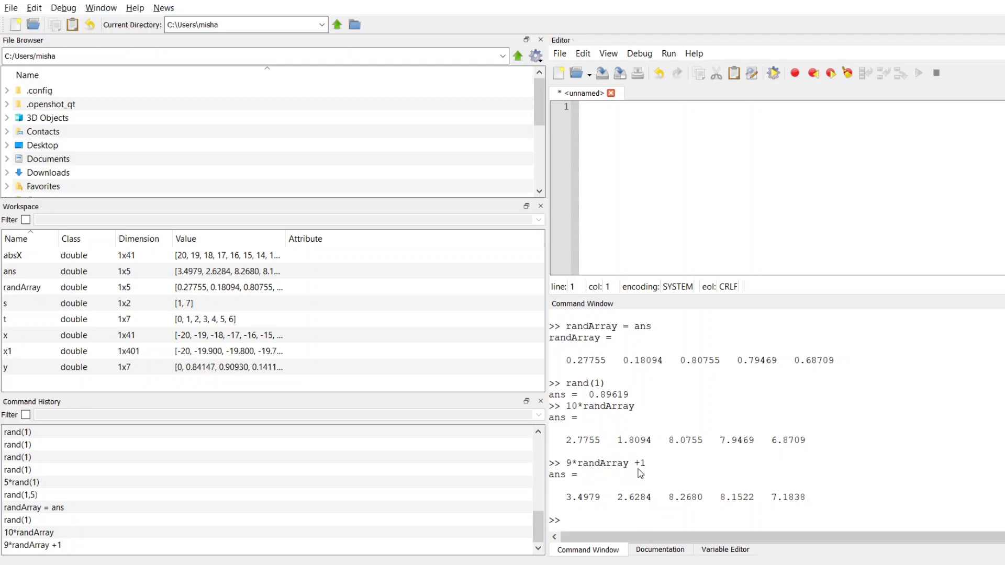
mouse_move(606, 383)
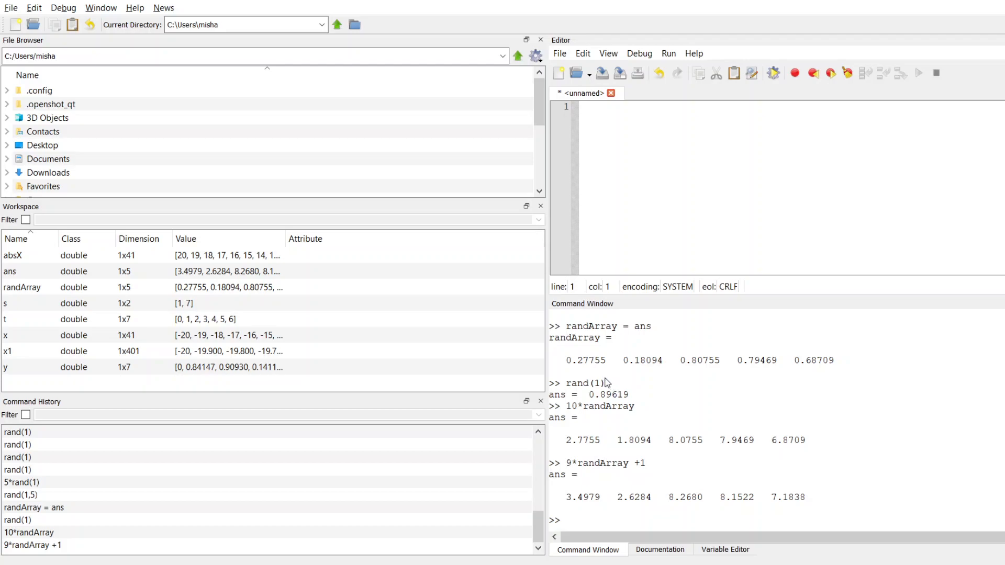
mouse_move(787, 396)
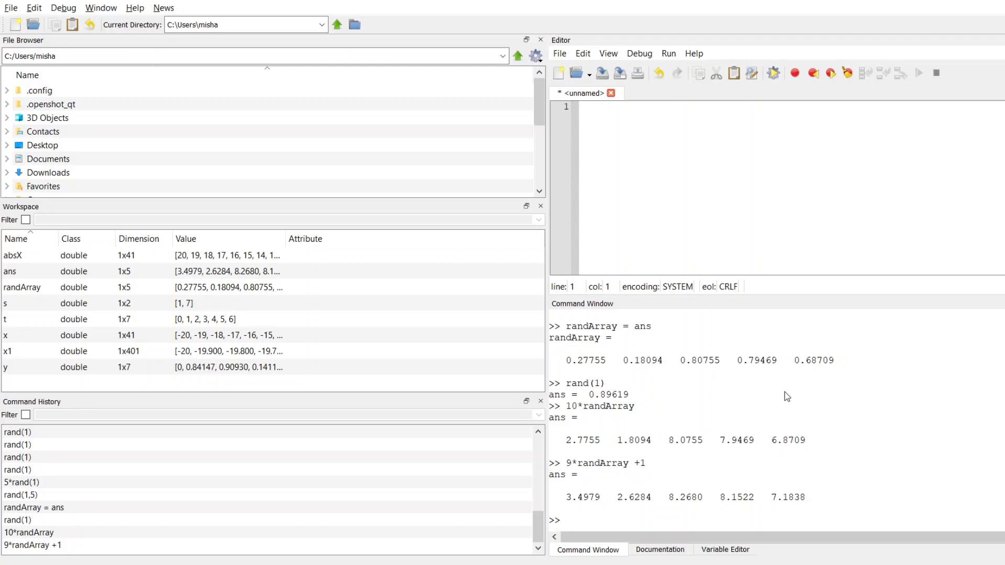
mouse_move(666, 469)
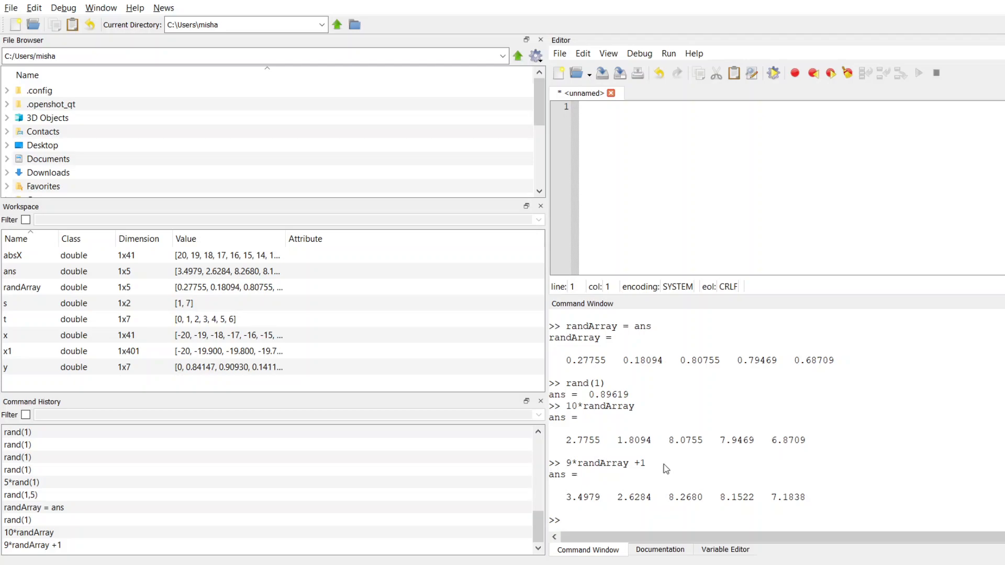
mouse_move(620, 482)
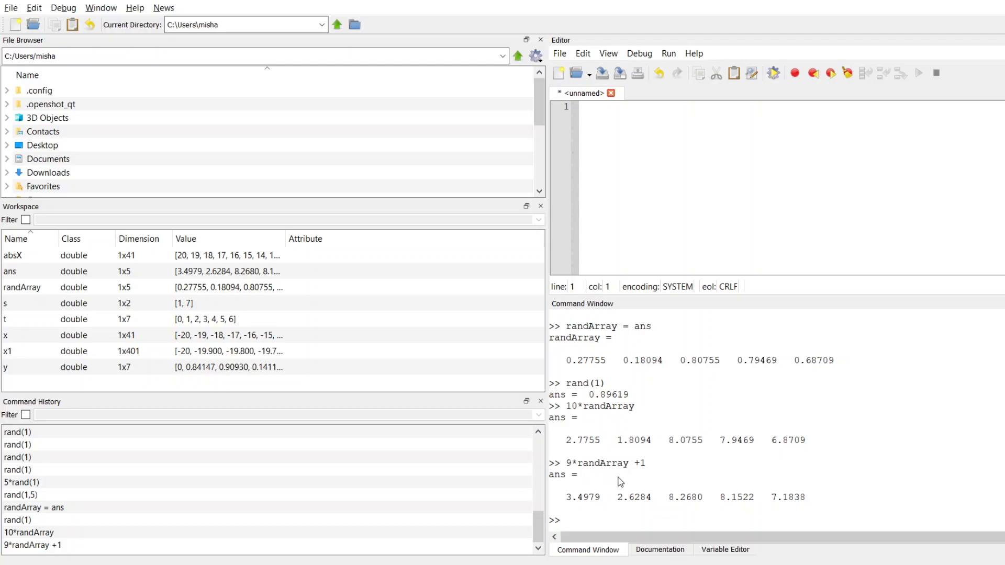
mouse_move(645, 477)
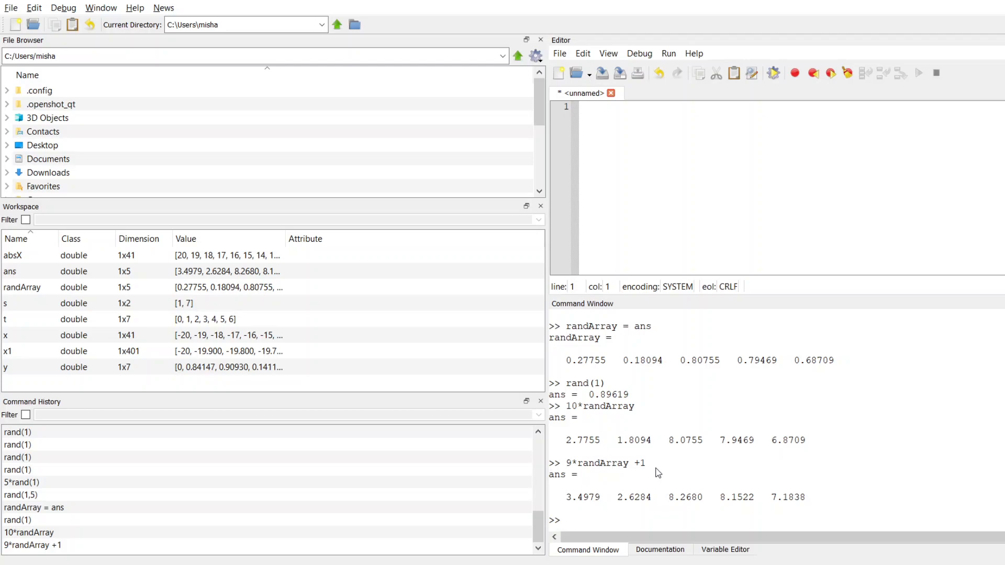
Enter the expression 3*randArray +2 at the prompt without running it.
text(3)
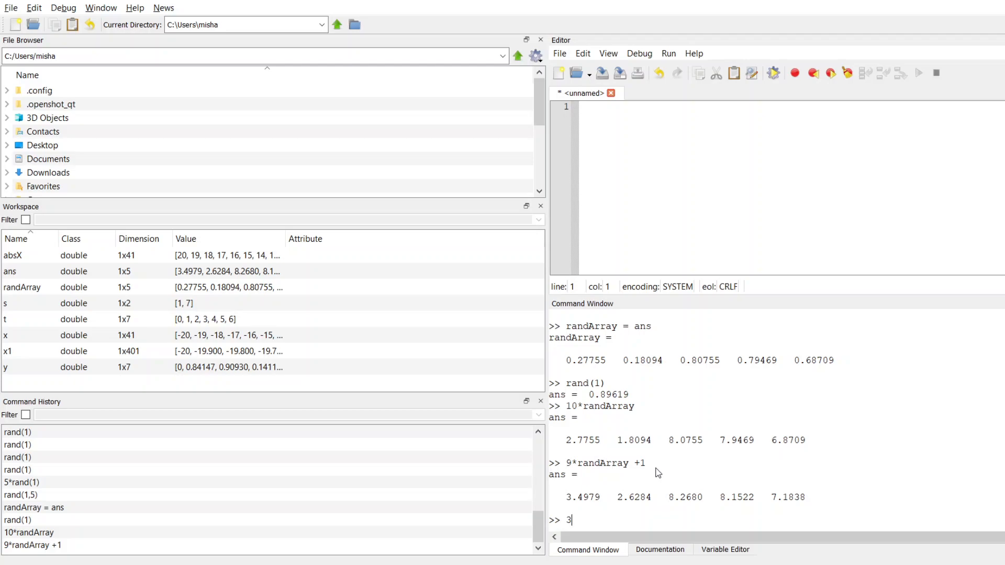
text(*randArray +)
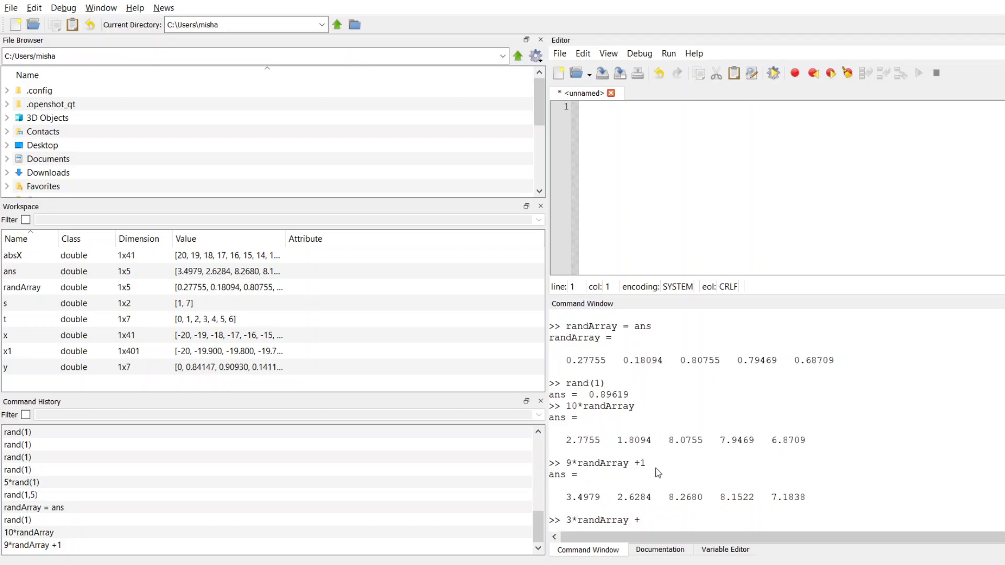
text(2)
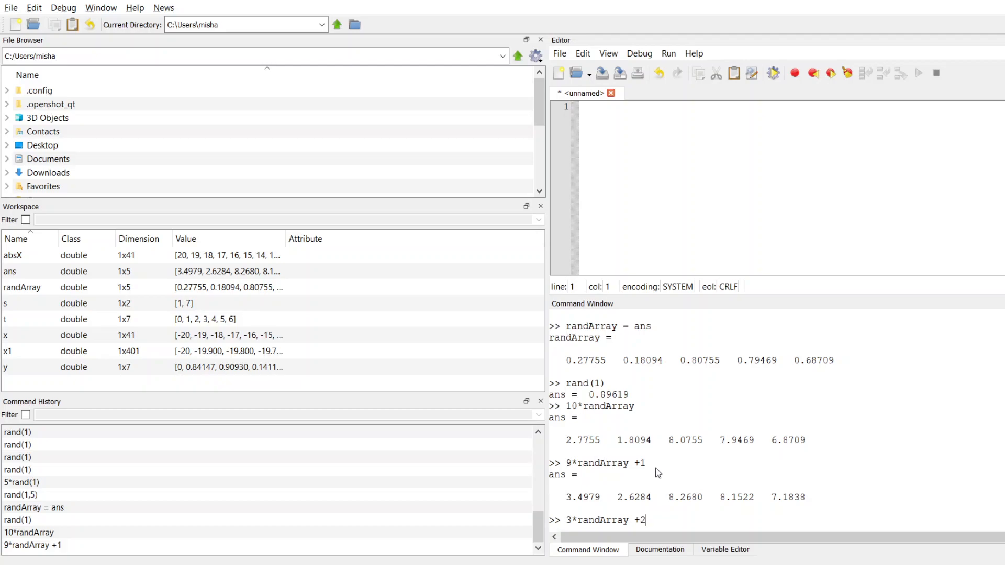